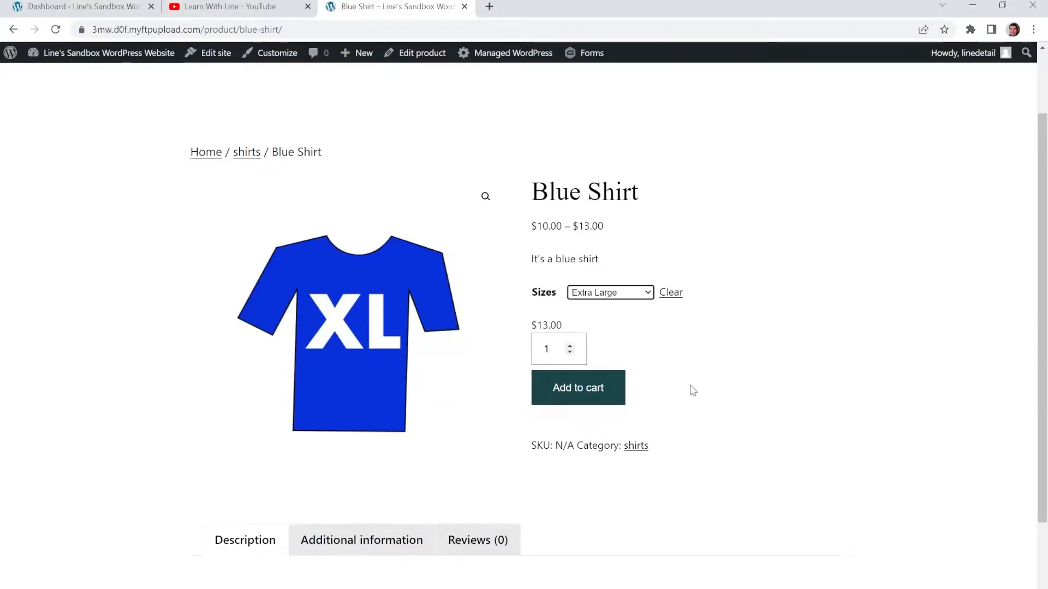
mouse_move(691, 307)
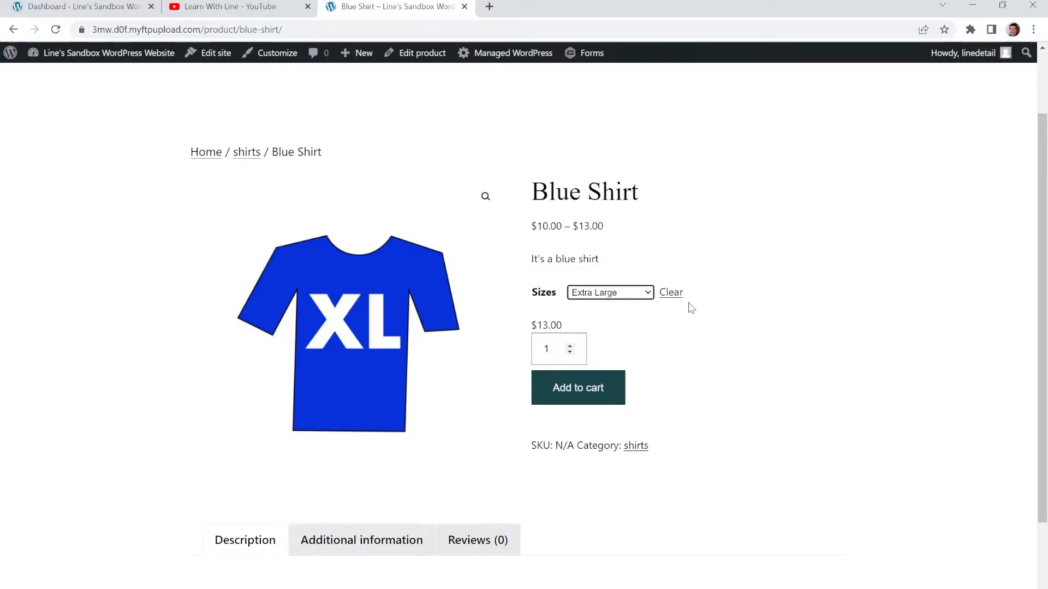
mouse_move(656, 268)
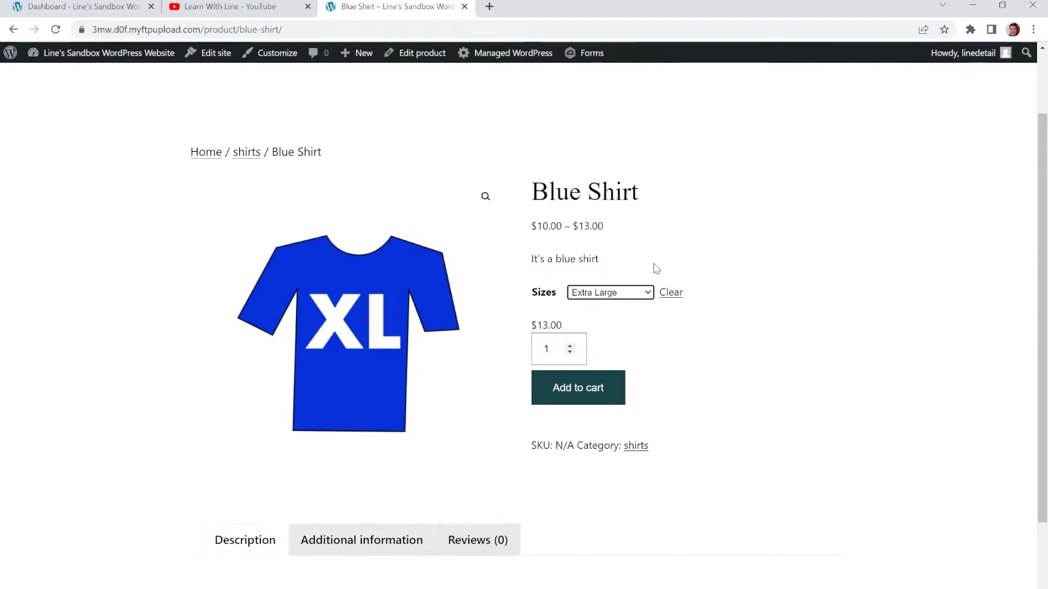
mouse_move(609, 292)
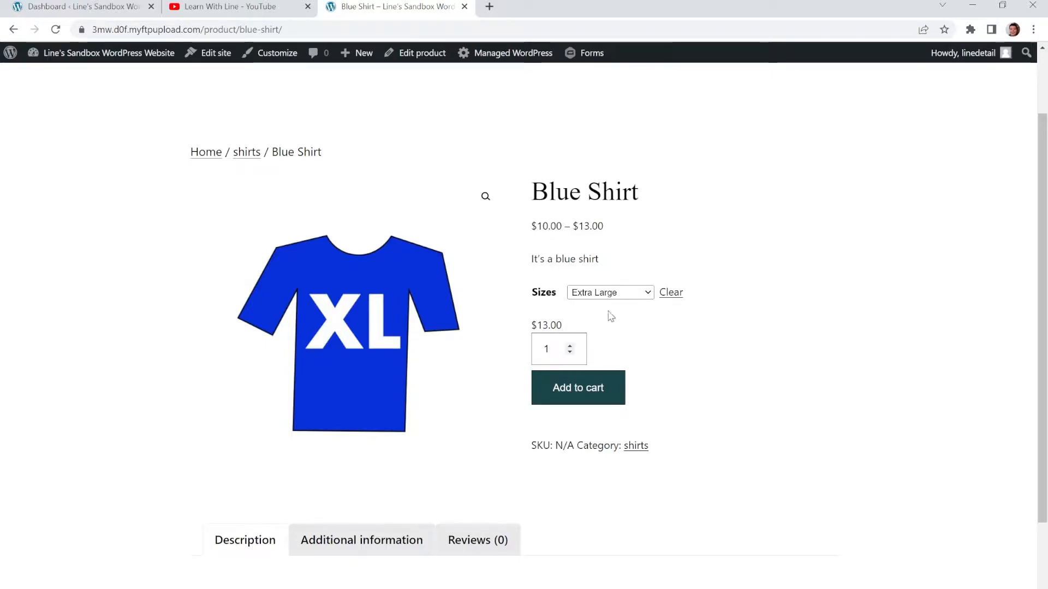
mouse_move(607, 331)
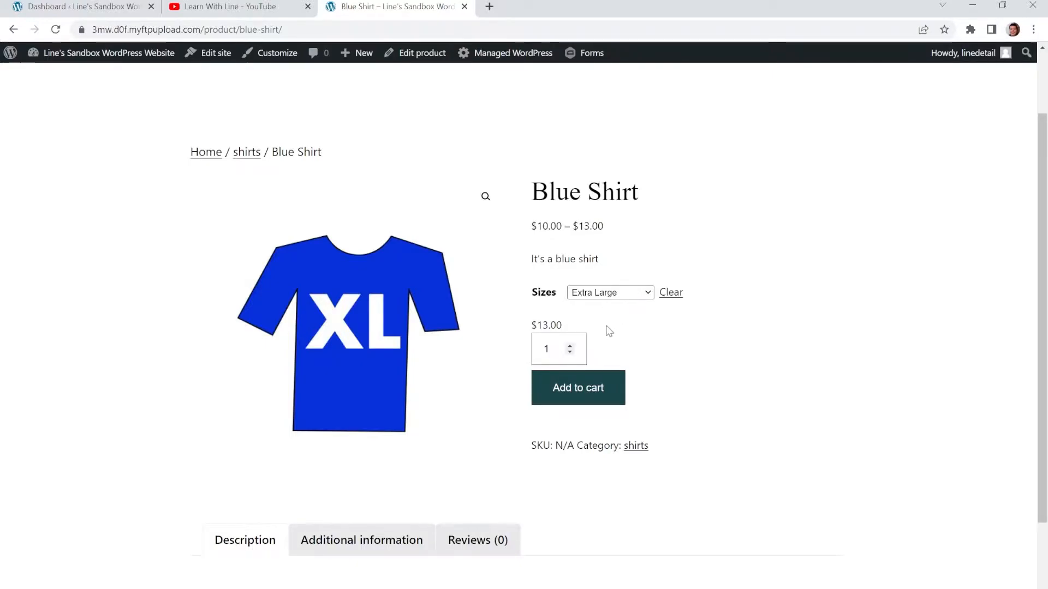
mouse_move(619, 250)
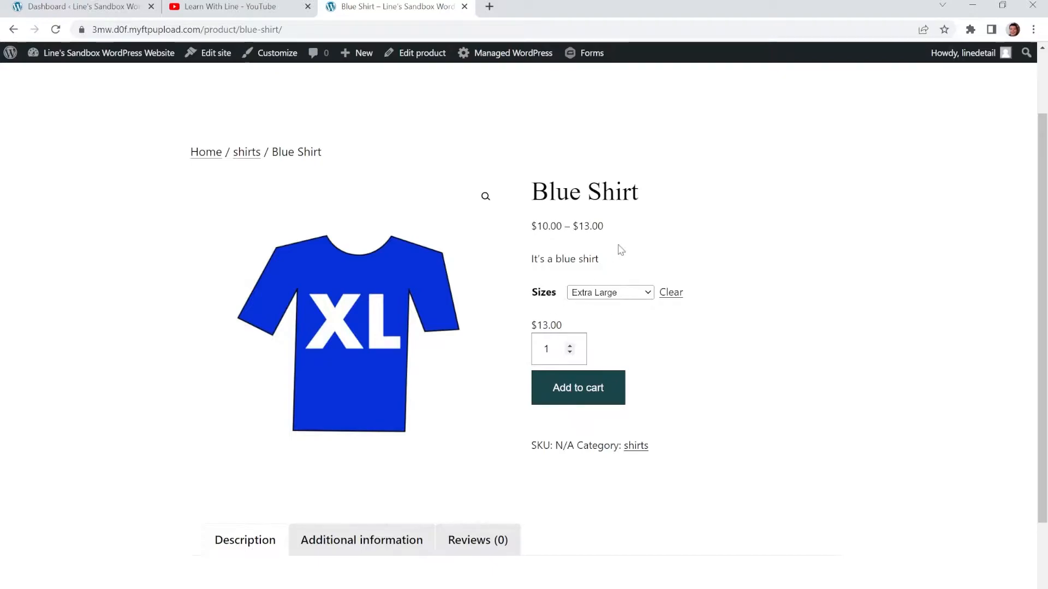
mouse_move(670, 296)
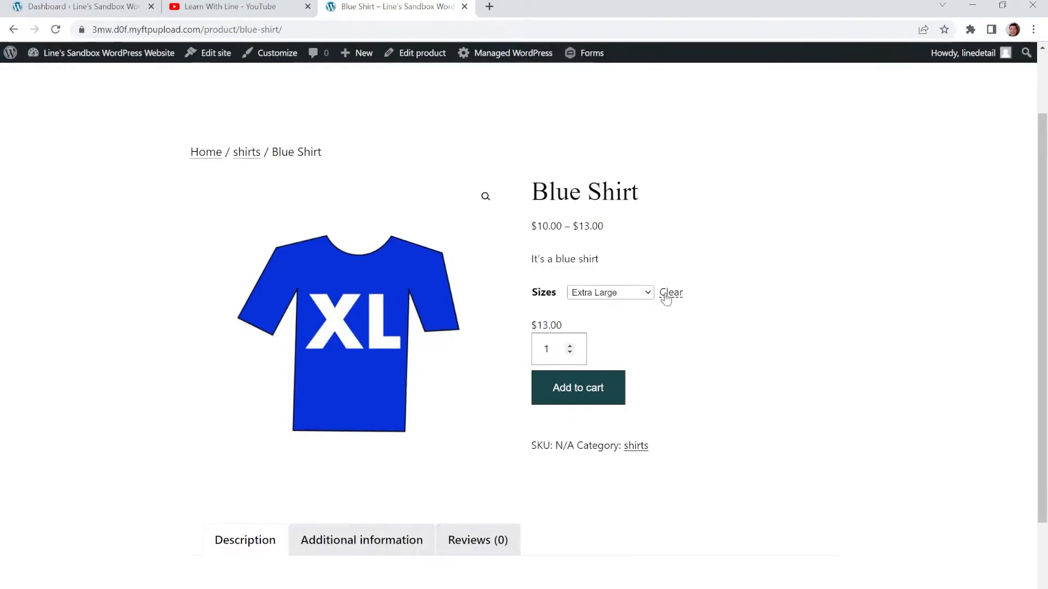
Step: Go to the site dashboard and start a new product from Products > Add New
click(670, 293)
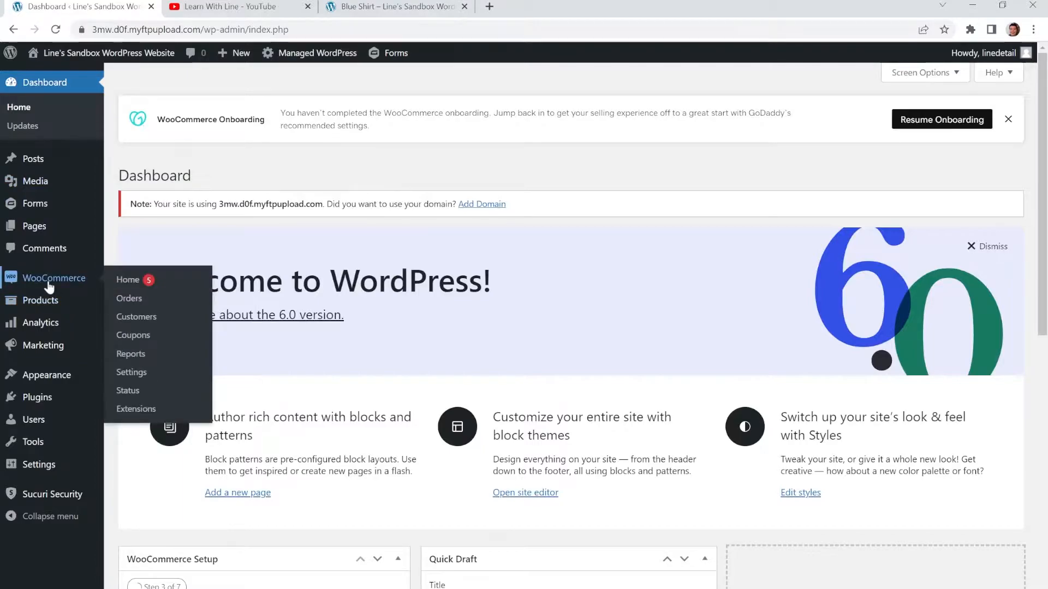
mouse_move(39, 300)
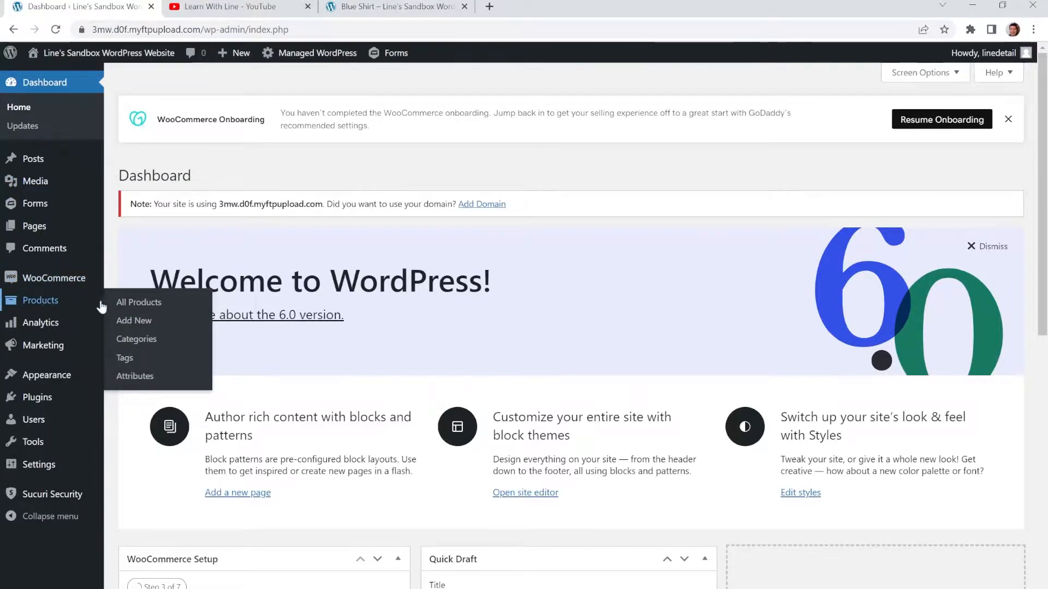
mouse_move(133, 321)
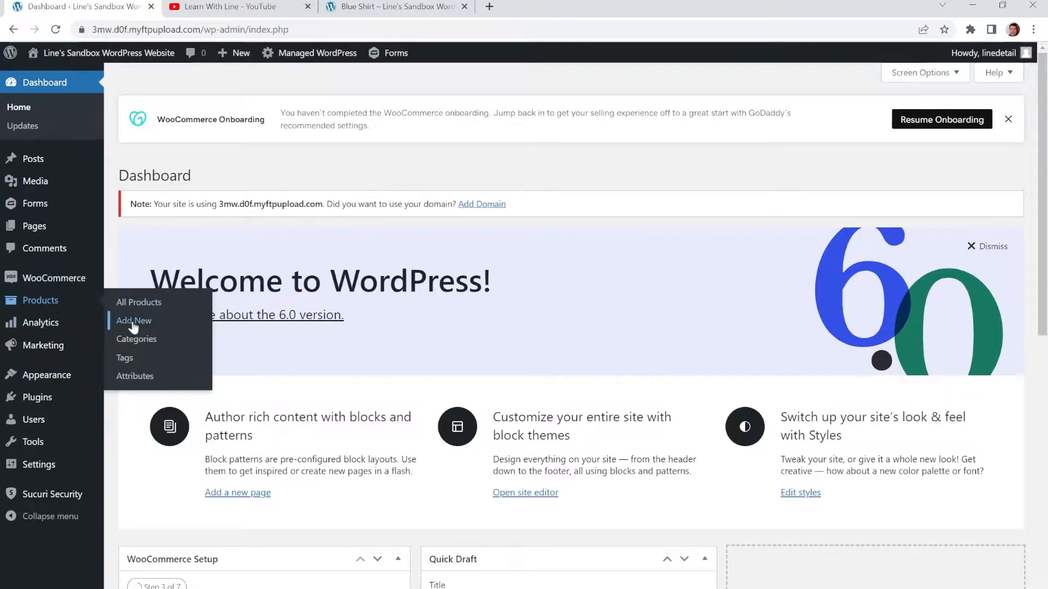
click(133, 321)
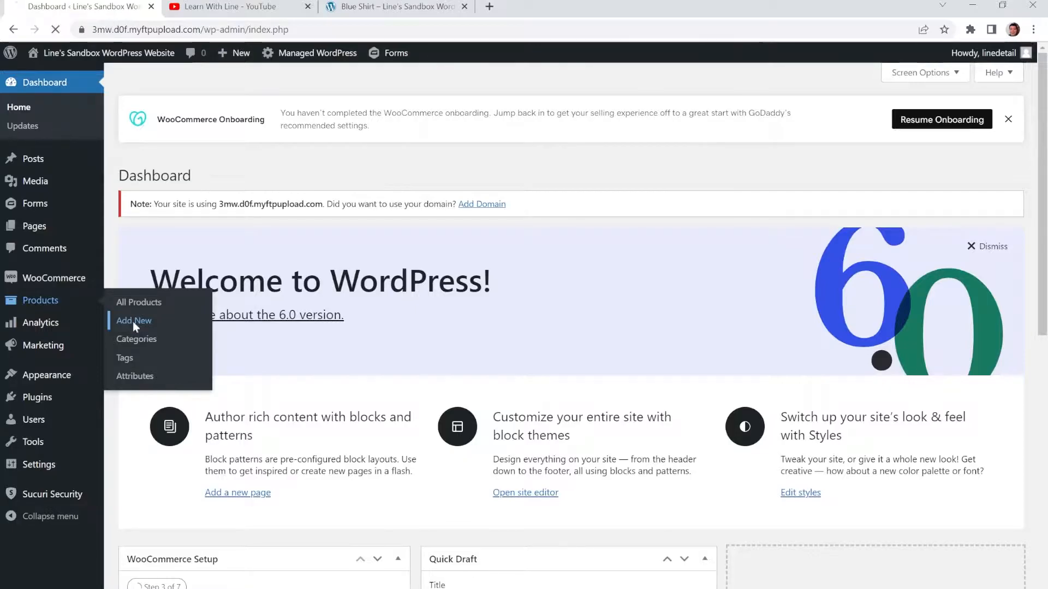
Step: Enter 'Heather Grey Shirt' as the product name
click(134, 320)
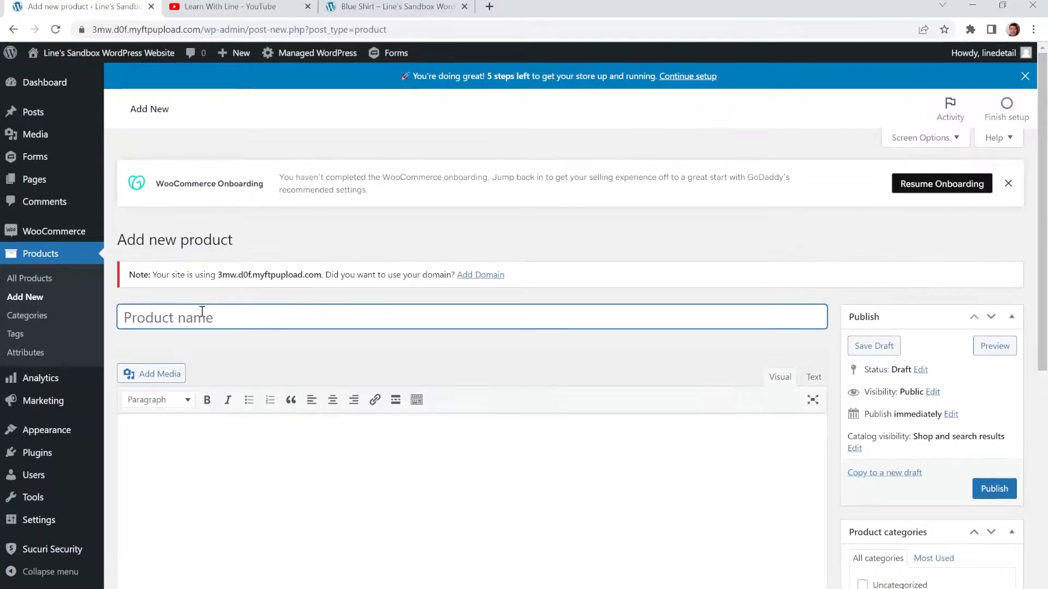
text(Heather Grey Shirt)
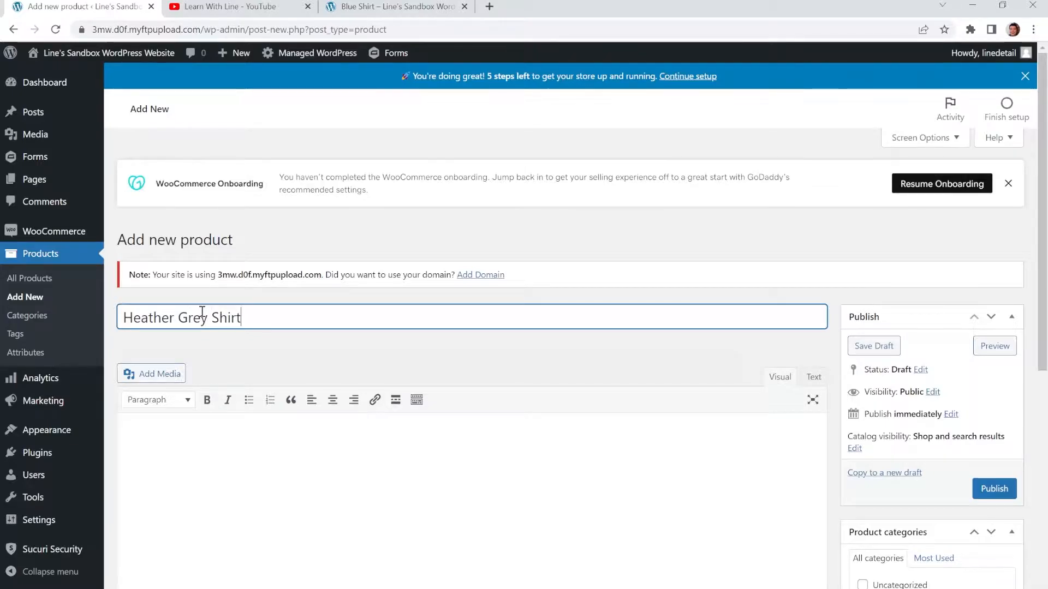
scroll(down, 3)
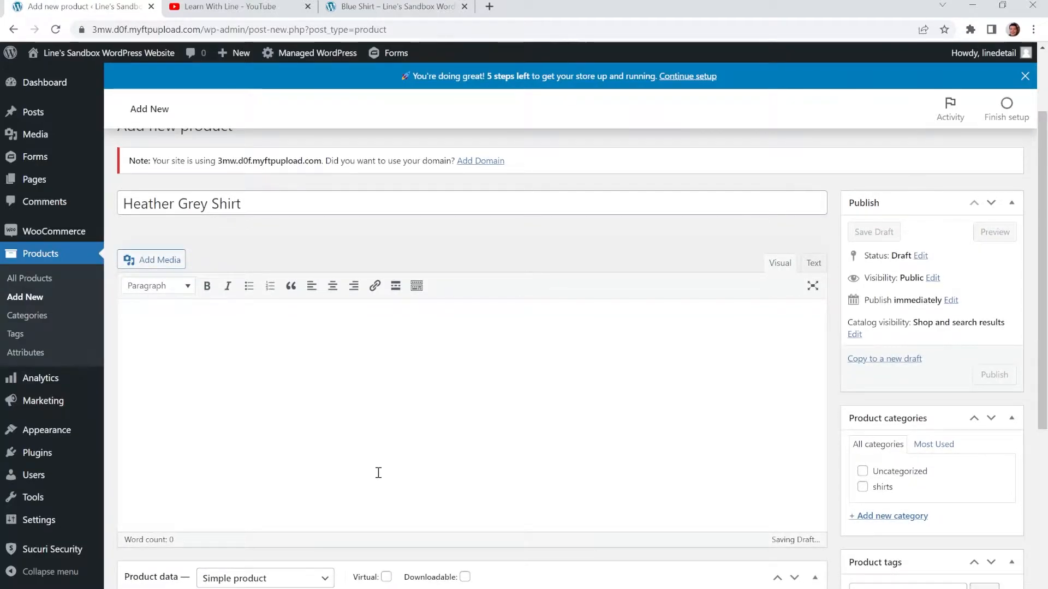
text(Heather Grey Shirt, Looks great all th)
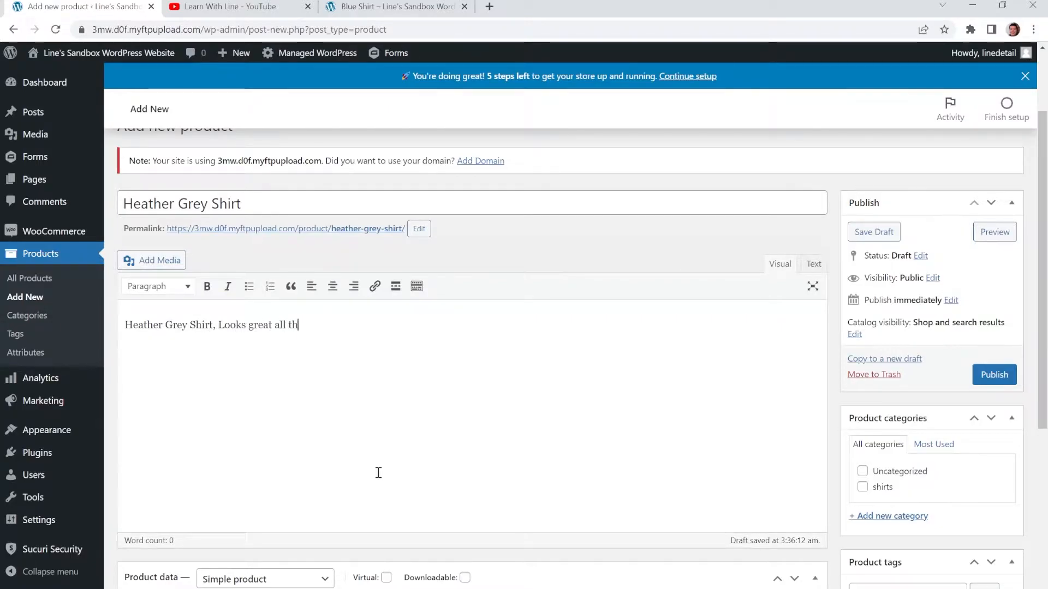
scroll(down, 3)
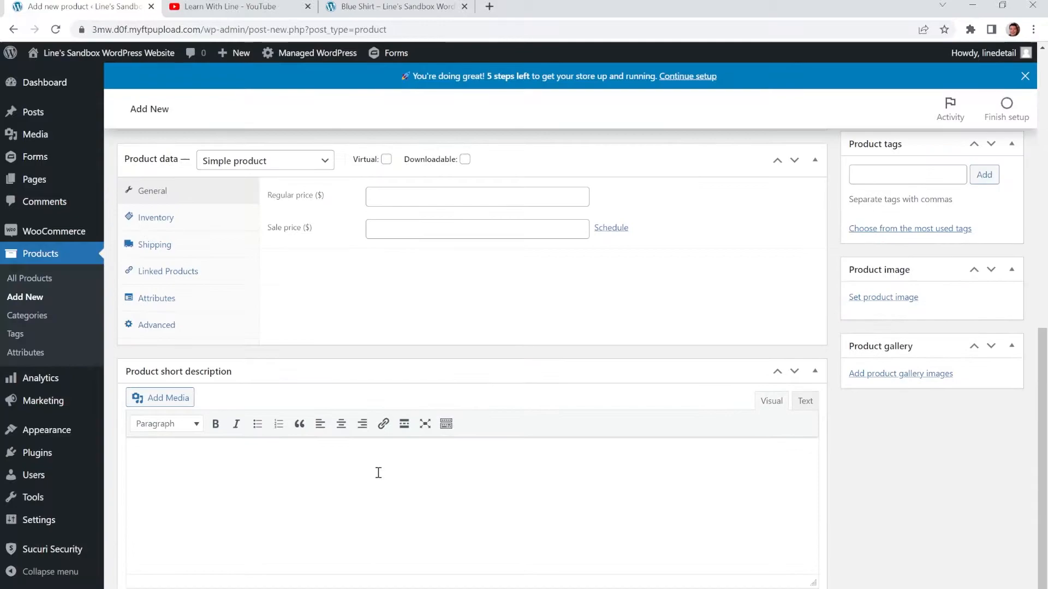
Step: Write the description 'Heather Grey Shirt, Looks great all the time.'
text(H)
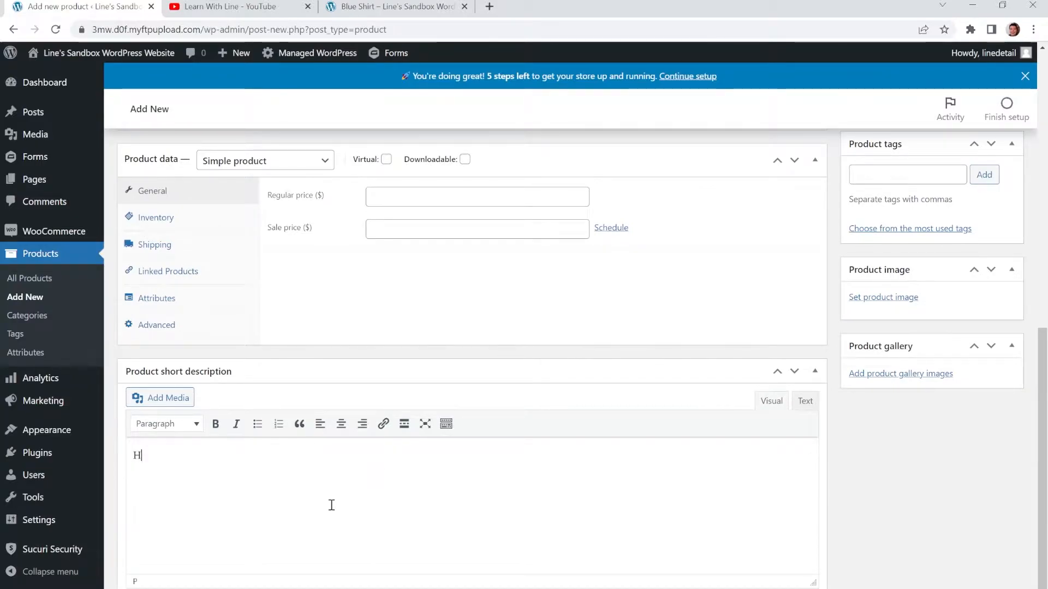
text(It's a ab)
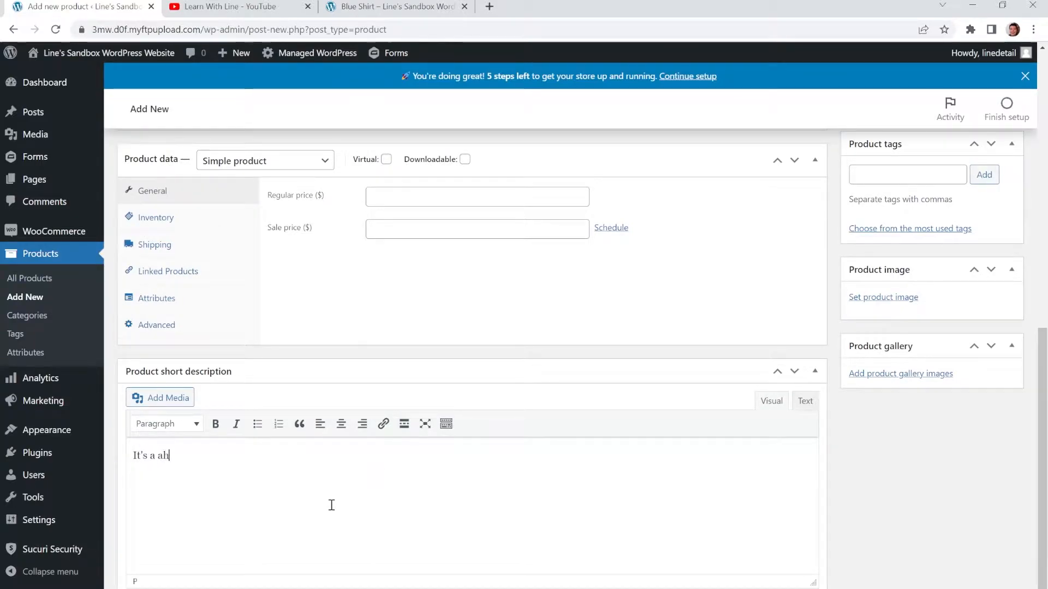
key(Backspace)
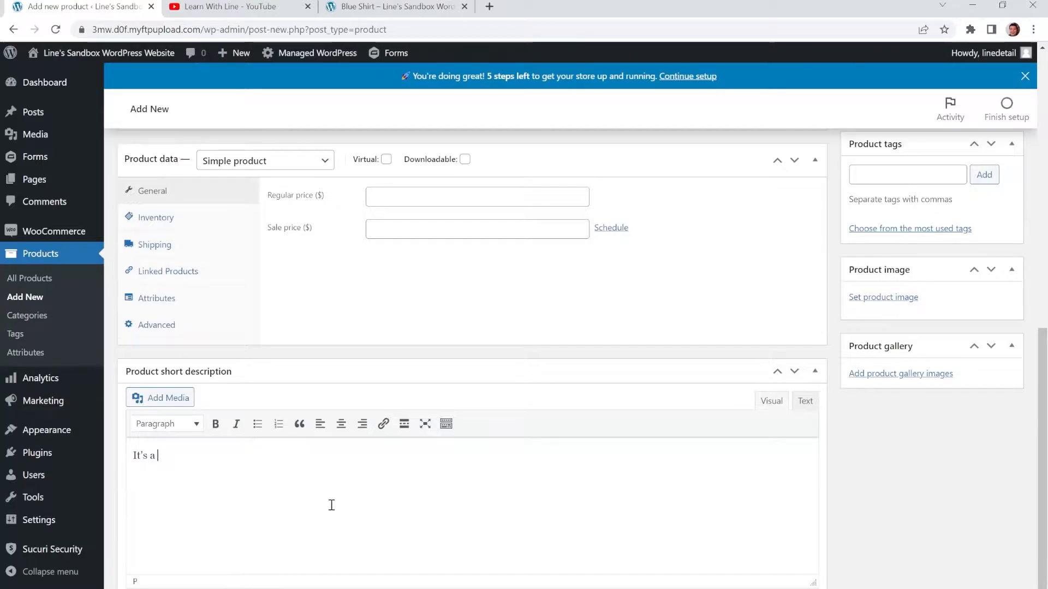
text(heather grey shirt)
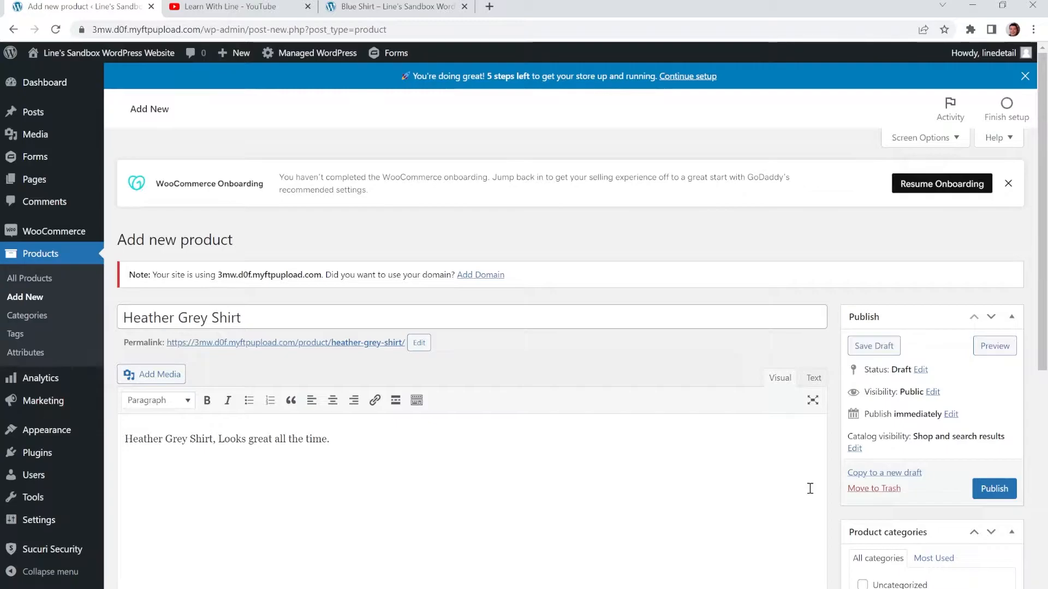
scroll(down, 3)
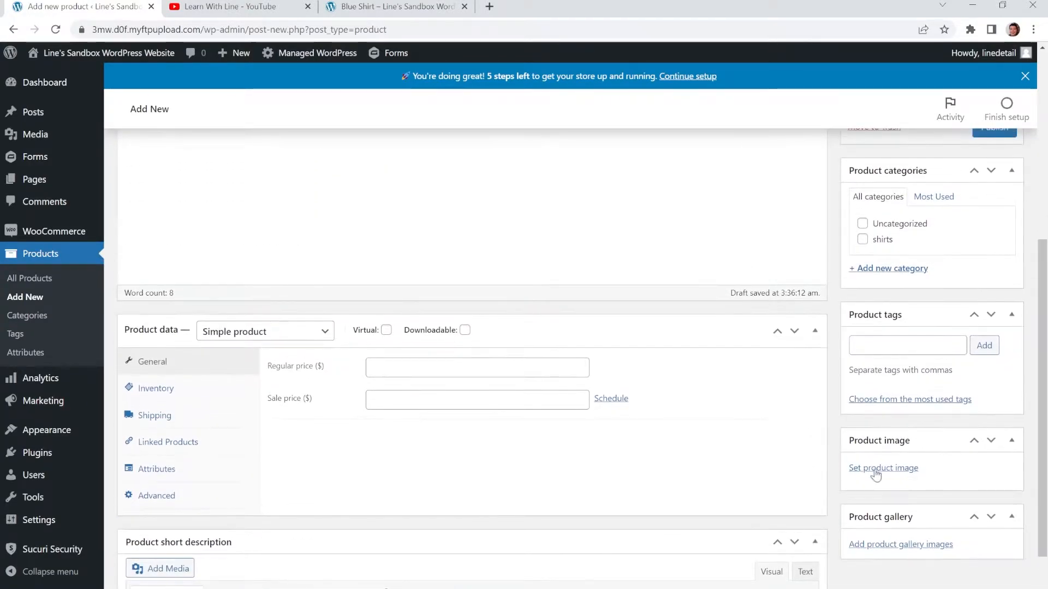
Step: Upload the S, M, L, XL and plain shirt images and set HeatherGreyShirt.jpg as product image
click(883, 468)
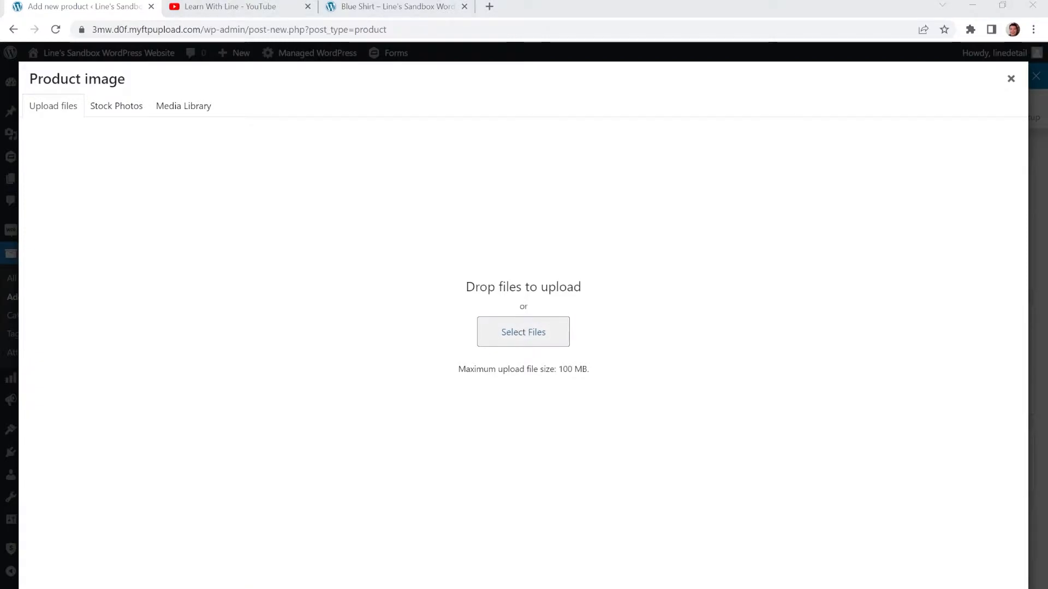
click(524, 332)
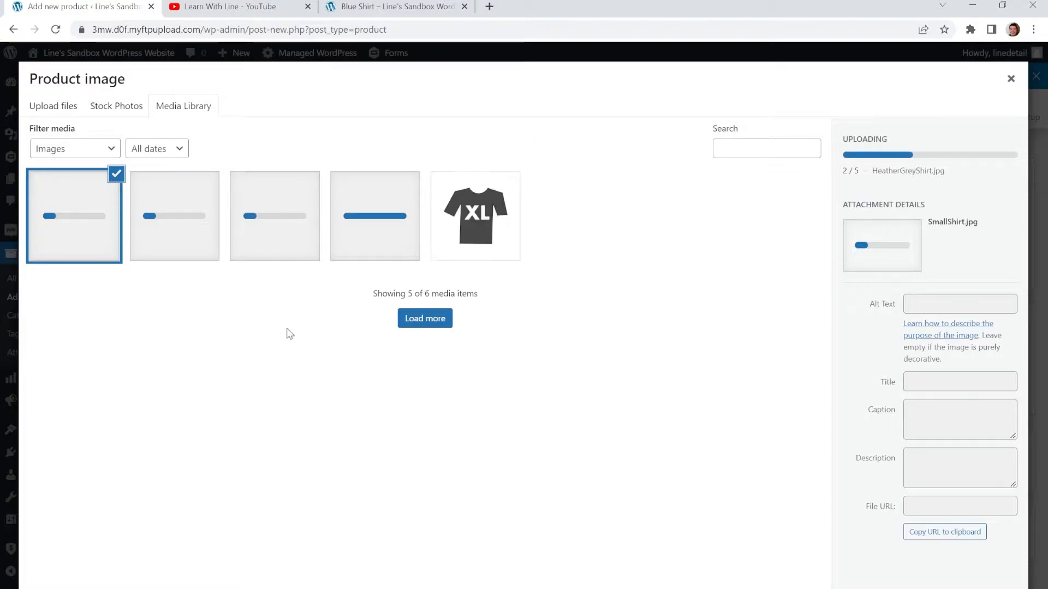
mouse_move(267, 321)
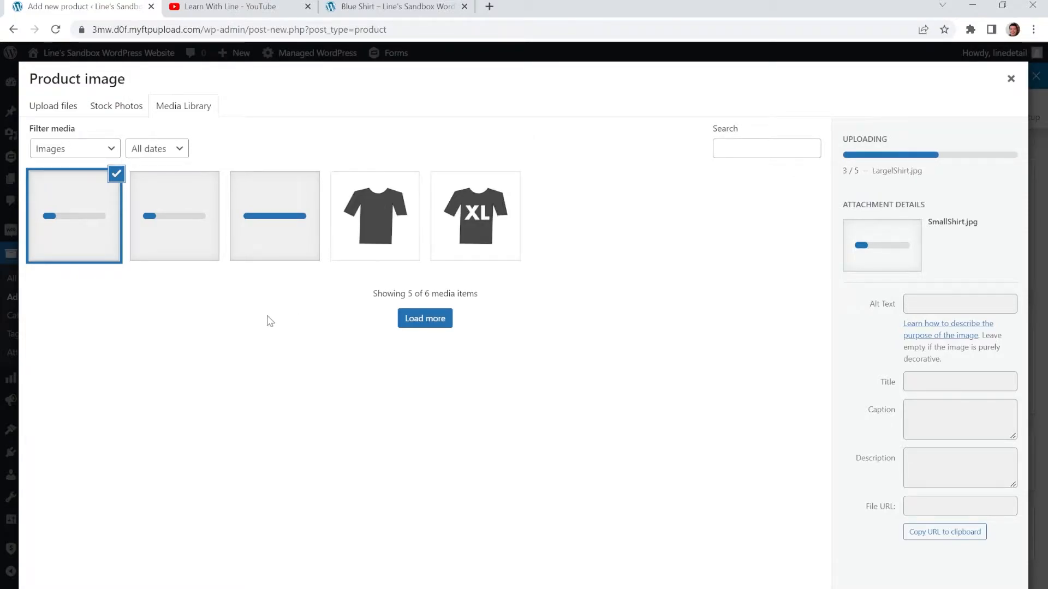
click(375, 215)
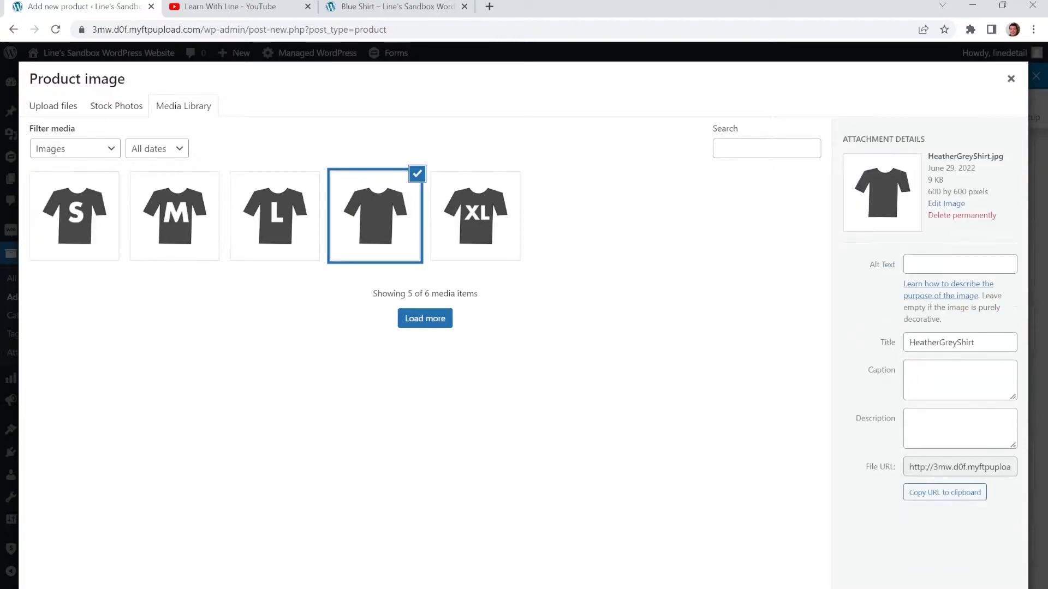
mouse_move(407, 223)
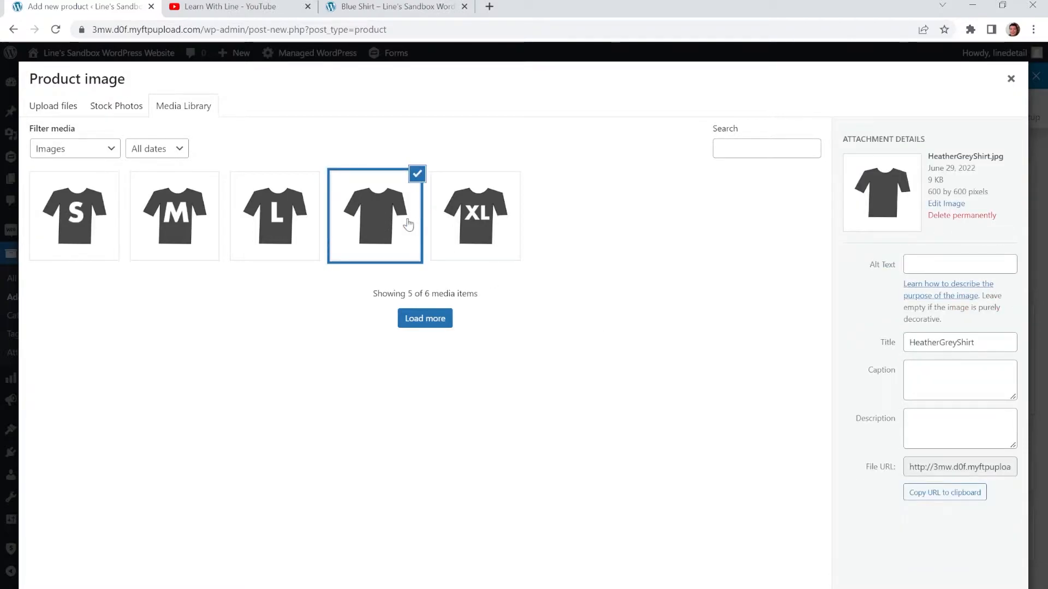
mouse_move(828, 566)
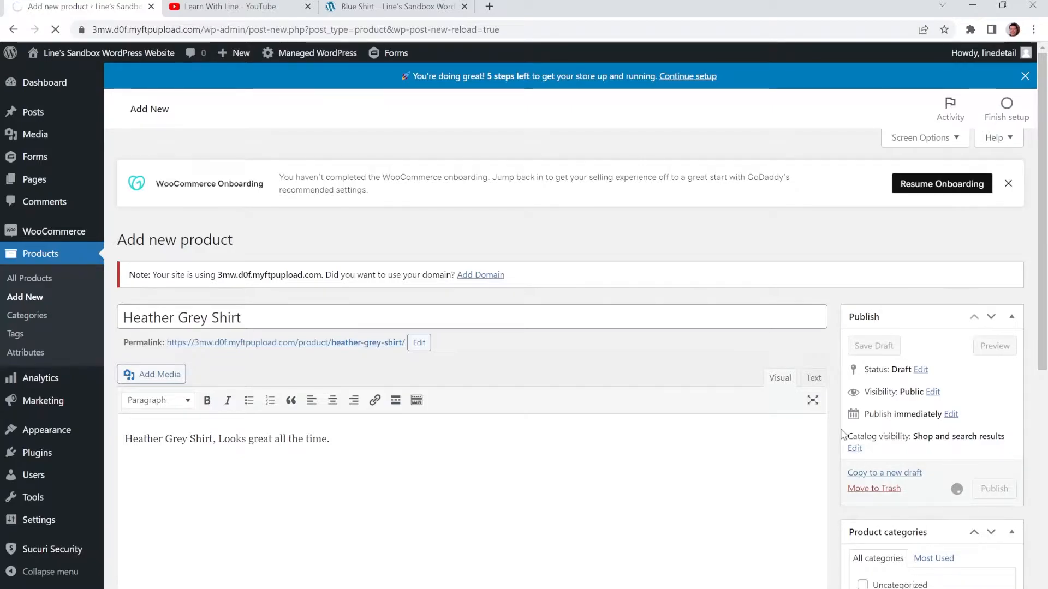
Step: Publish the shirt, file it under the shirts category and update
click(994, 488)
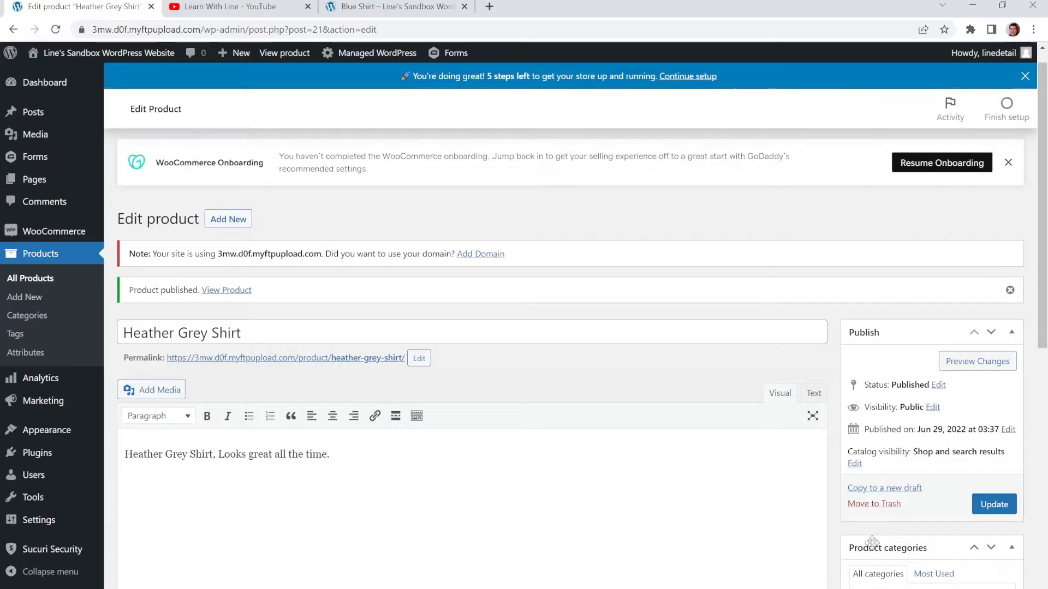
scroll(down, 3)
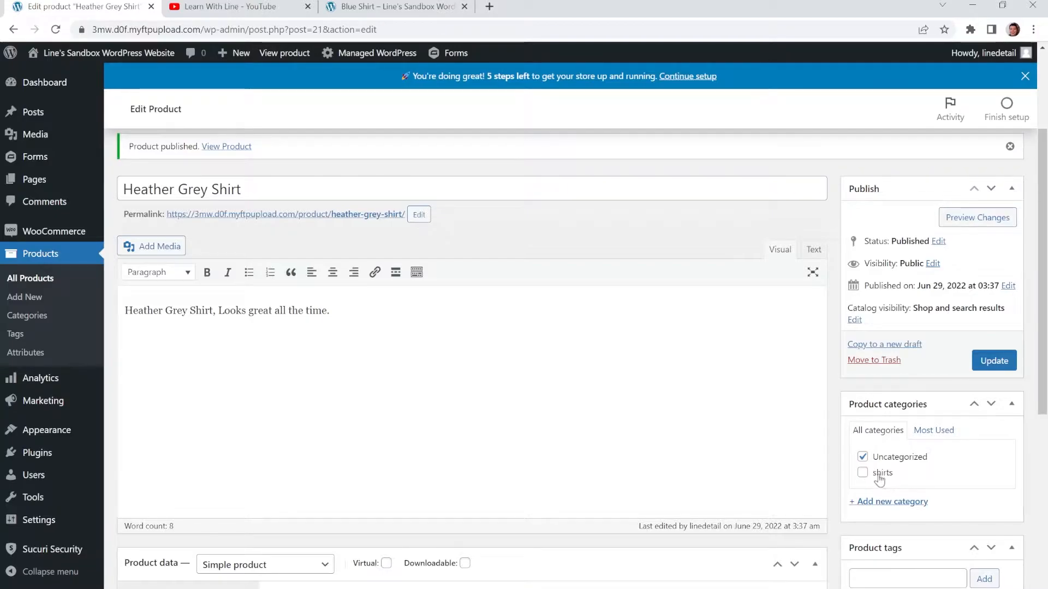
click(862, 473)
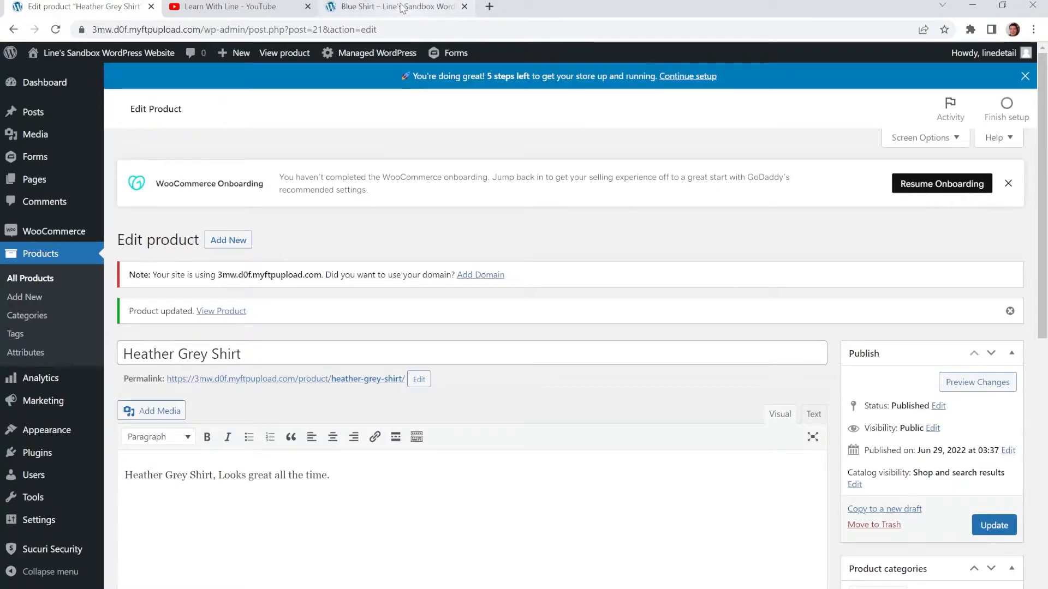
Step: Reach the Heather Grey Shirt storefront page through the shirts category listing
click(393, 6)
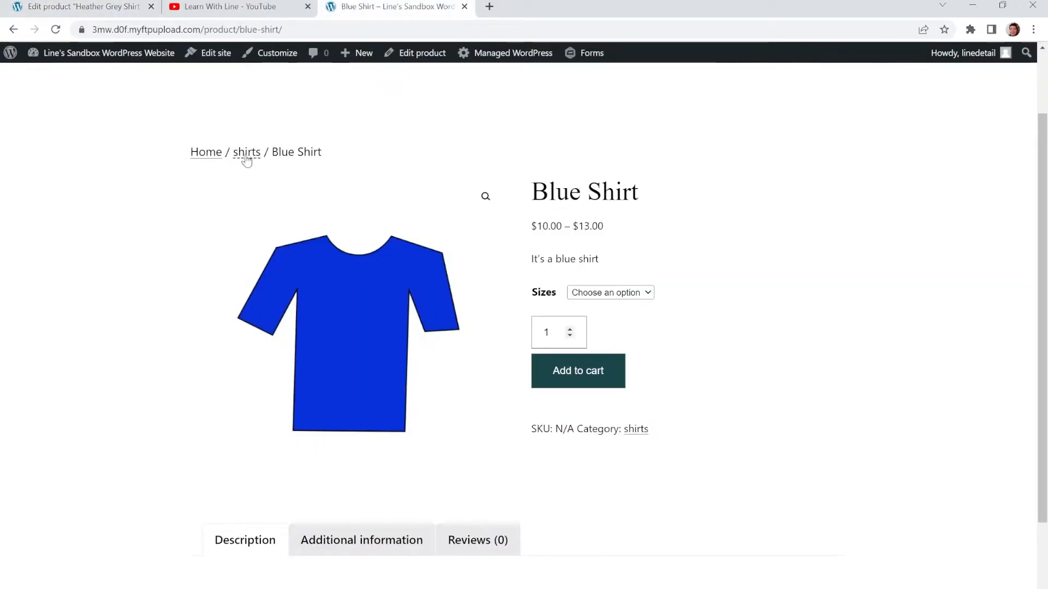
click(246, 152)
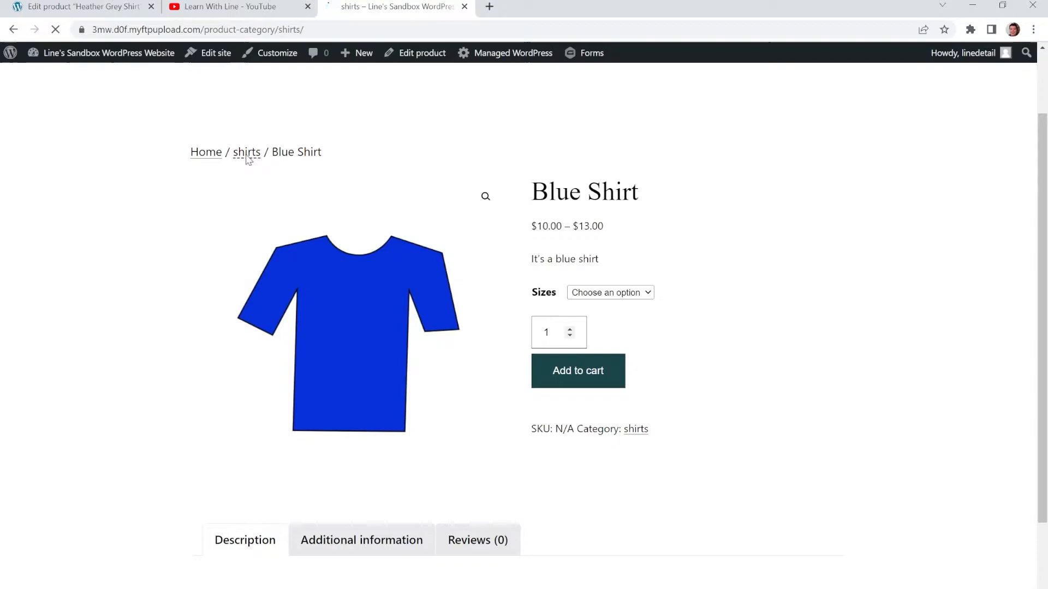
click(247, 152)
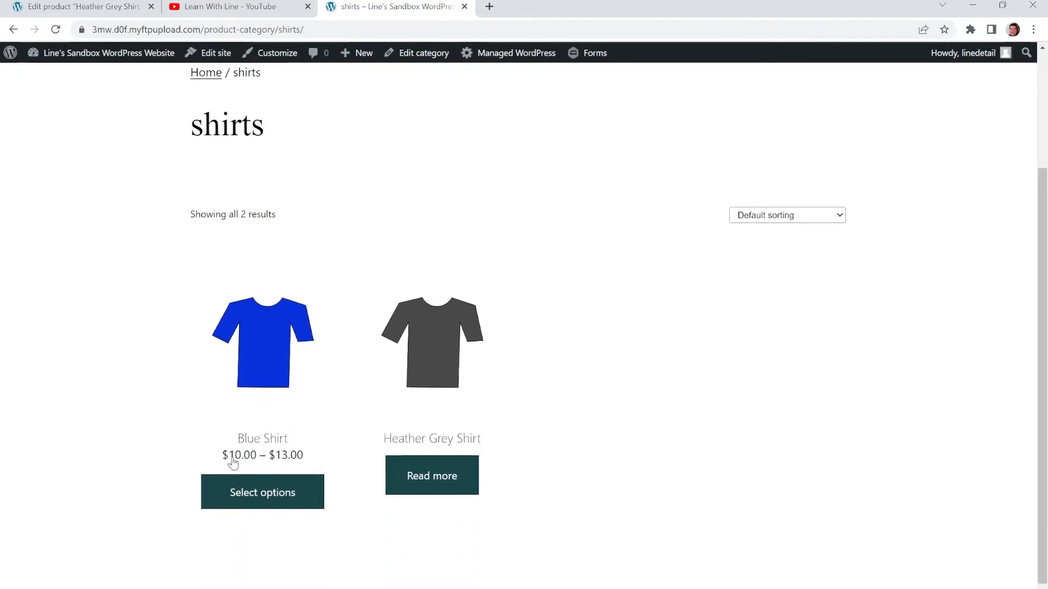
mouse_move(337, 400)
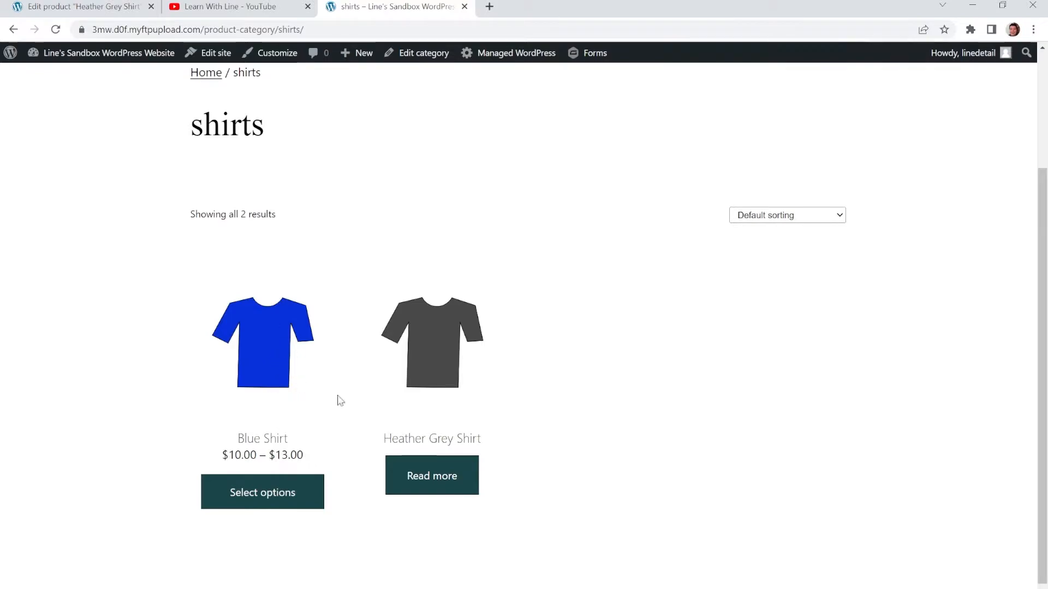
mouse_move(393, 456)
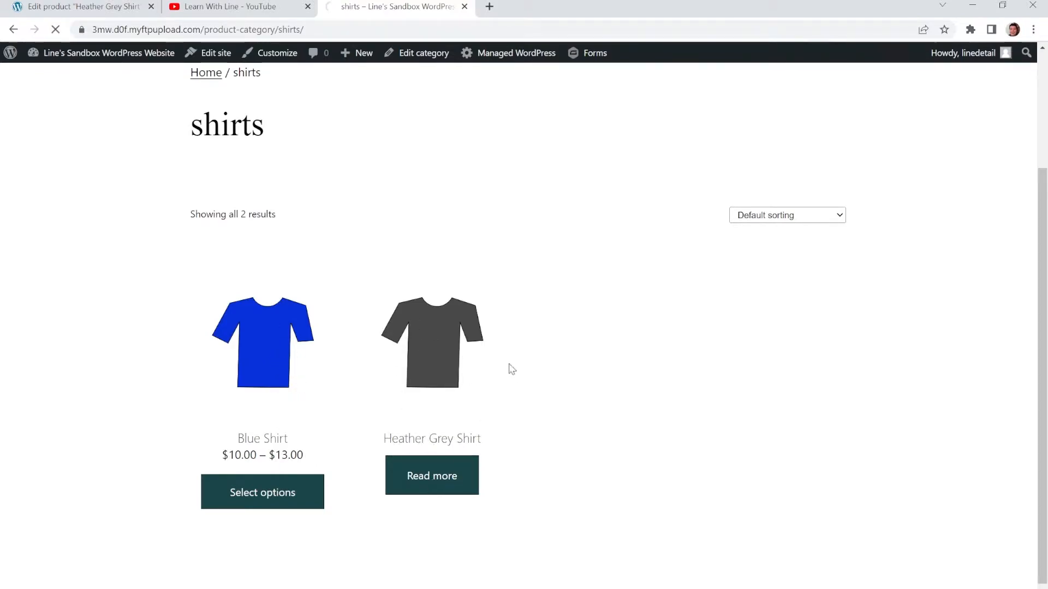
click(432, 475)
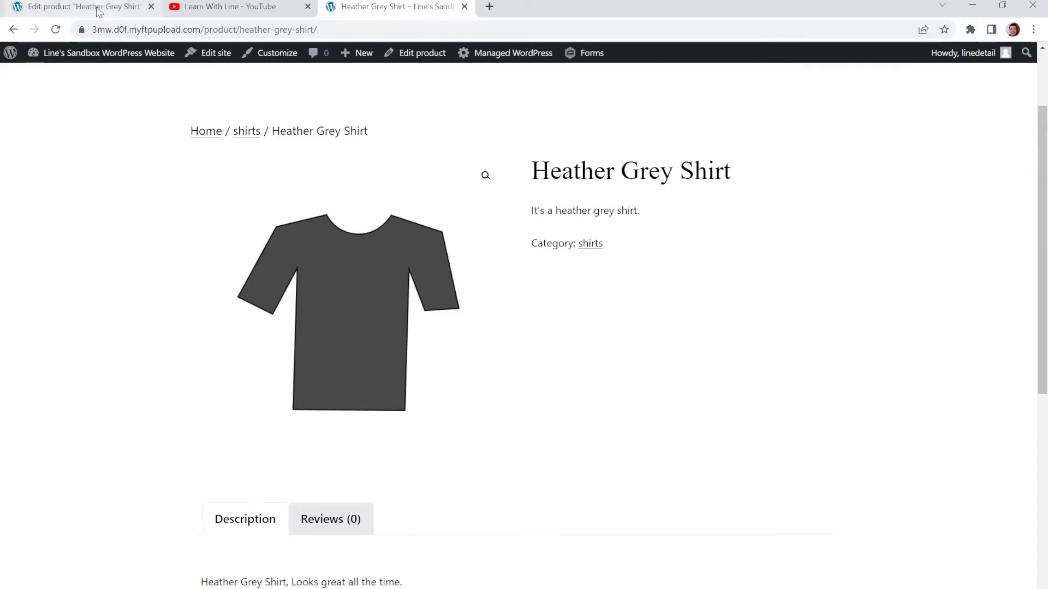
Step: Add a new custom attribute under the shirt's Product data Attributes
click(80, 6)
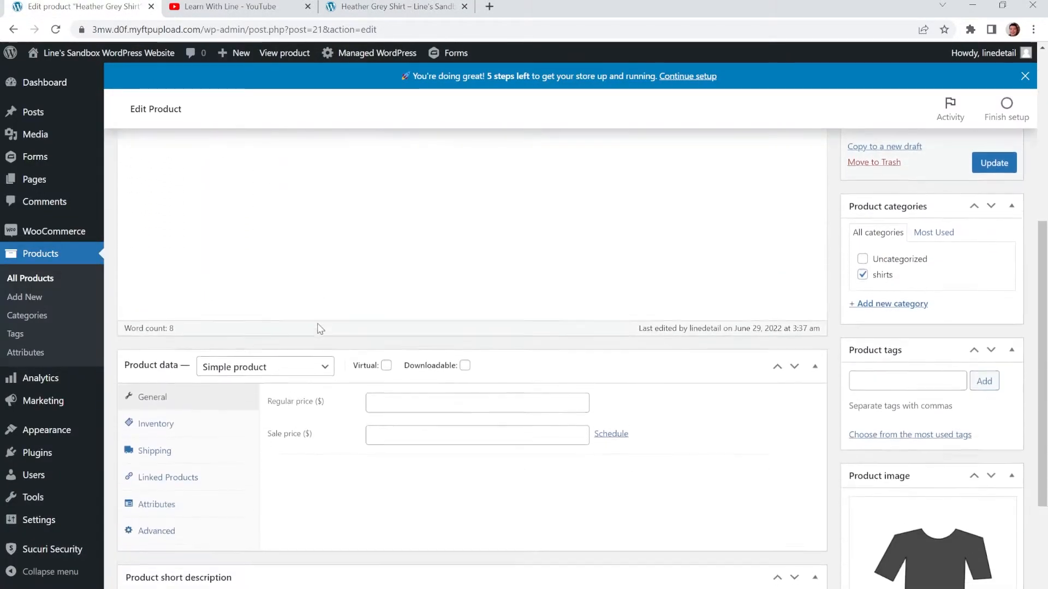
scroll(down, 3)
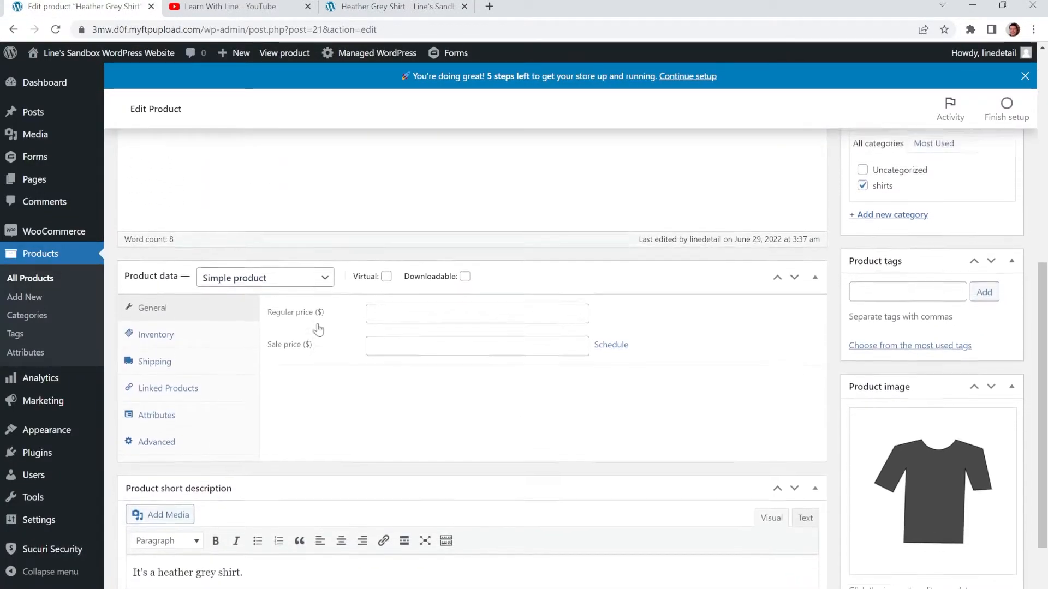
scroll(down, 3)
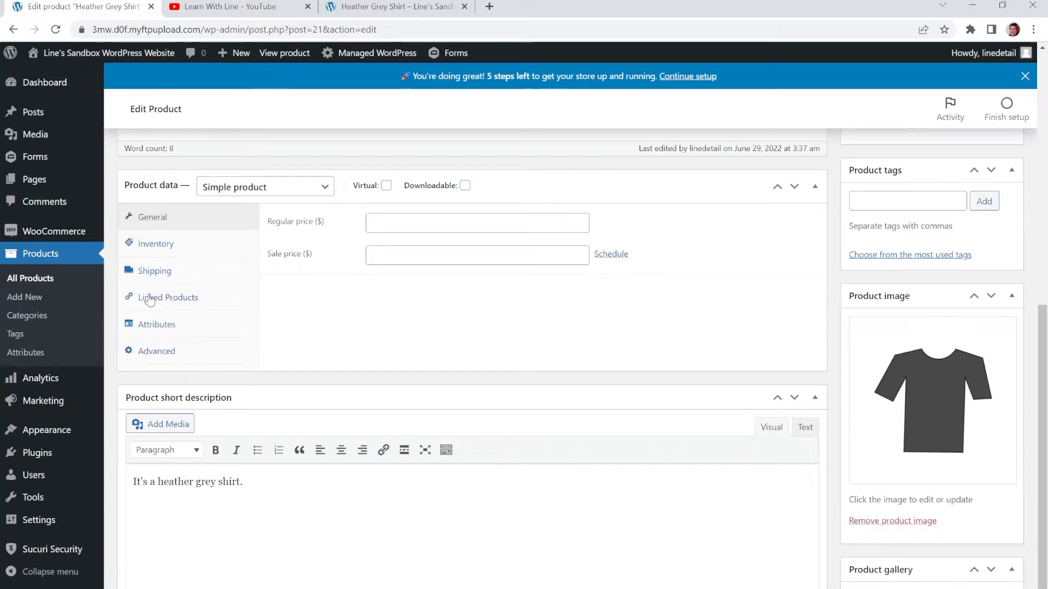
mouse_move(193, 319)
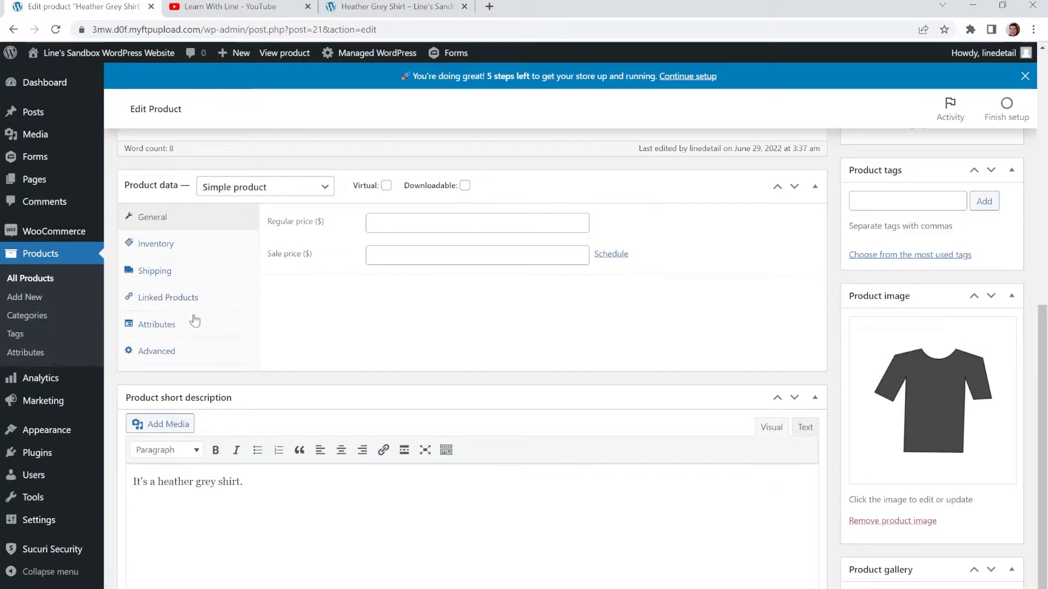
click(157, 324)
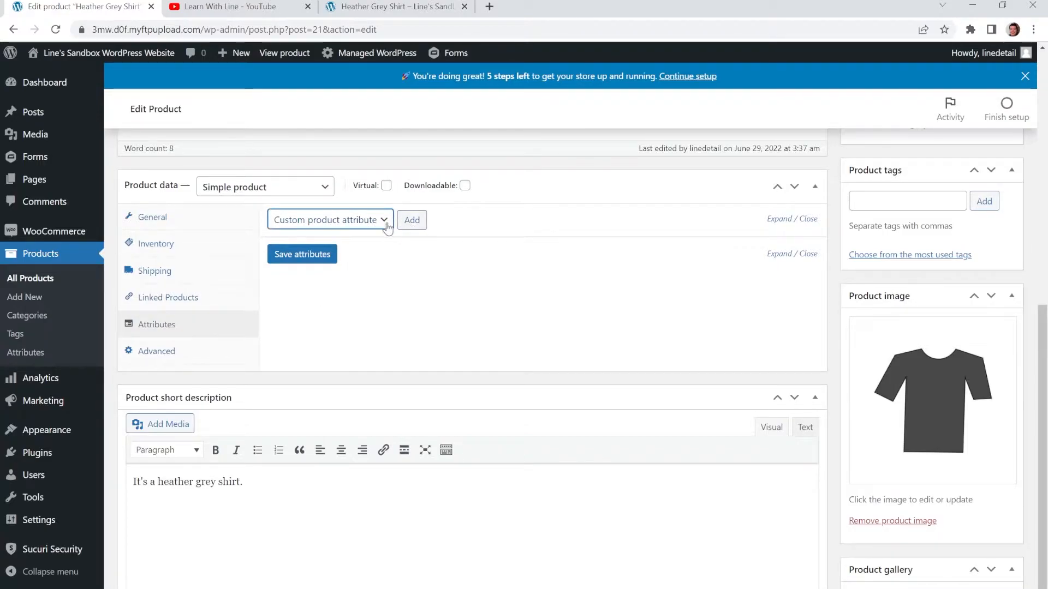
click(412, 219)
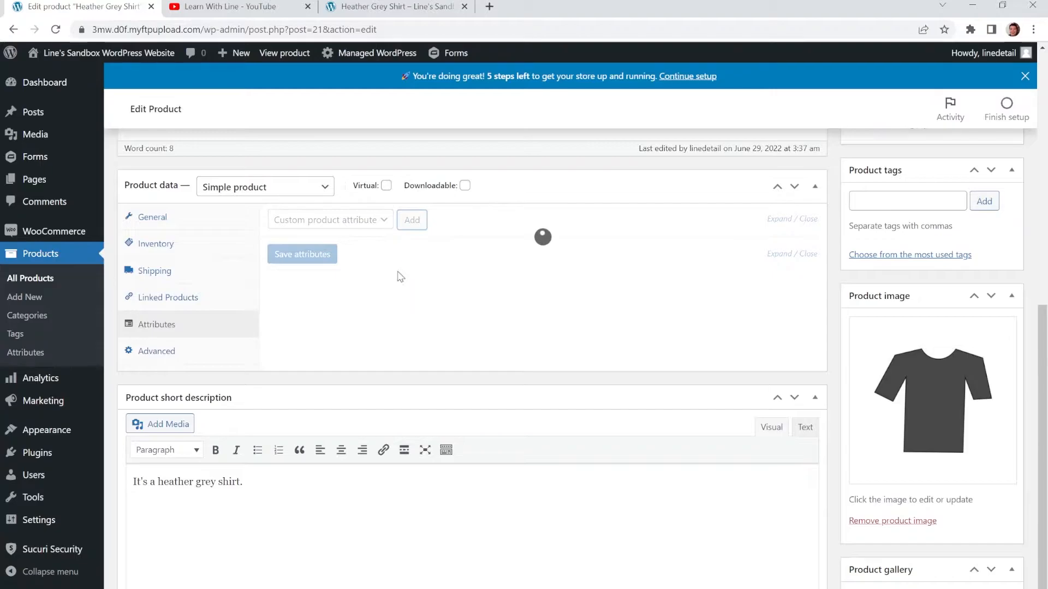
click(411, 220)
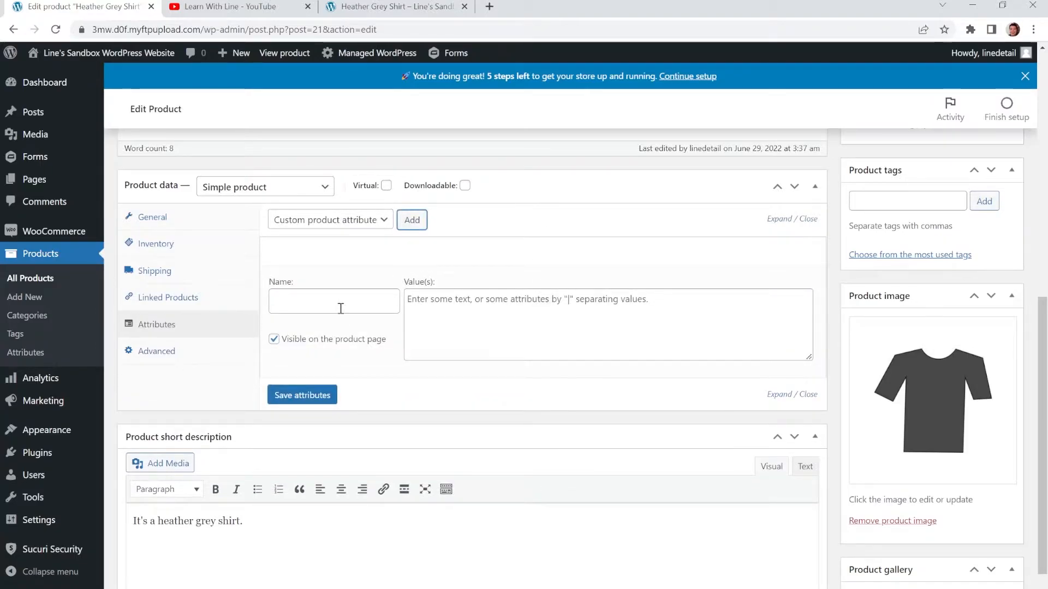
click(333, 302)
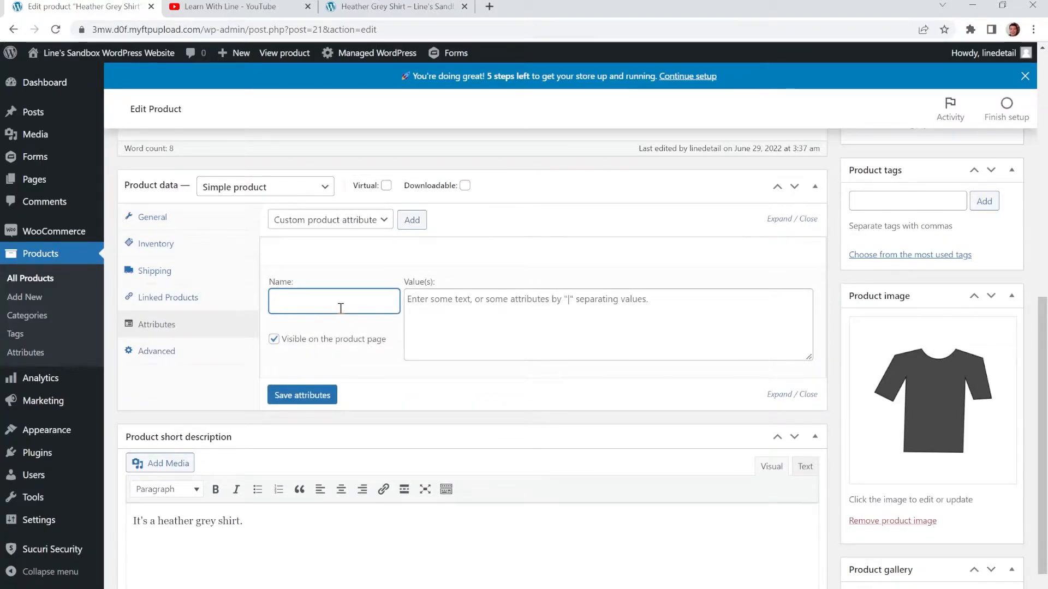
Step: Name the attribute Sizes with values Small | Medium | Large | Extra Large
text(Sizes)
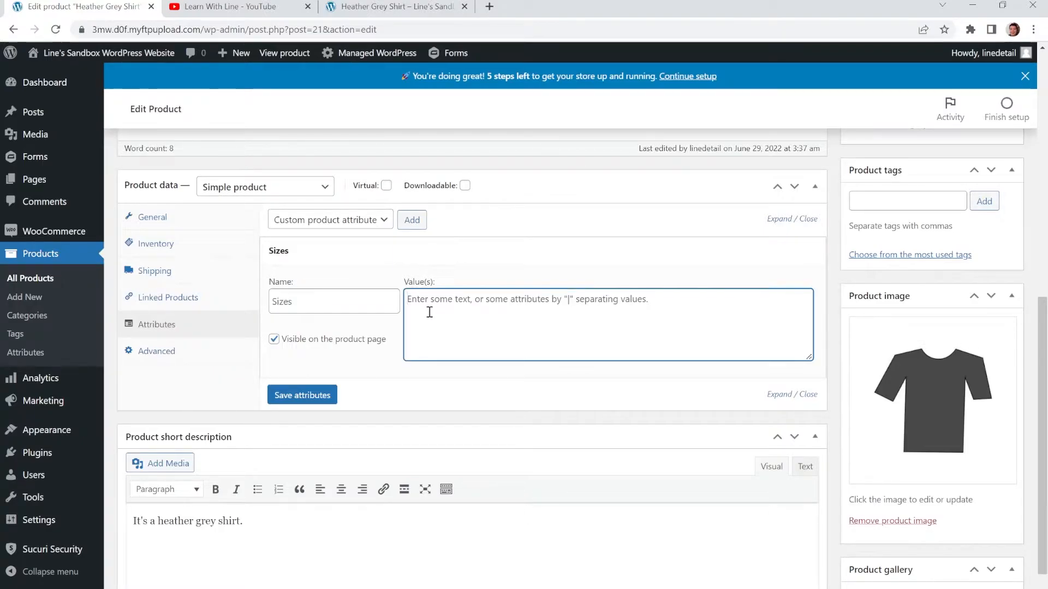
text(Small)
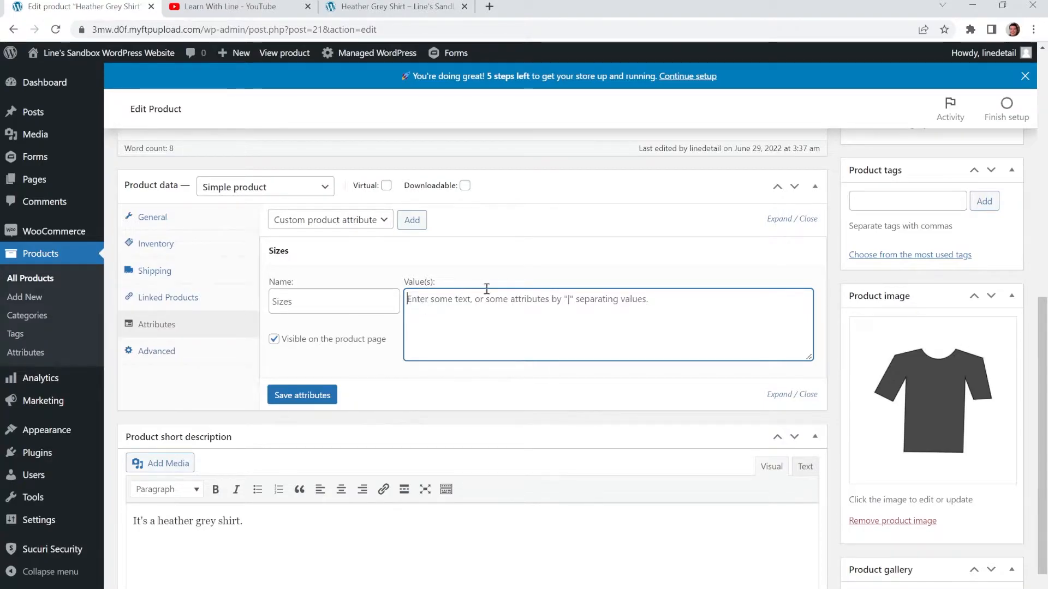
mouse_move(586, 312)
text(\)
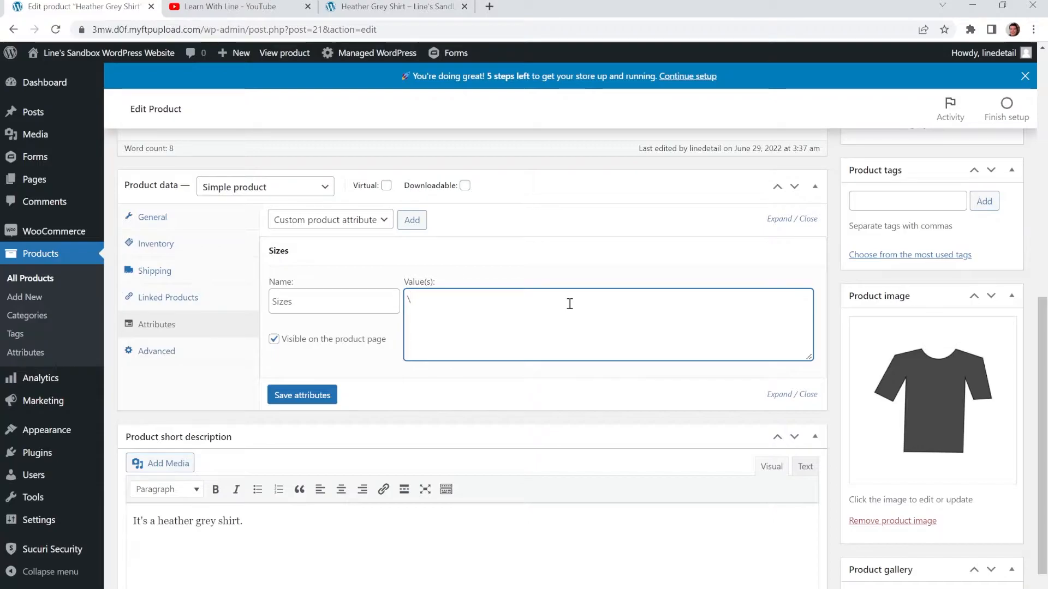
text(|)
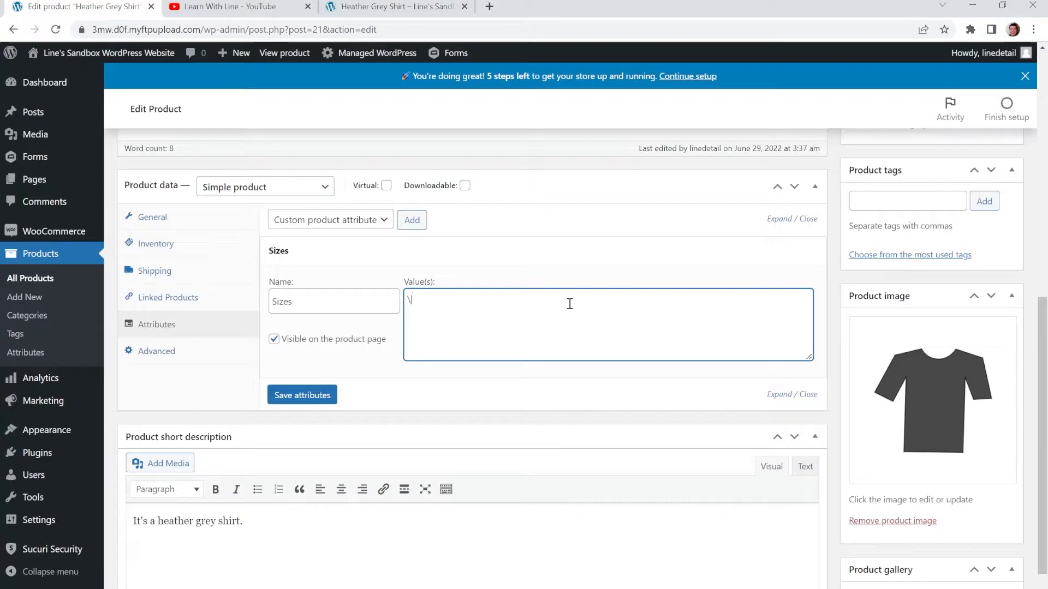
key(Backspace)
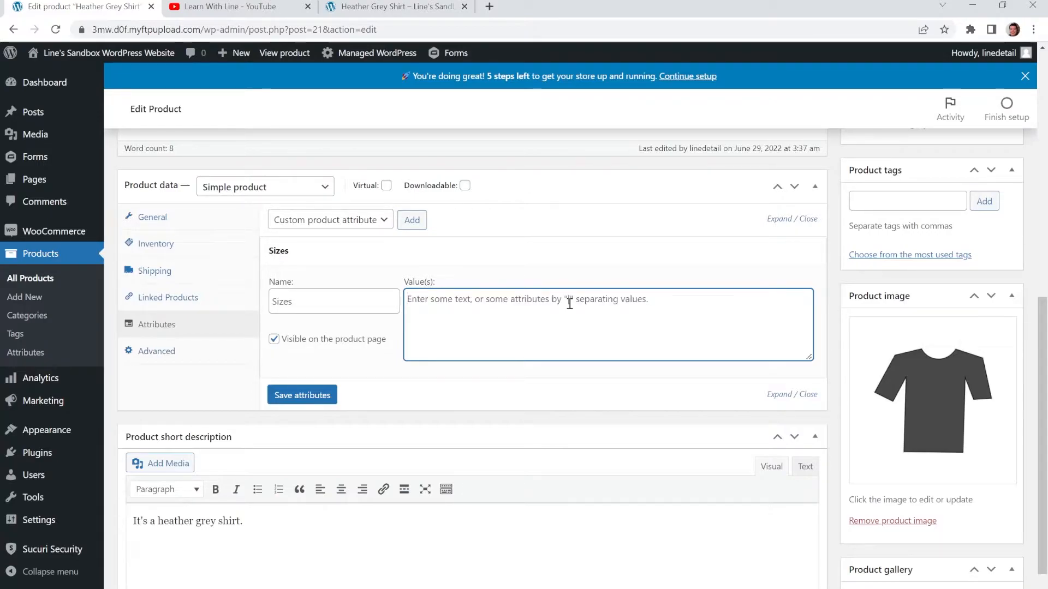
text(Small)
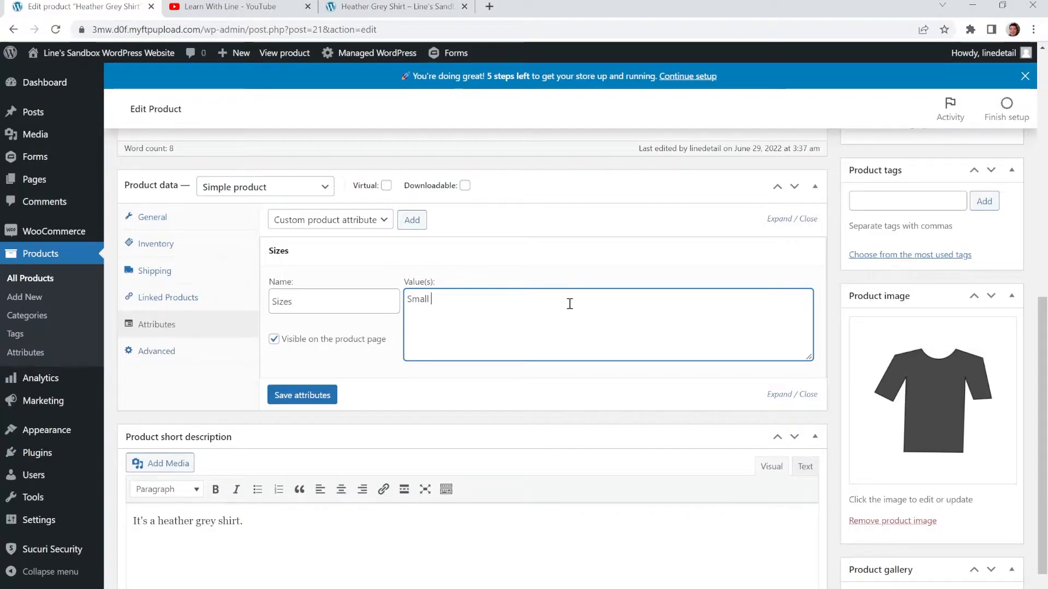
text(| Medium)
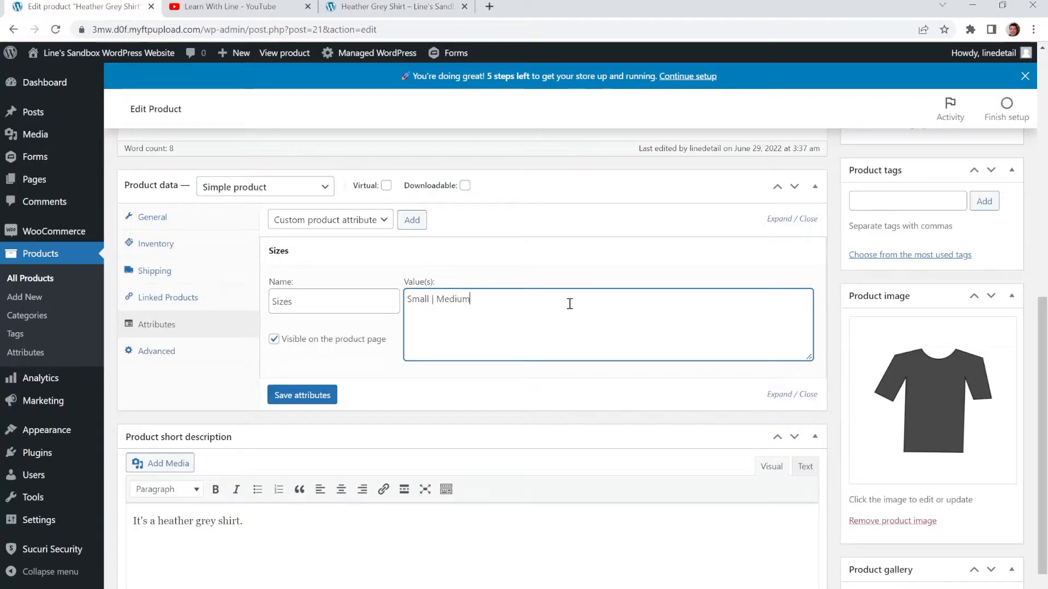
text(| Large | Extra Large)
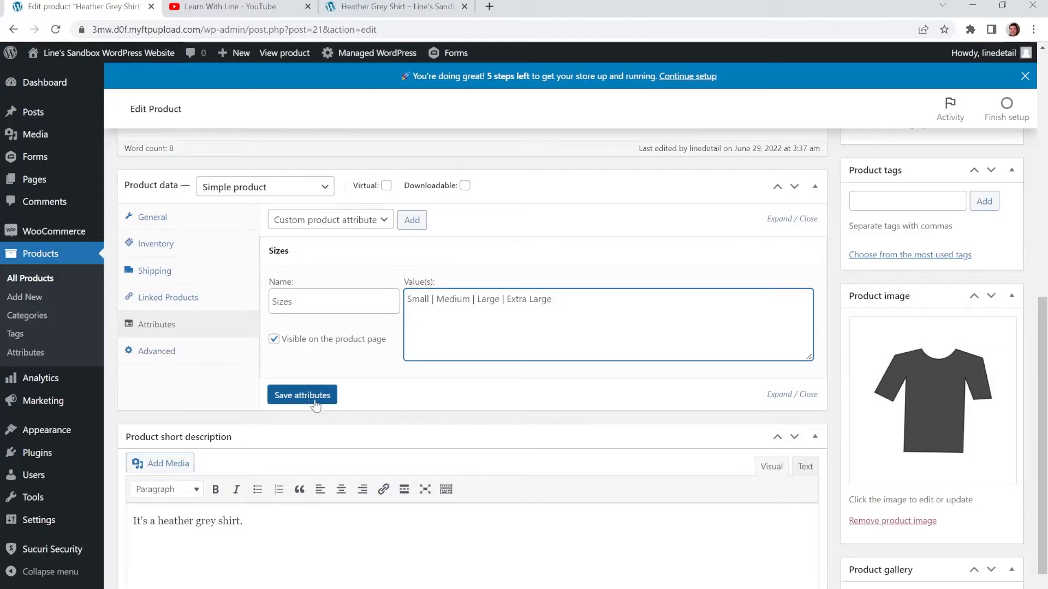
Step: Save the Sizes attribute with its Small, Medium, Large and Extra Large values
click(301, 395)
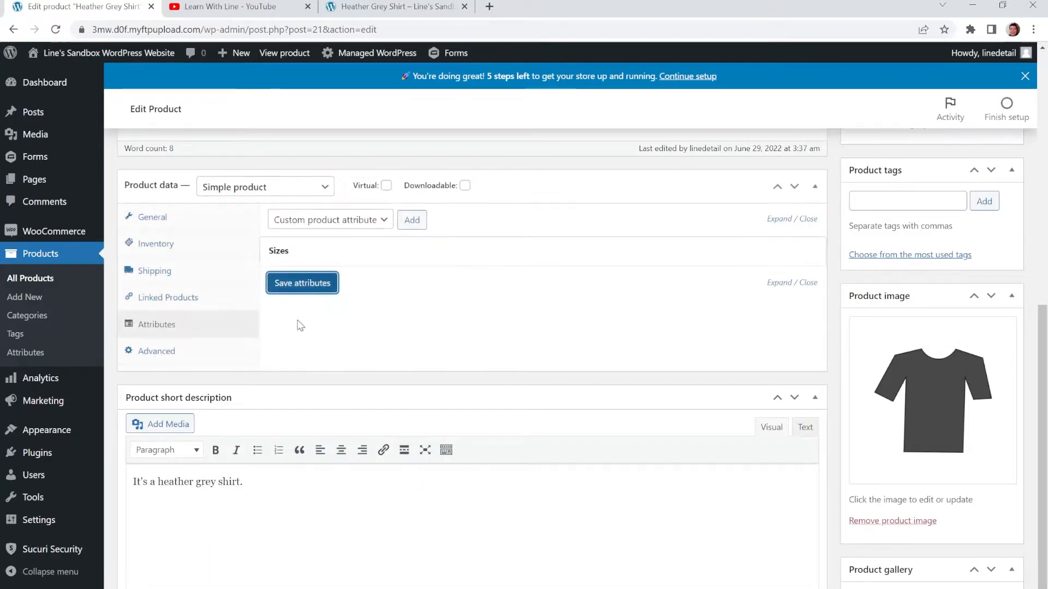
mouse_move(231, 271)
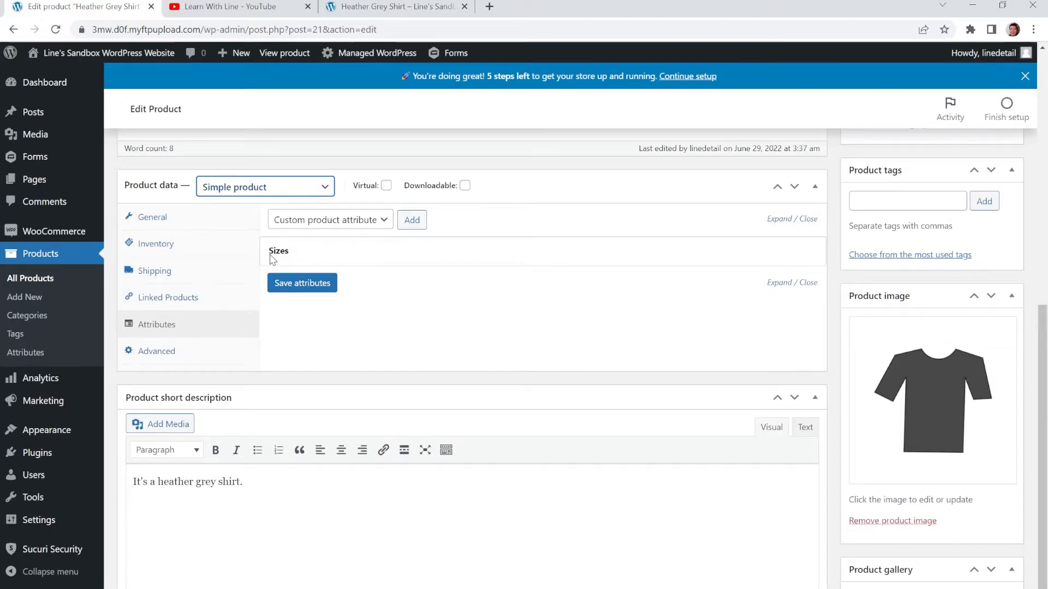
mouse_move(257, 258)
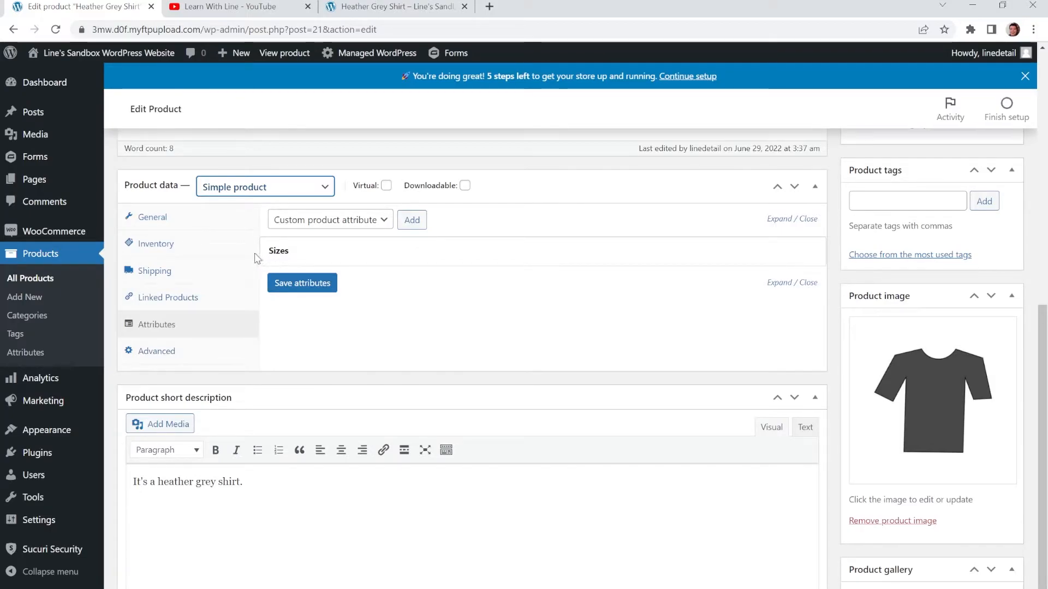
mouse_move(264, 259)
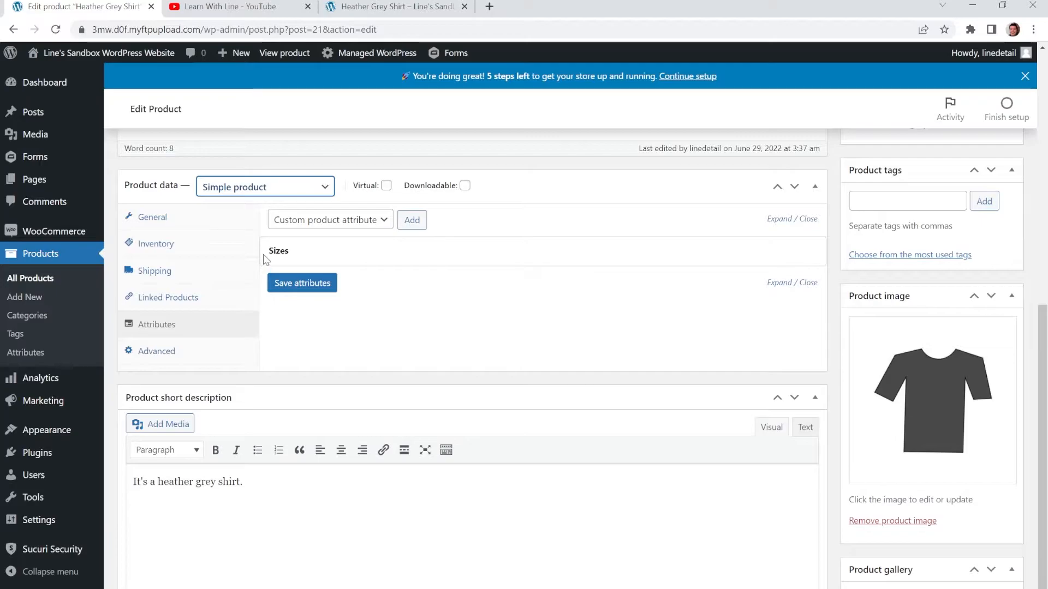
Step: Make the shirt a Variable product with Sizes marked 'Used for variations', and save
click(264, 187)
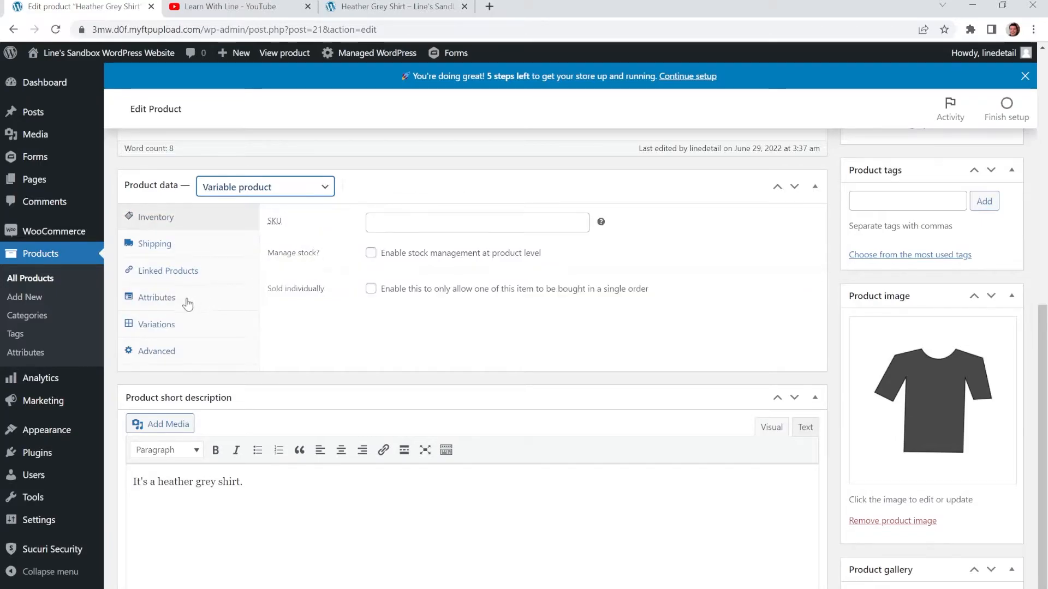
click(157, 298)
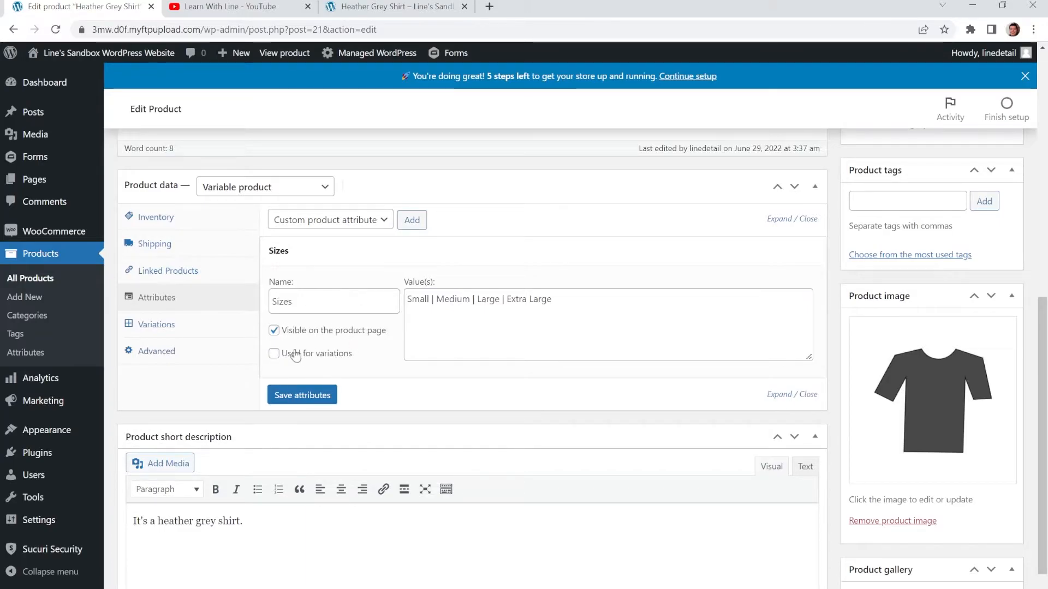
mouse_move(300, 363)
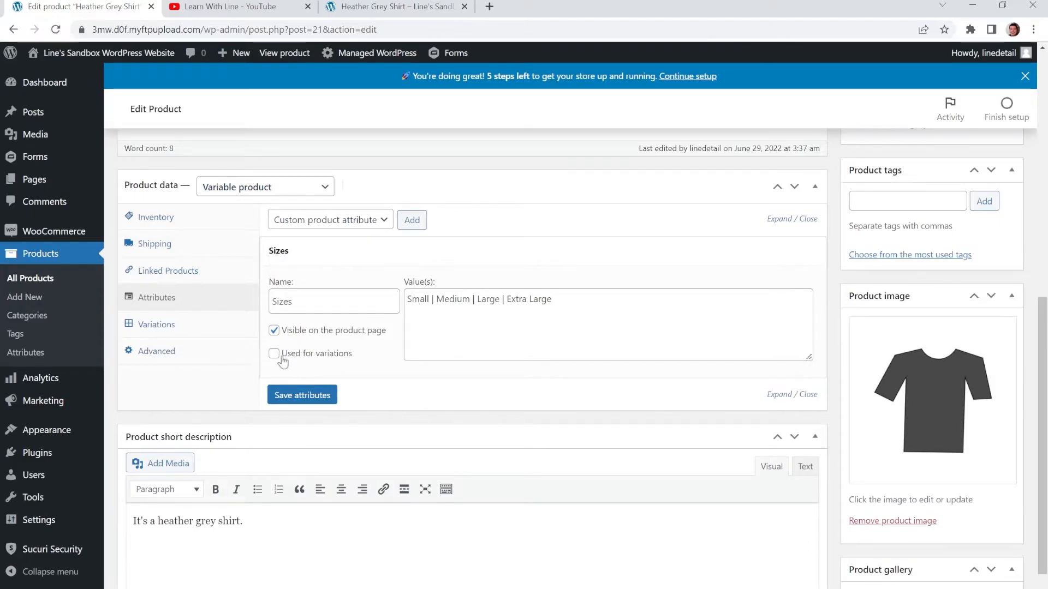
click(274, 353)
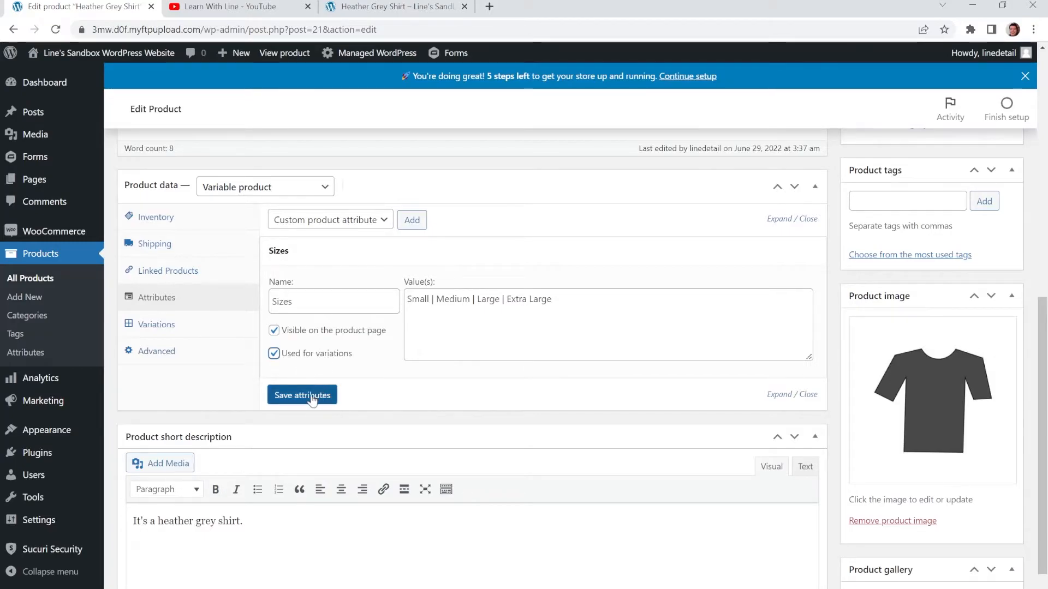
click(301, 395)
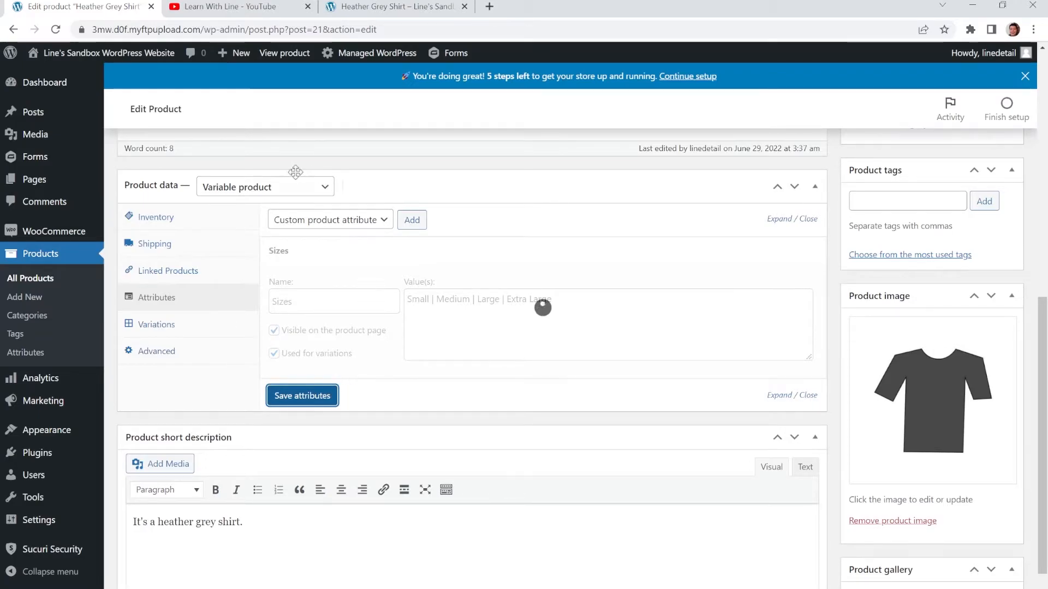
mouse_move(266, 227)
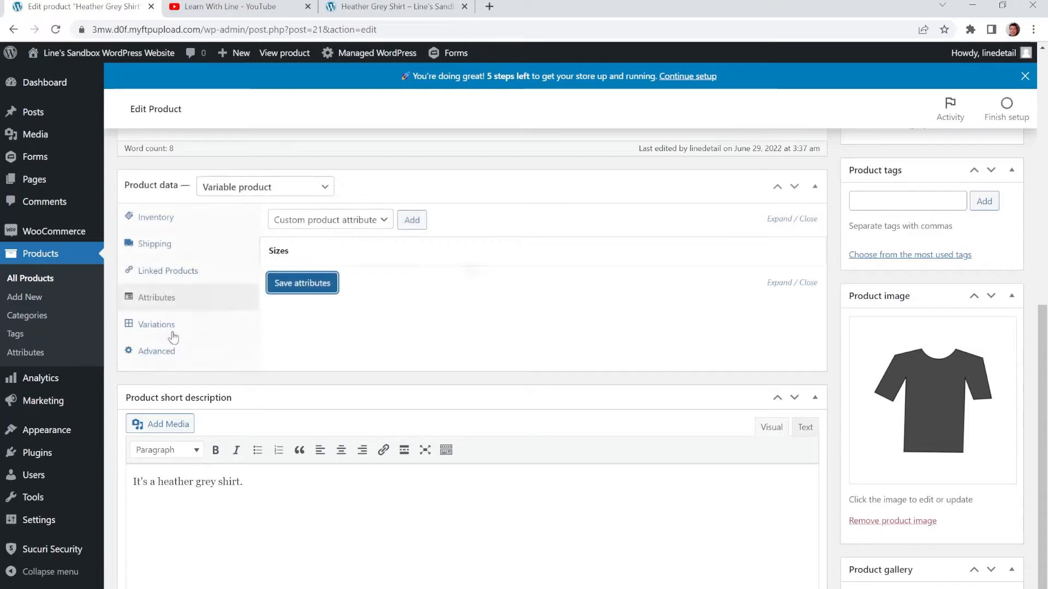
Step: Run 'Create variations from all attributes' from the Variations tab
click(156, 324)
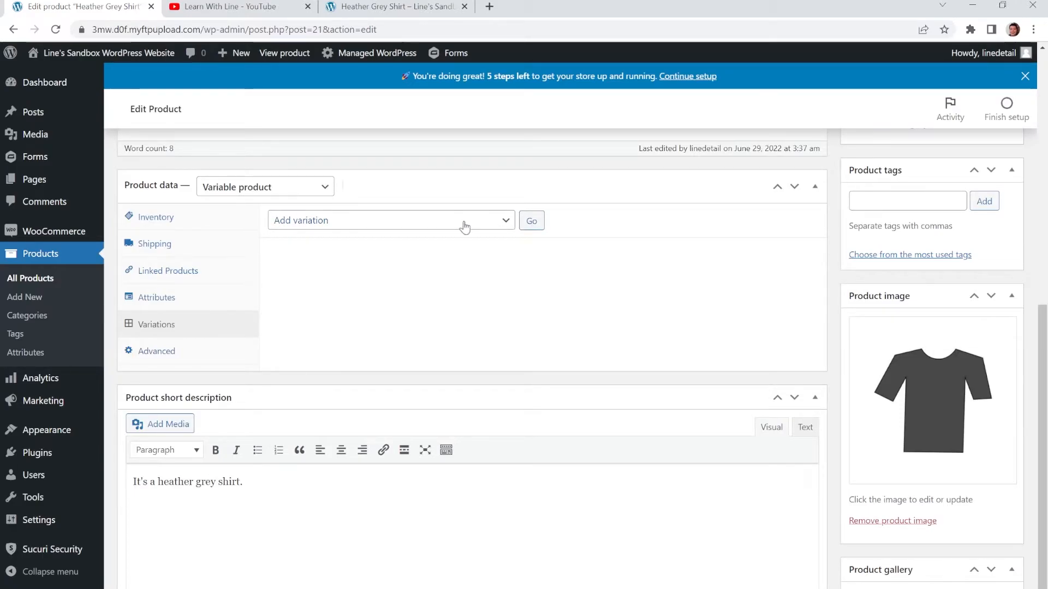
click(388, 220)
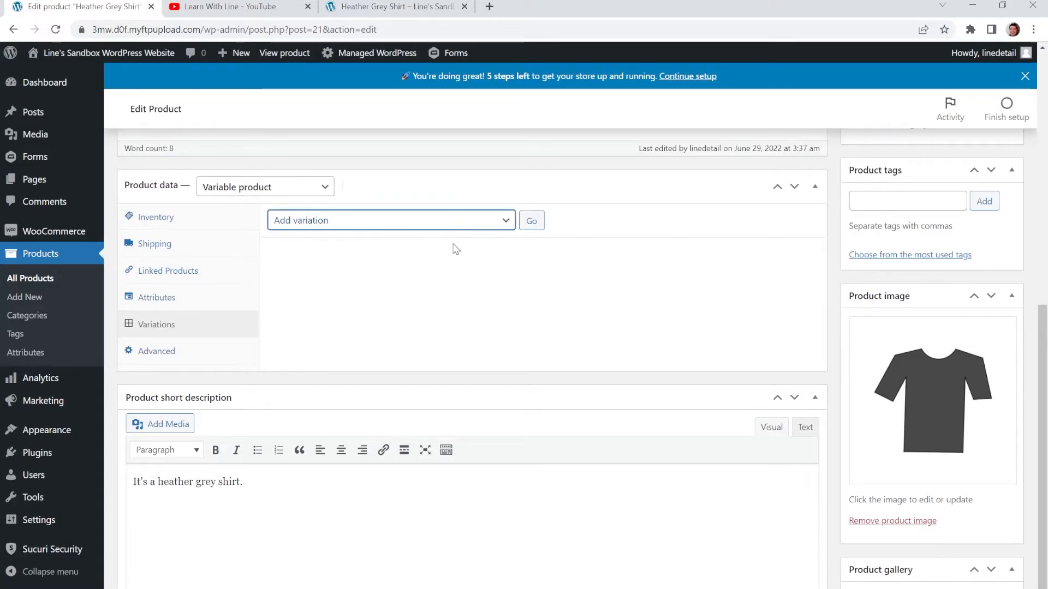
mouse_move(318, 259)
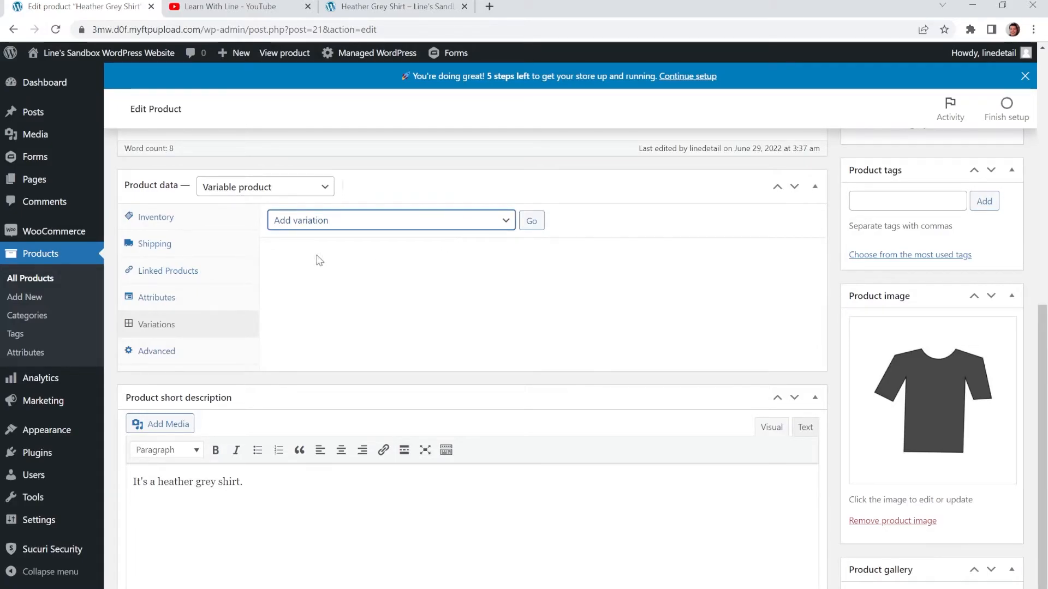
mouse_move(428, 253)
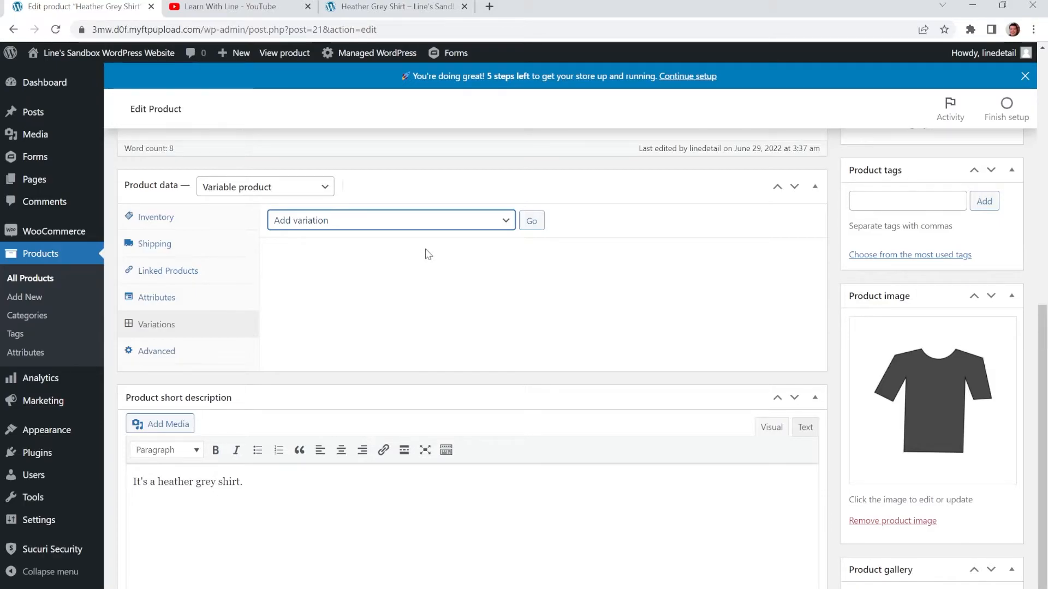
click(390, 220)
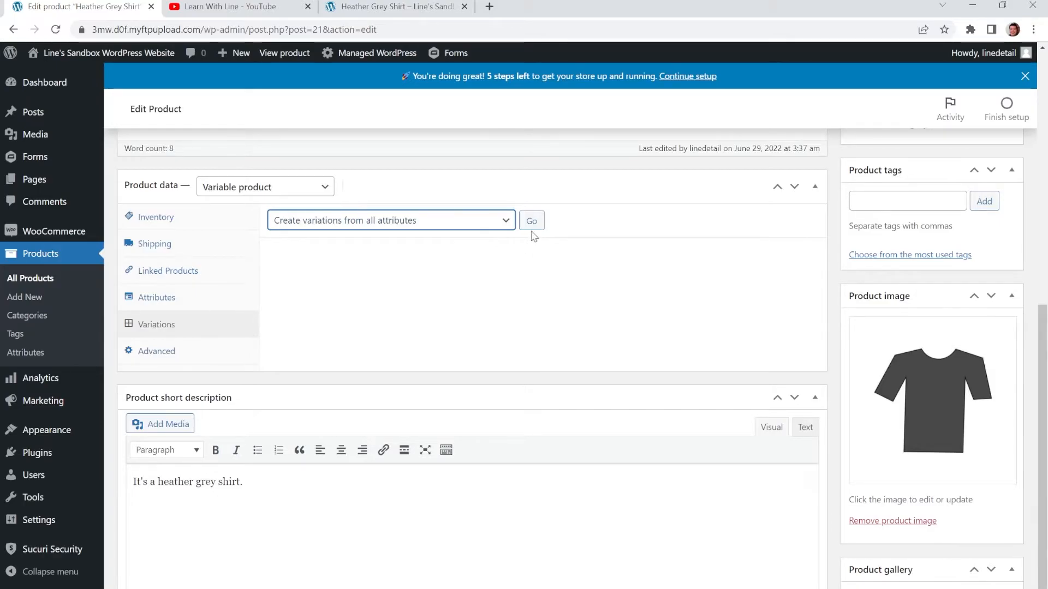
mouse_move(495, 232)
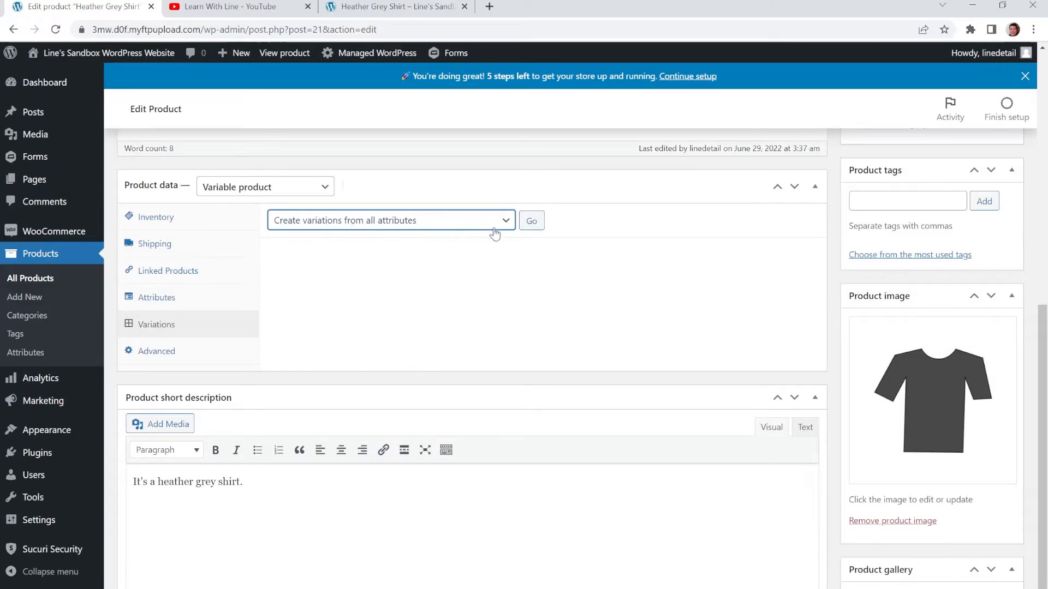
click(530, 220)
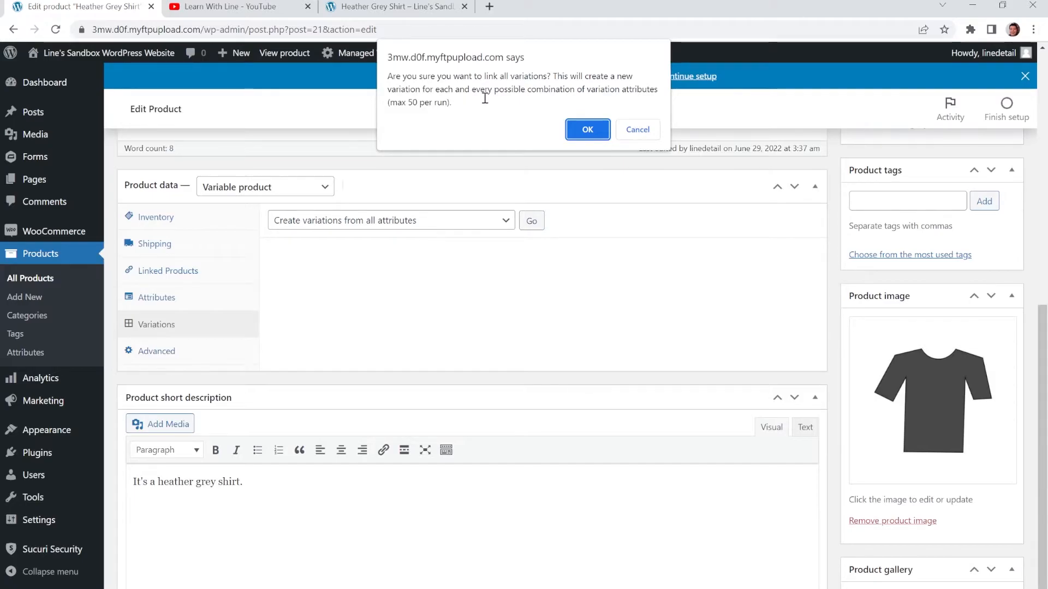
mouse_move(514, 122)
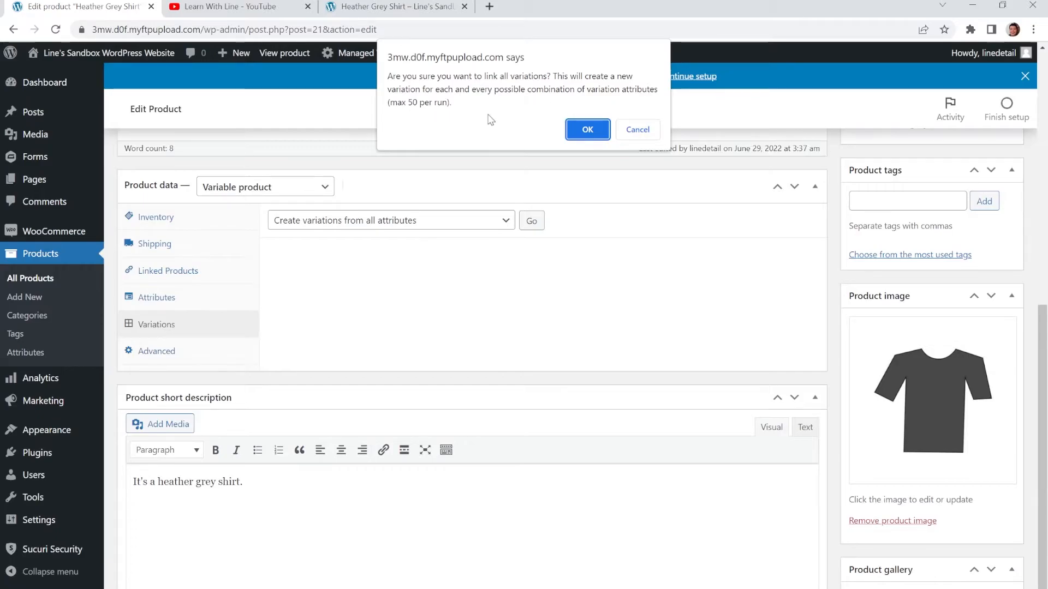
mouse_move(543, 136)
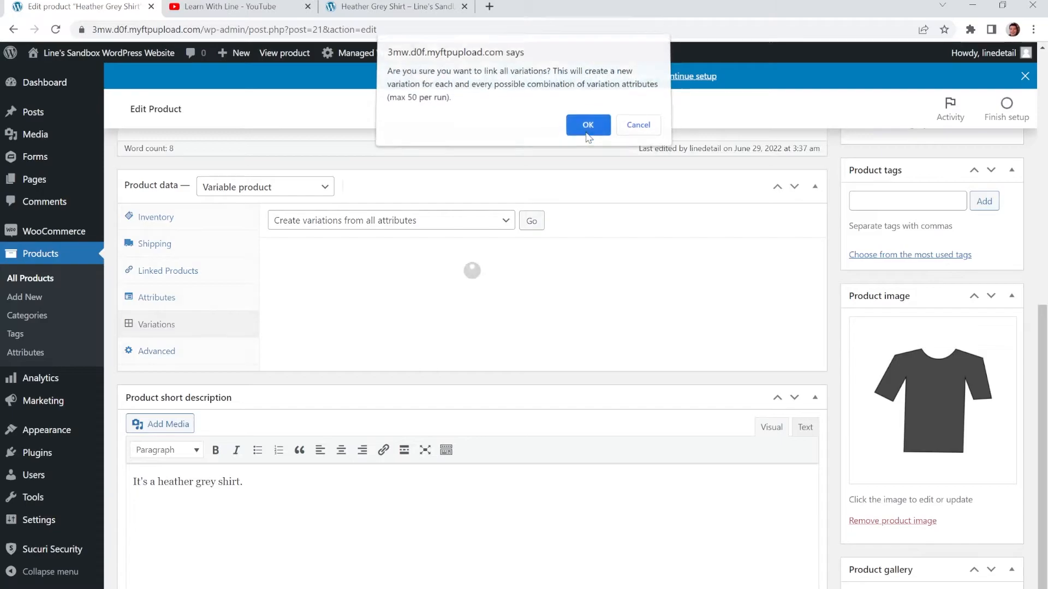
Step: Confirm creating the variations and acknowledge the '4 variations added' alert
click(587, 125)
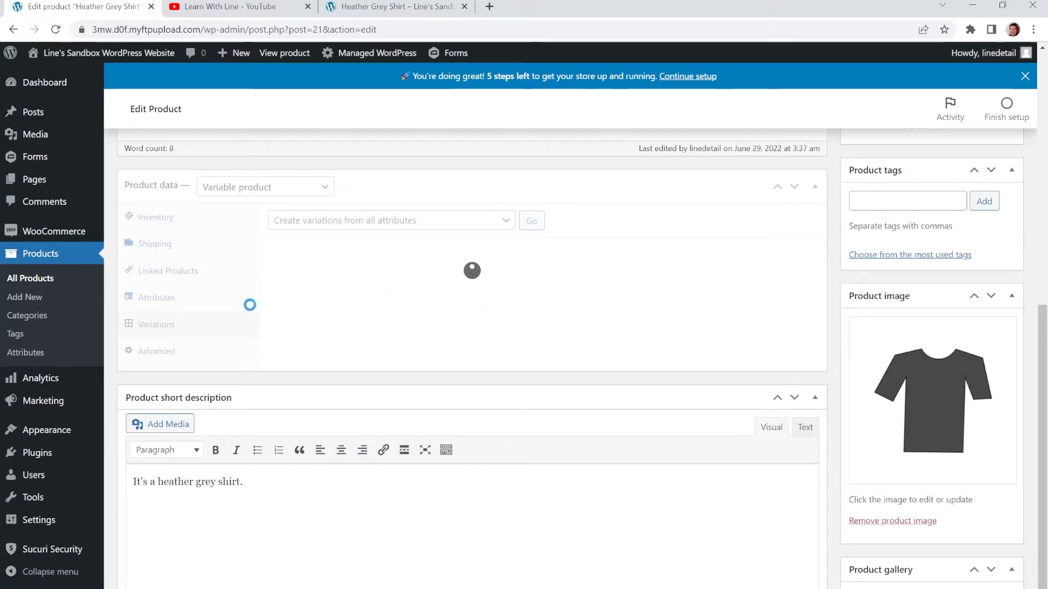
click(530, 220)
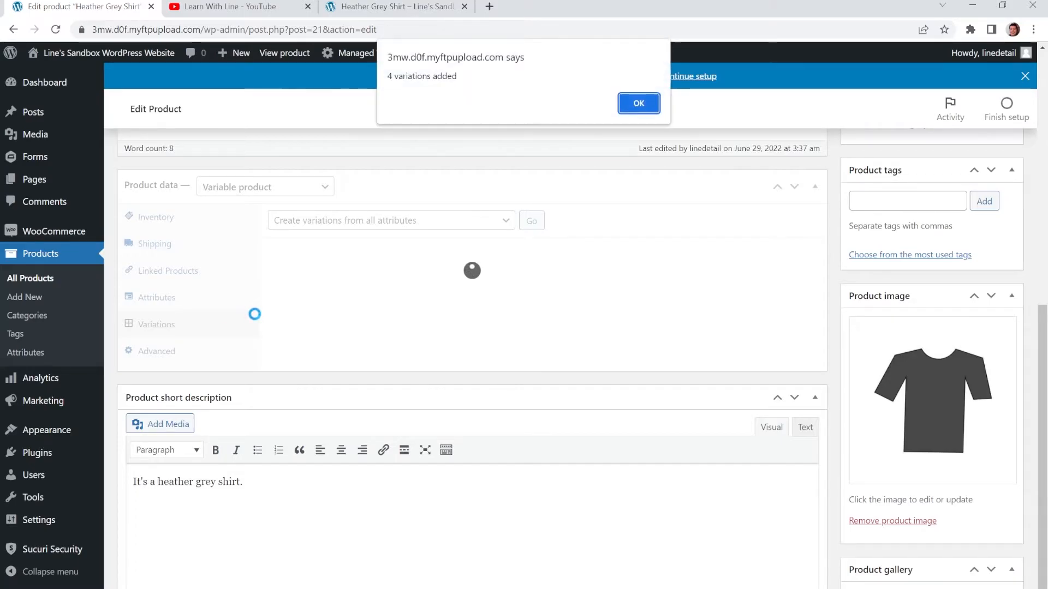
click(637, 103)
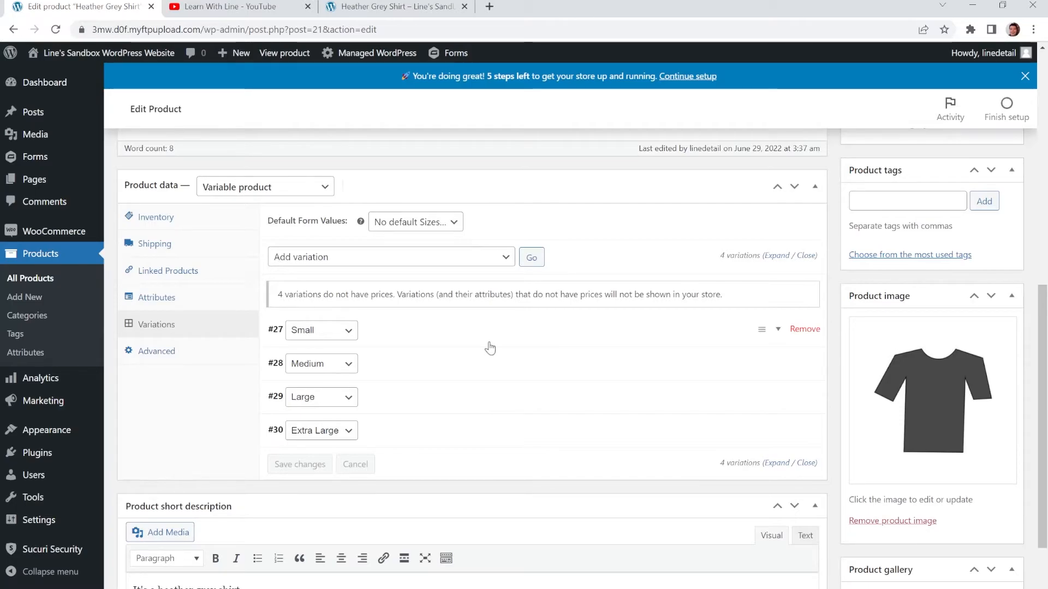
scroll(down, 3)
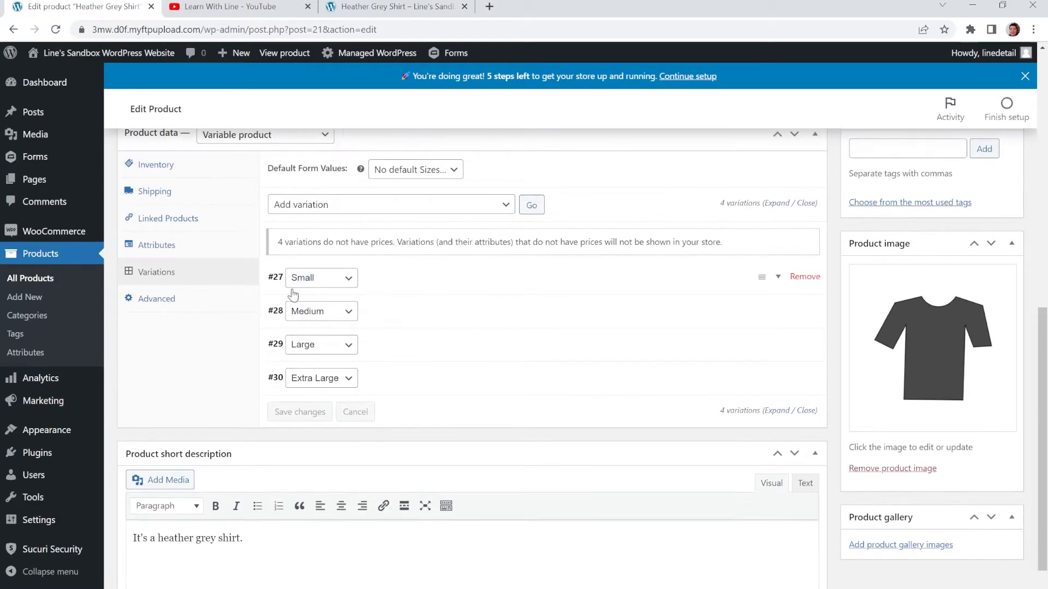
mouse_move(440, 294)
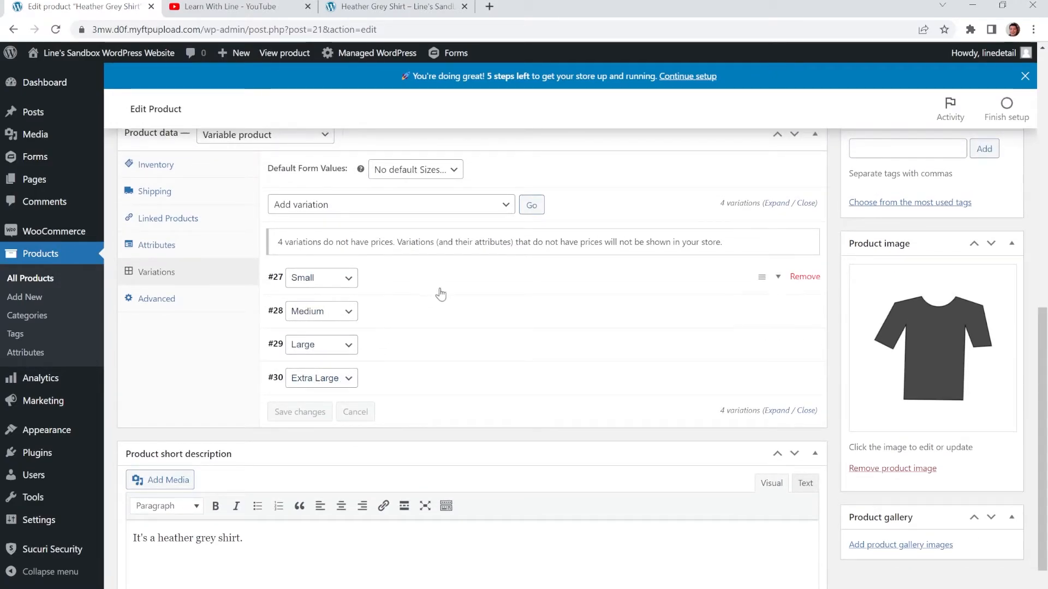
mouse_move(433, 273)
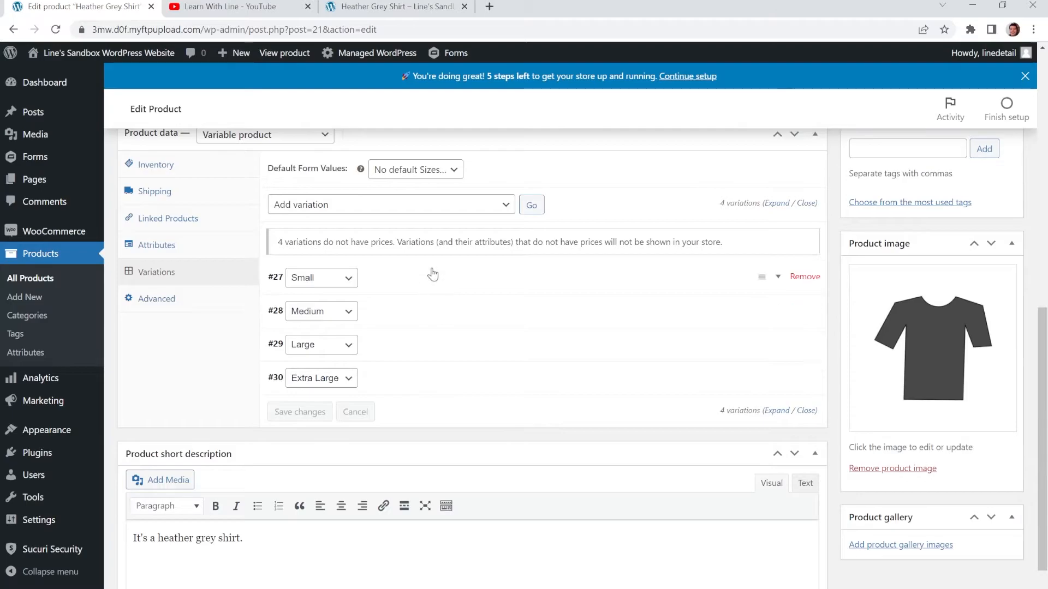
mouse_move(468, 284)
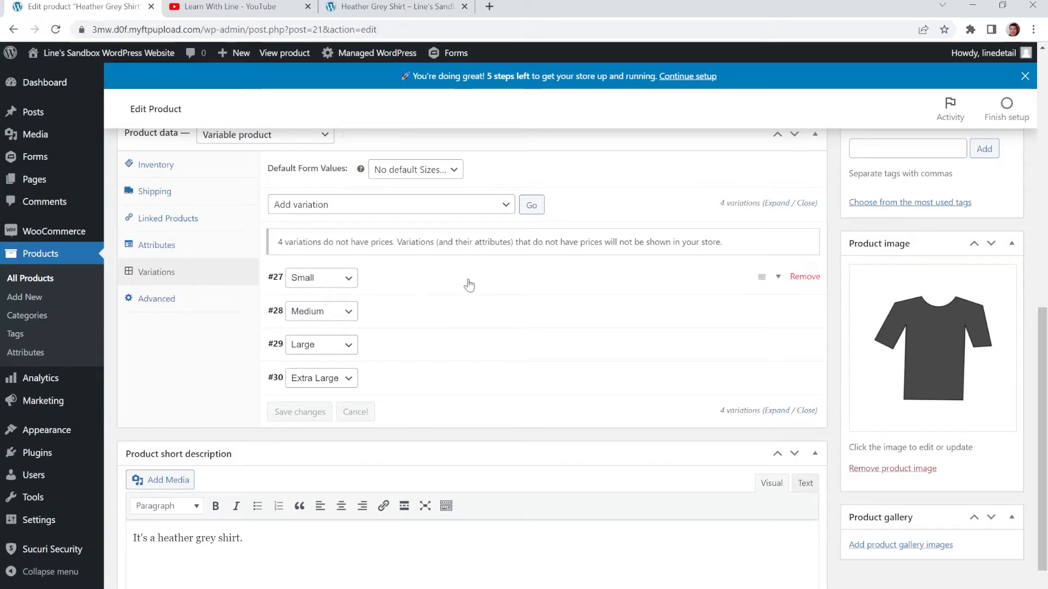
mouse_move(421, 340)
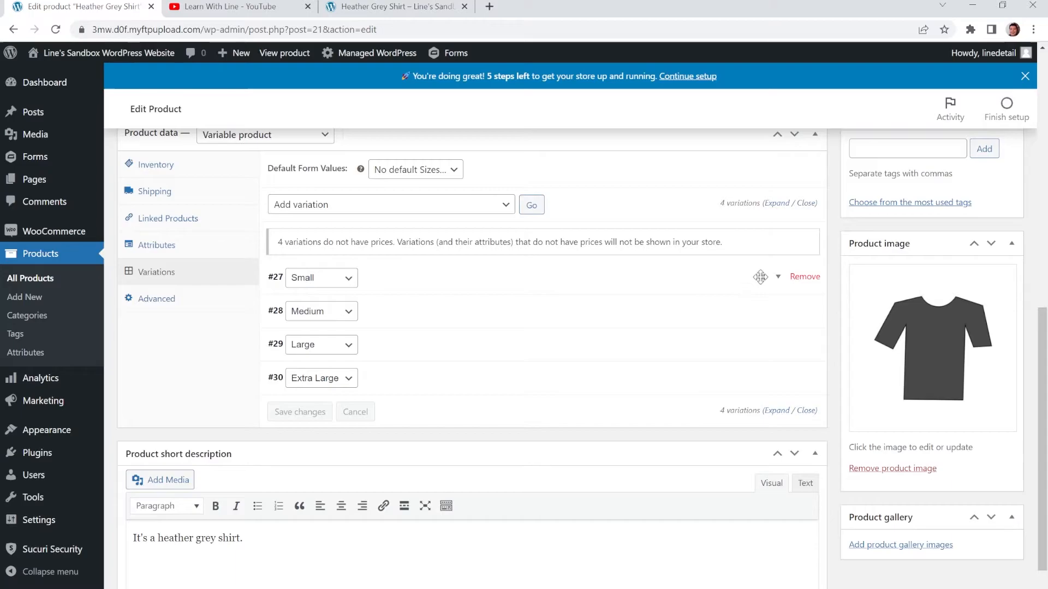
mouse_move(778, 280)
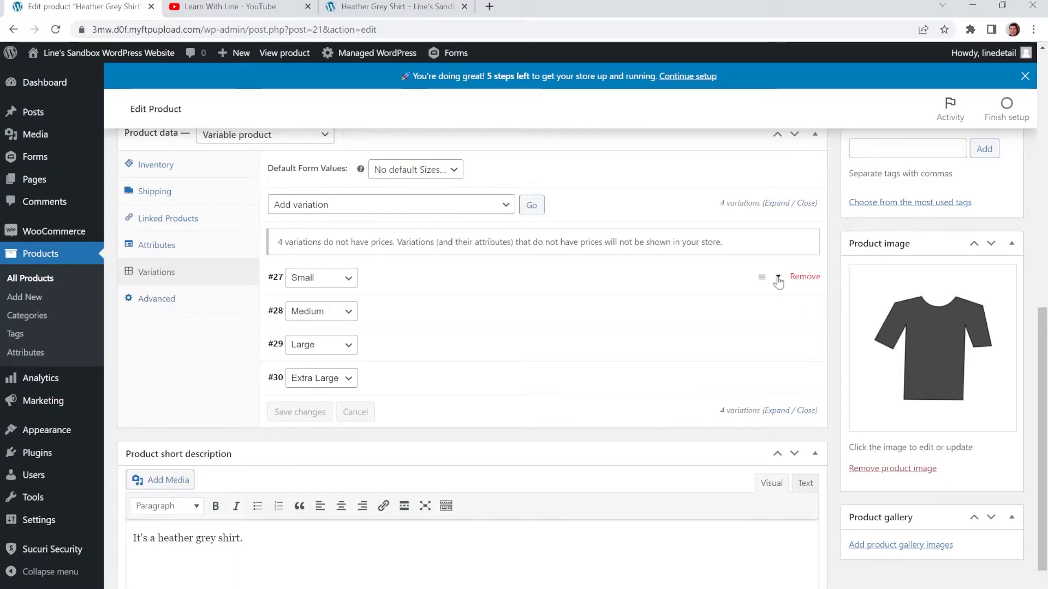
mouse_move(750, 284)
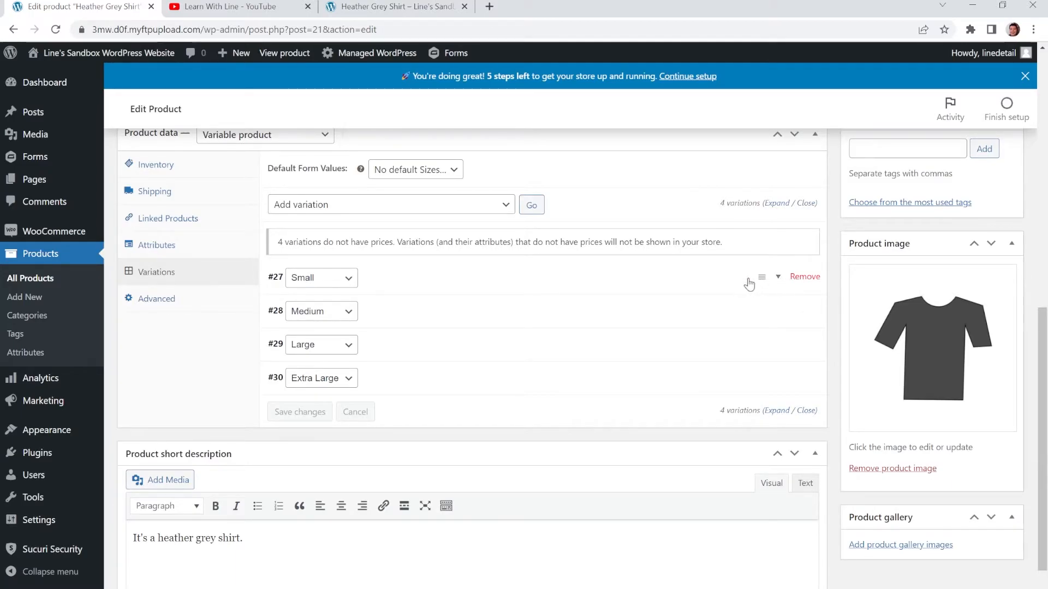
mouse_move(565, 286)
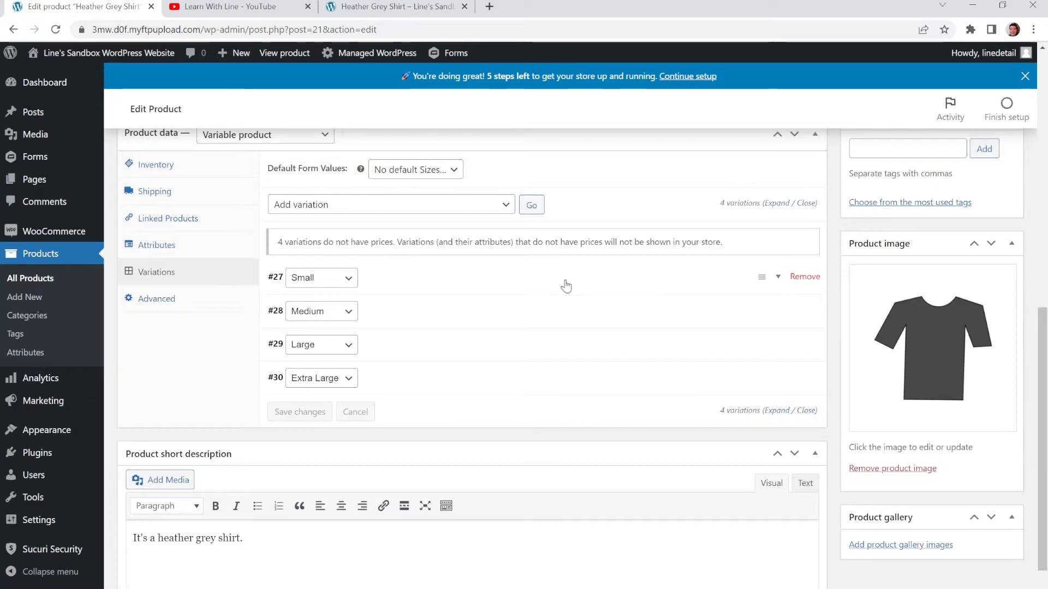
mouse_move(781, 289)
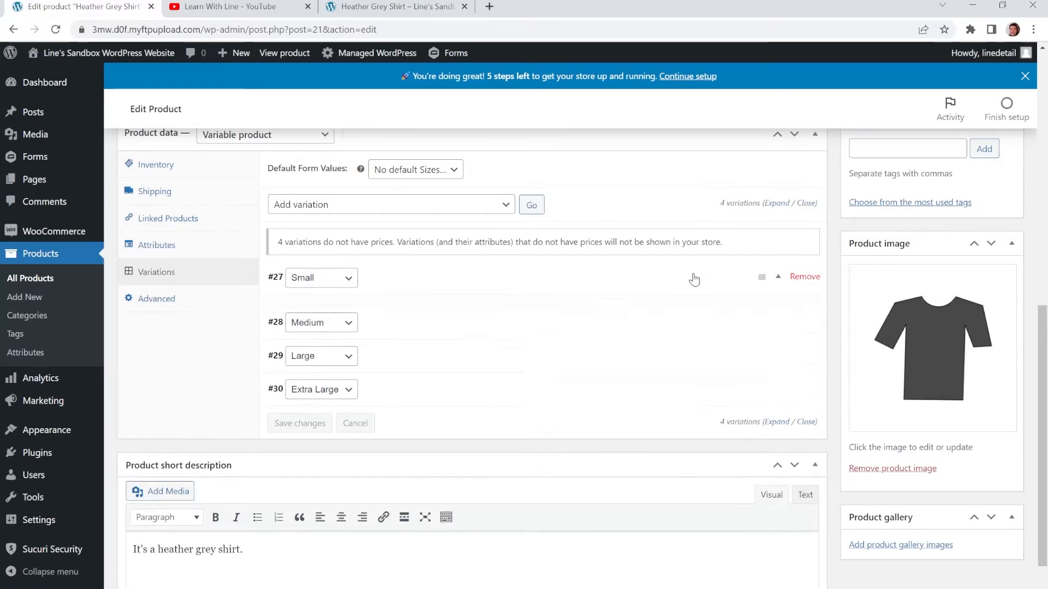
Step: Expand variation #27 Small to review its empty image, SKU, price and shipping fields
click(301, 278)
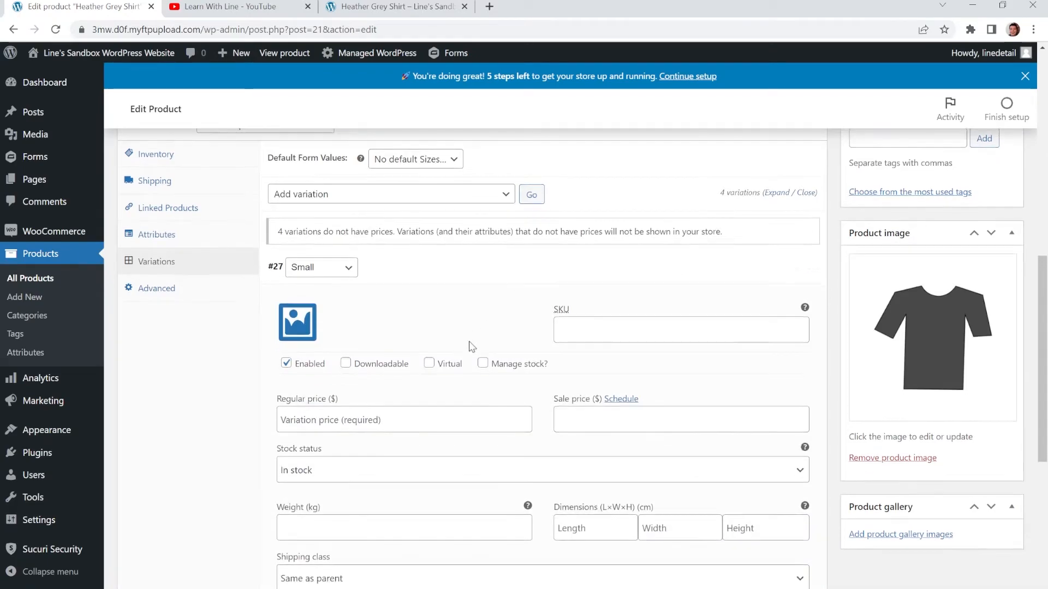
scroll(down, 3)
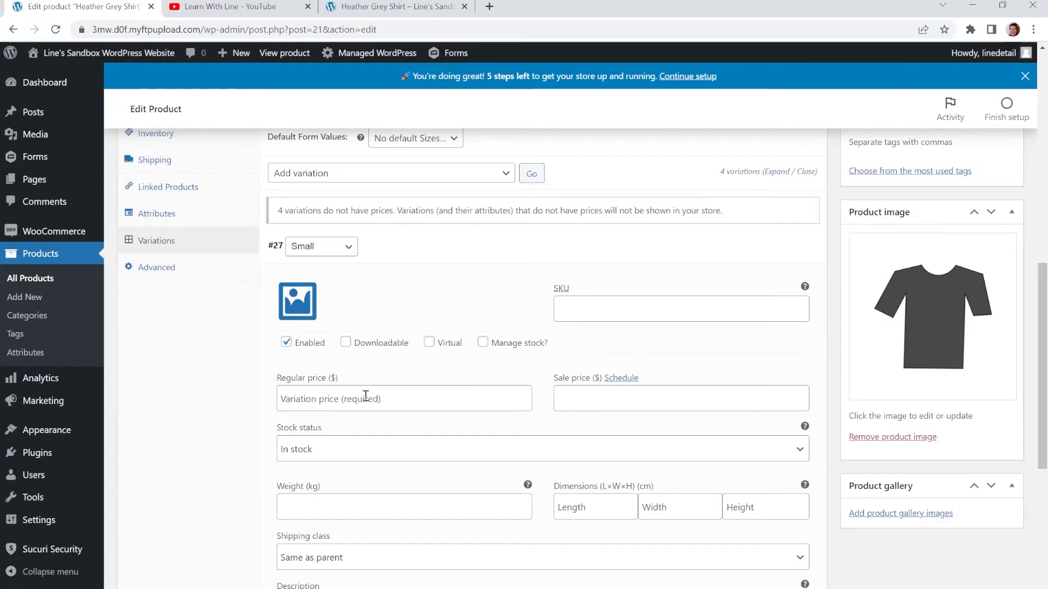
scroll(down, 3)
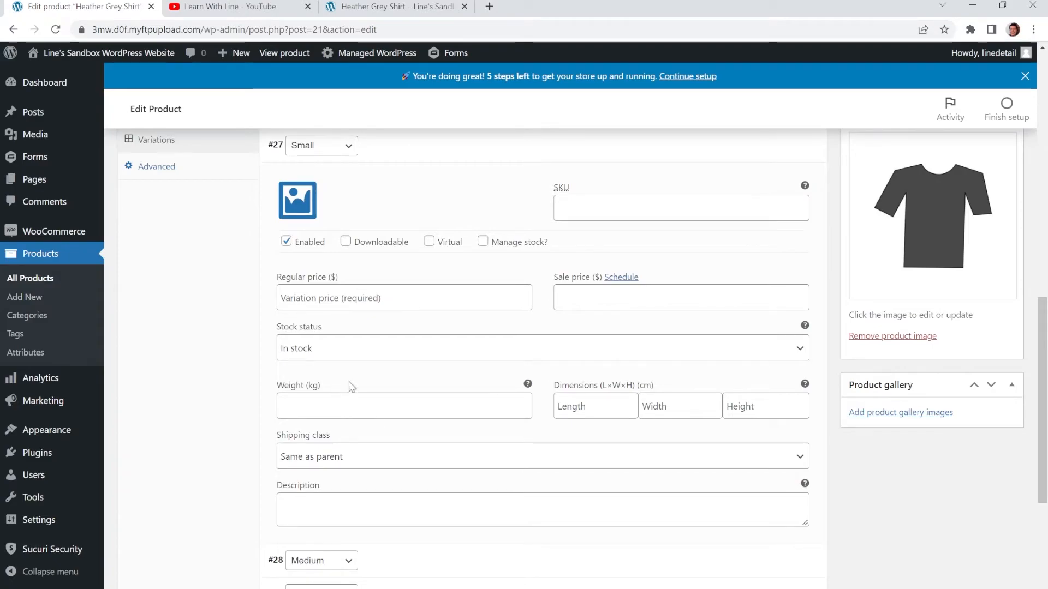
click(542, 348)
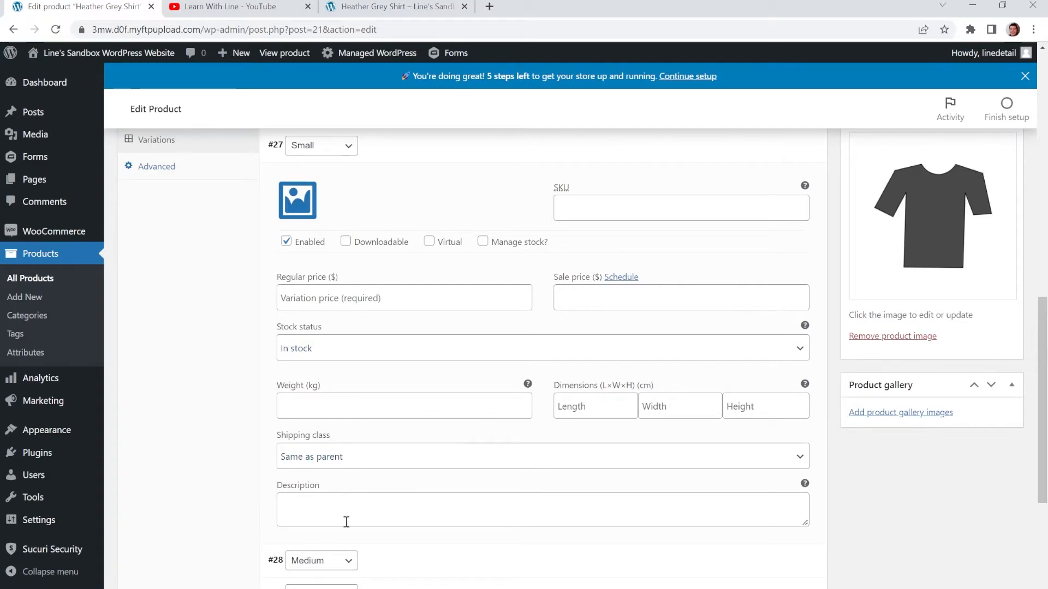
mouse_move(330, 353)
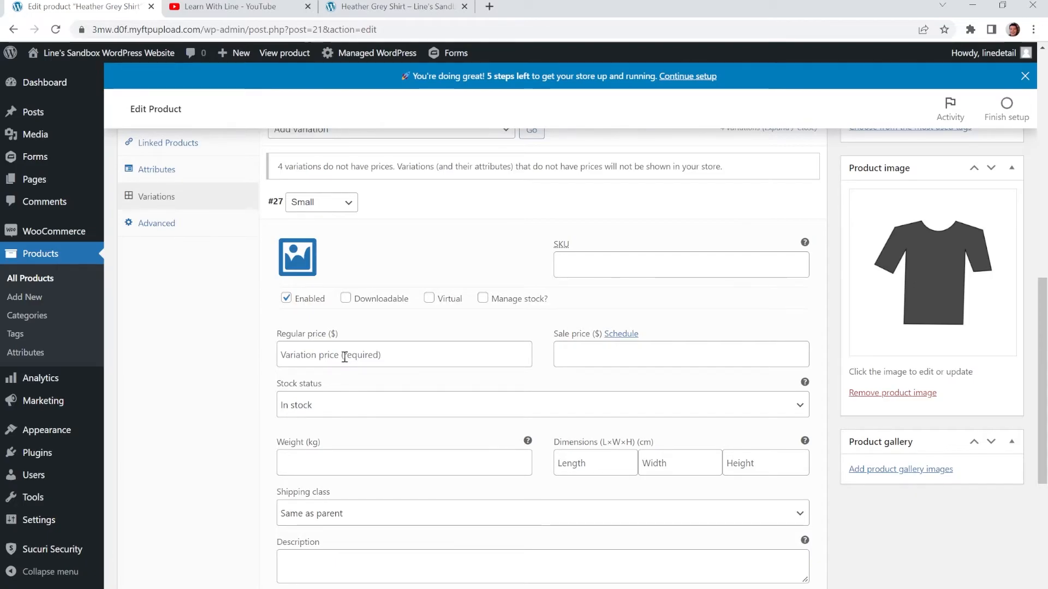
mouse_move(297, 257)
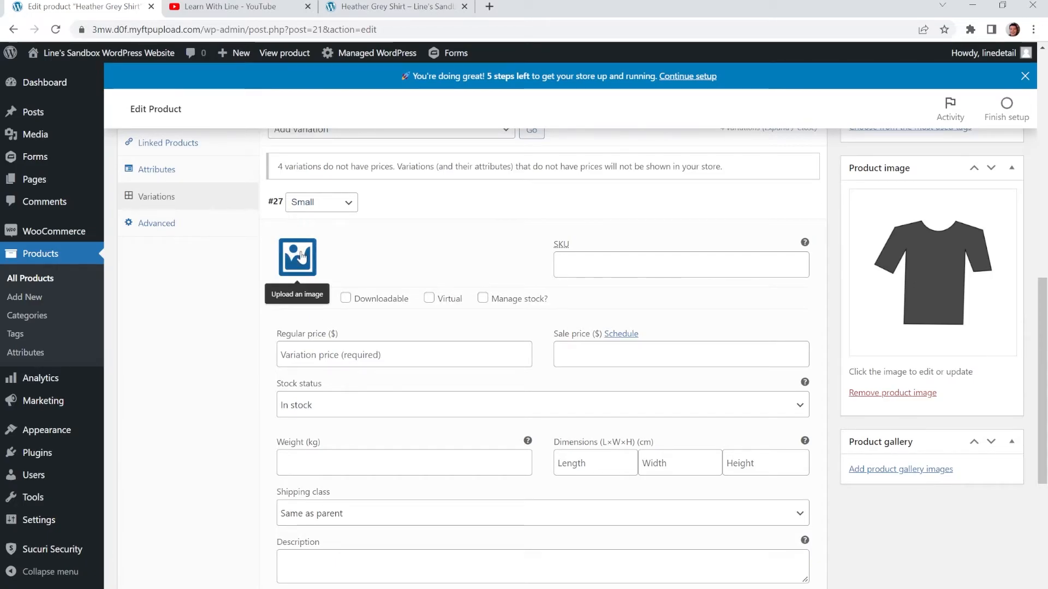
Step: Give the Small variation the S grey shirt image and regular price 10
click(296, 257)
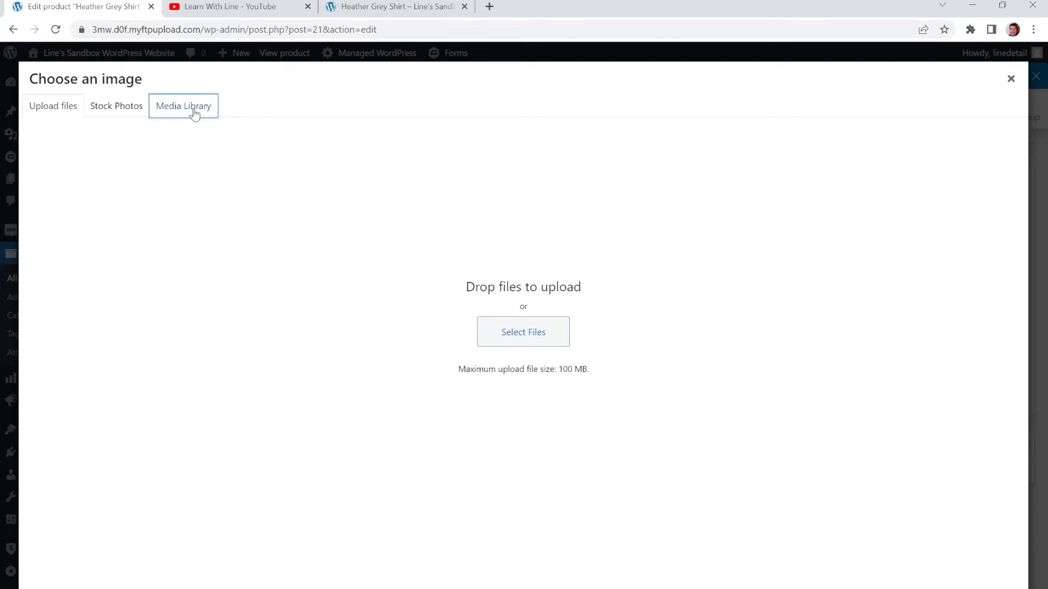
click(183, 105)
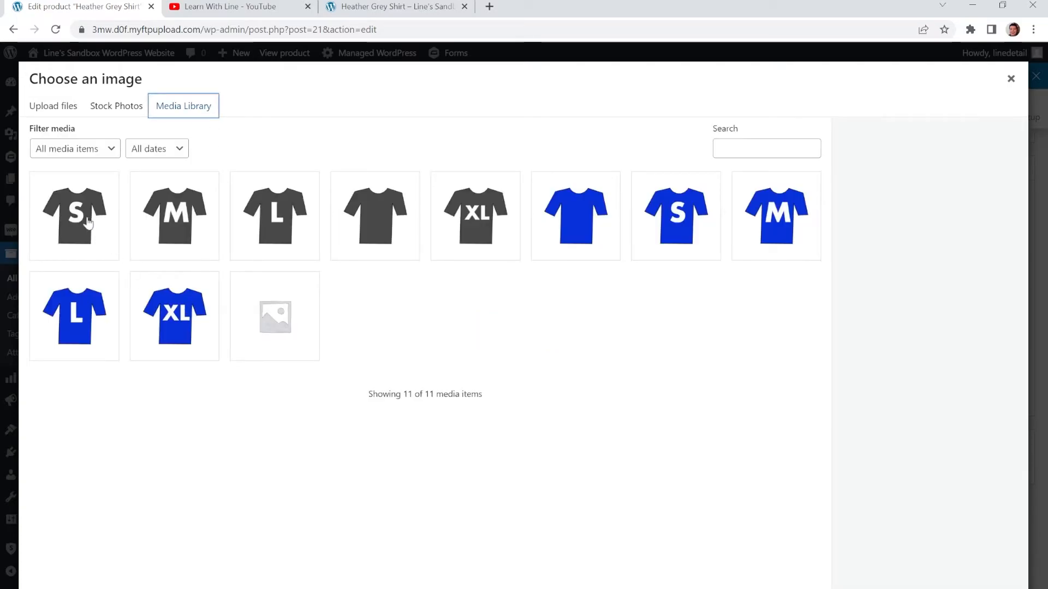
click(74, 215)
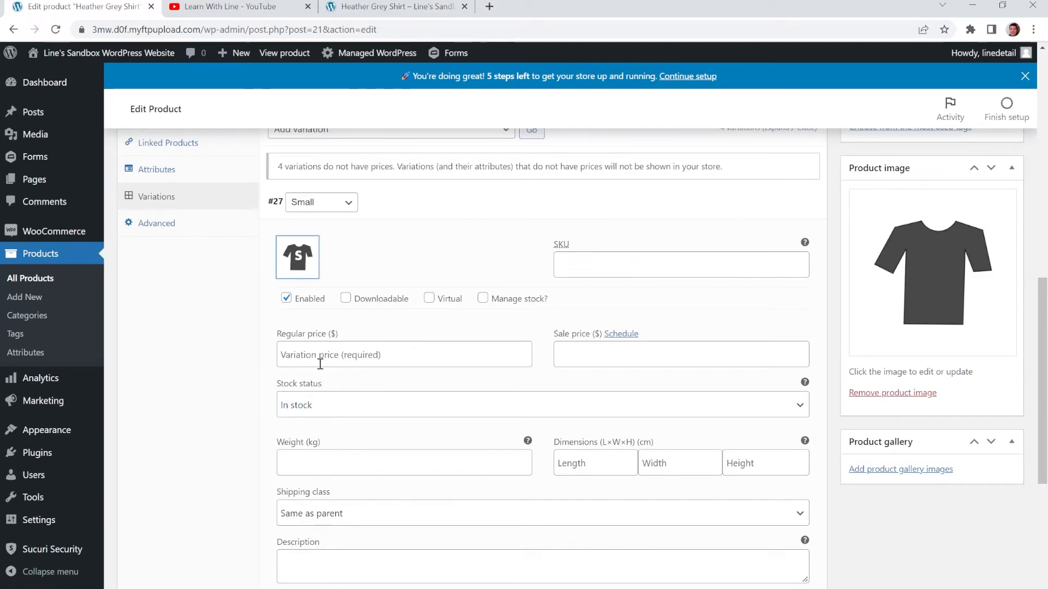
click(403, 354)
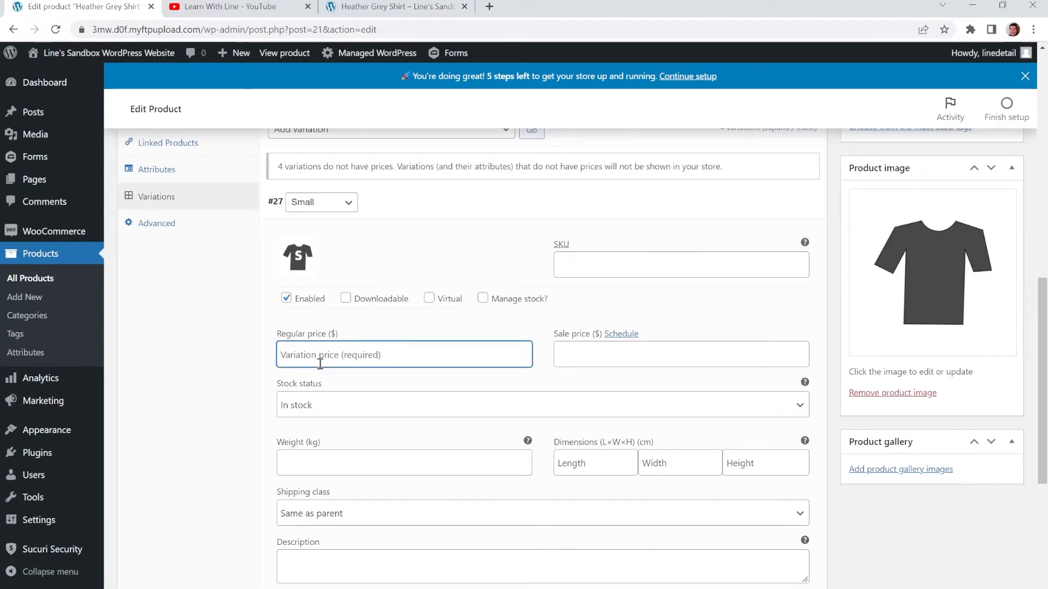
text(10)
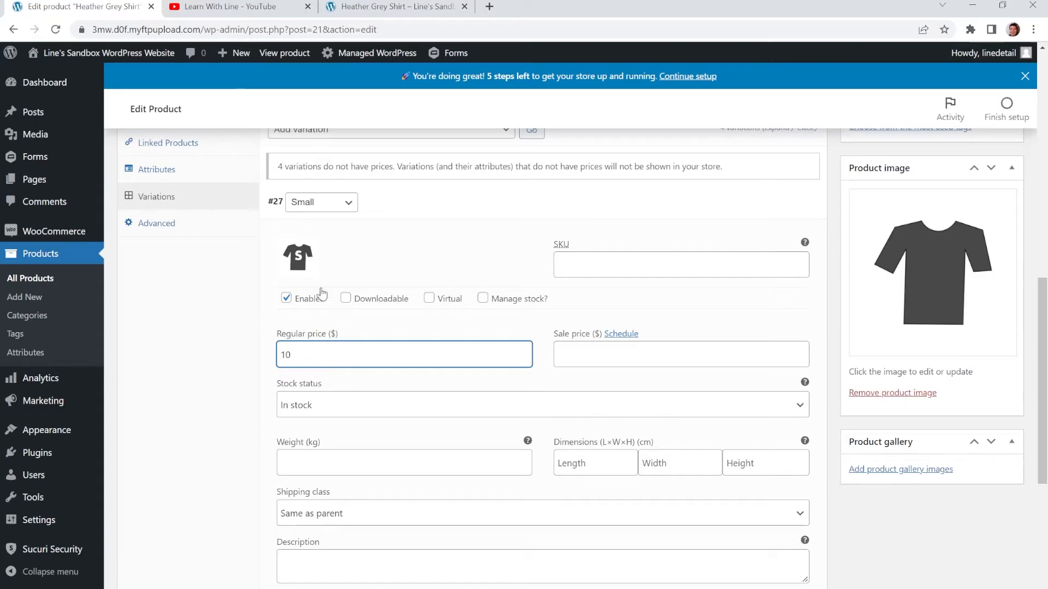
scroll(down, 3)
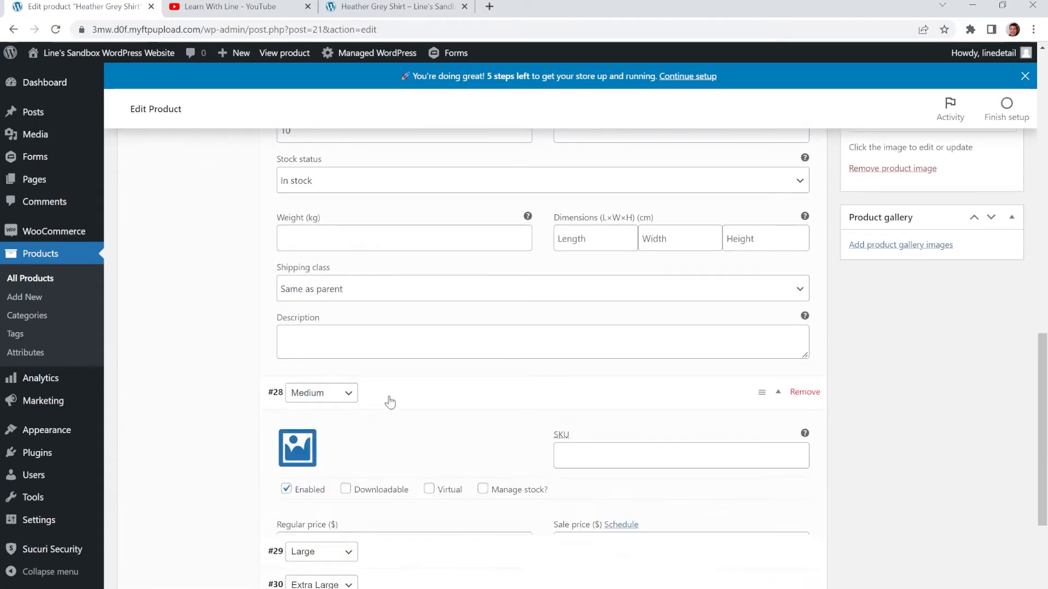
Step: Give Medium, Large and Extra Large their M, L and XL shirt images and prices 11–13
click(296, 447)
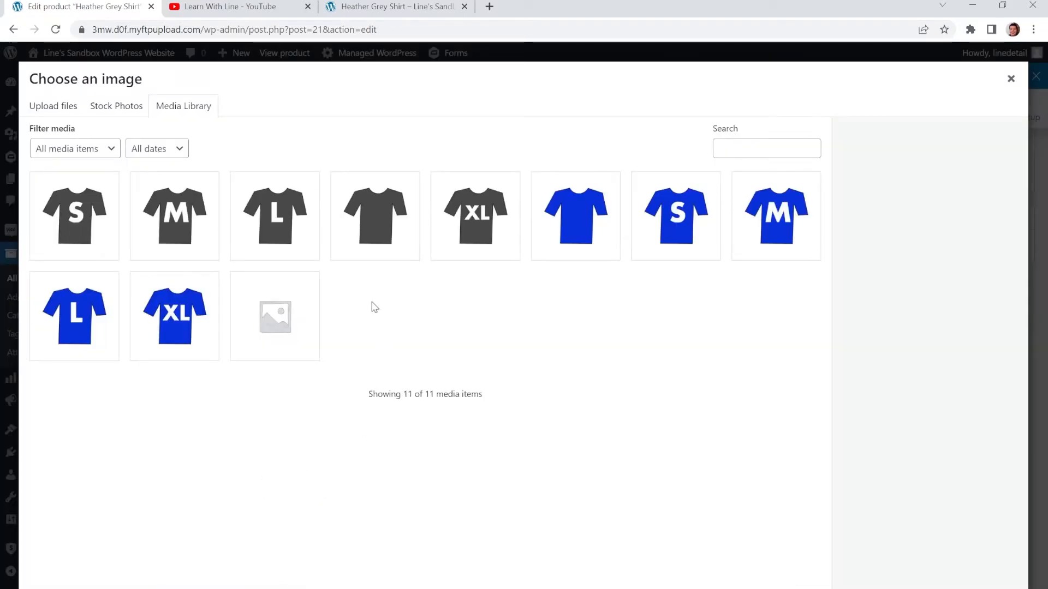
click(173, 215)
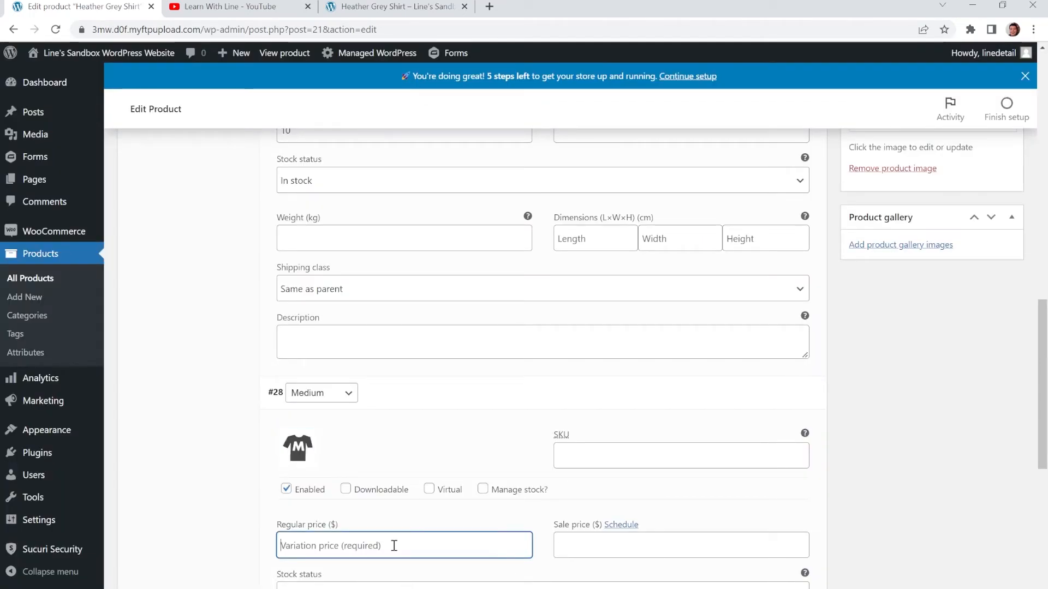
text(11)
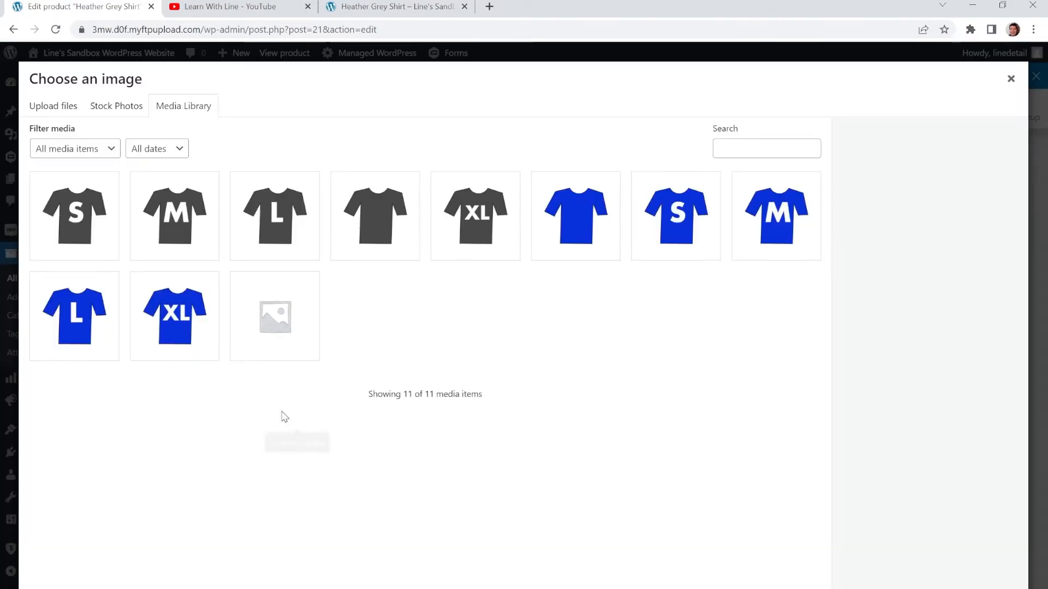
click(274, 215)
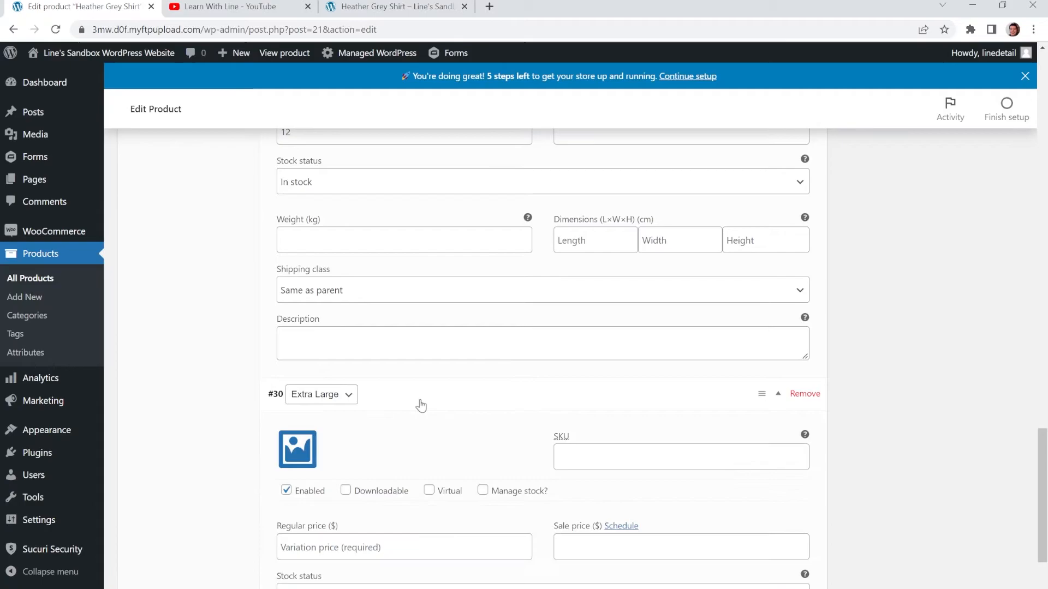
click(298, 448)
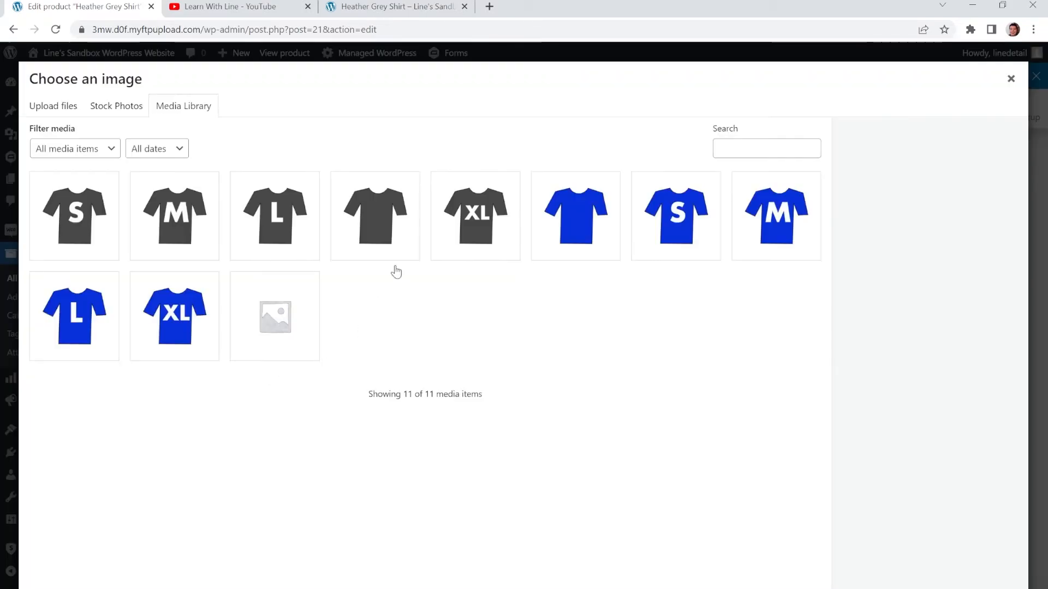
click(475, 215)
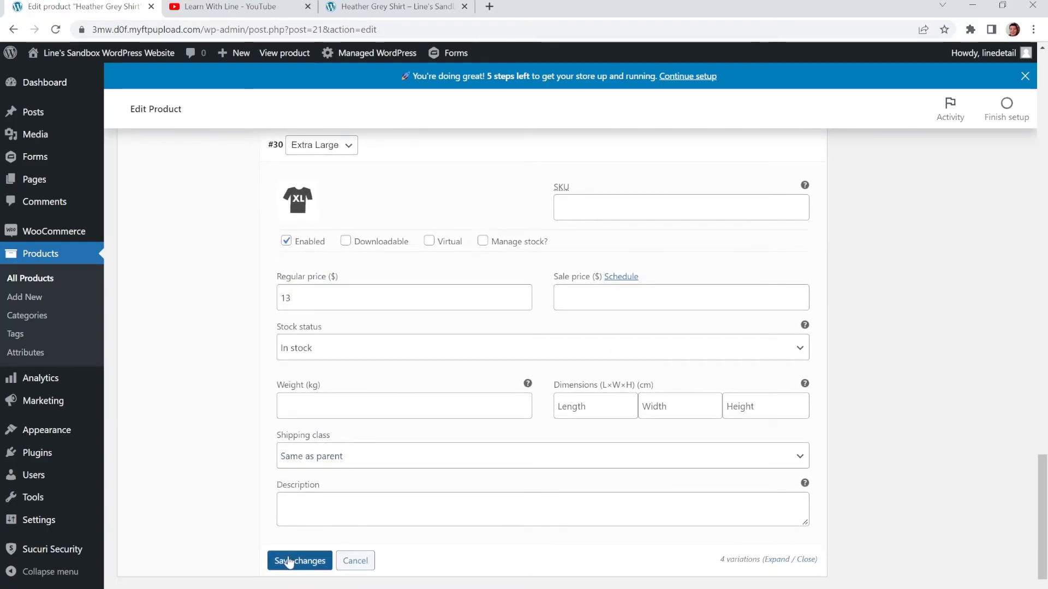
Step: Save the variation changes and update the published Heather Grey Shirt product
click(300, 560)
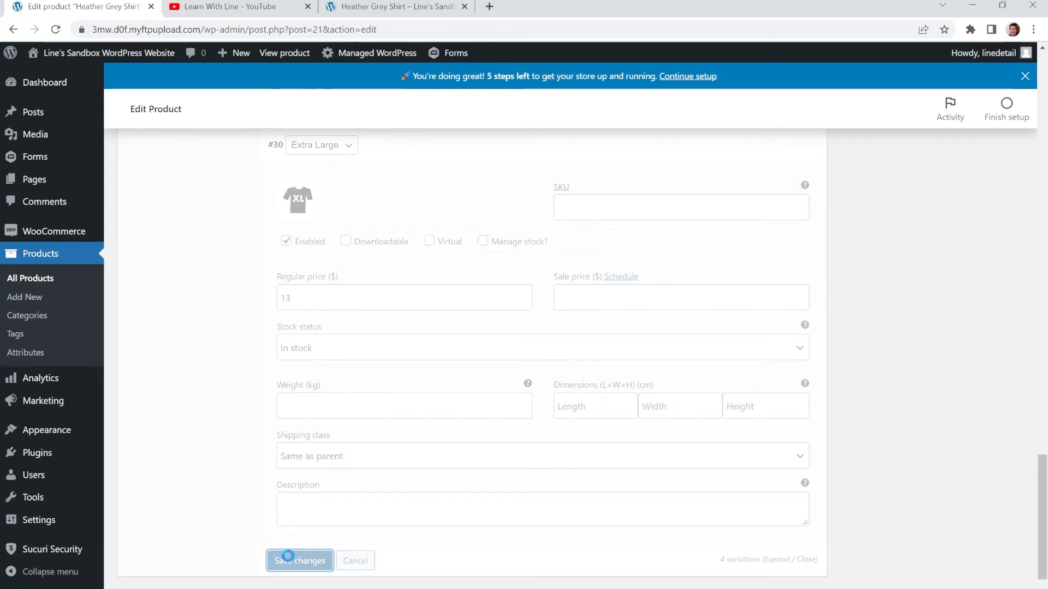
click(300, 560)
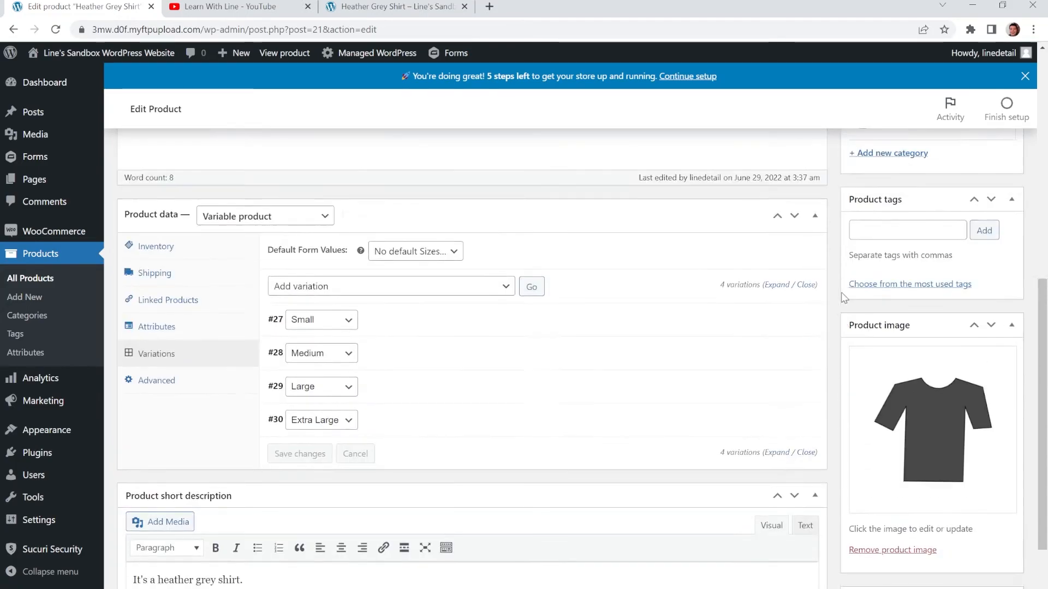
click(993, 498)
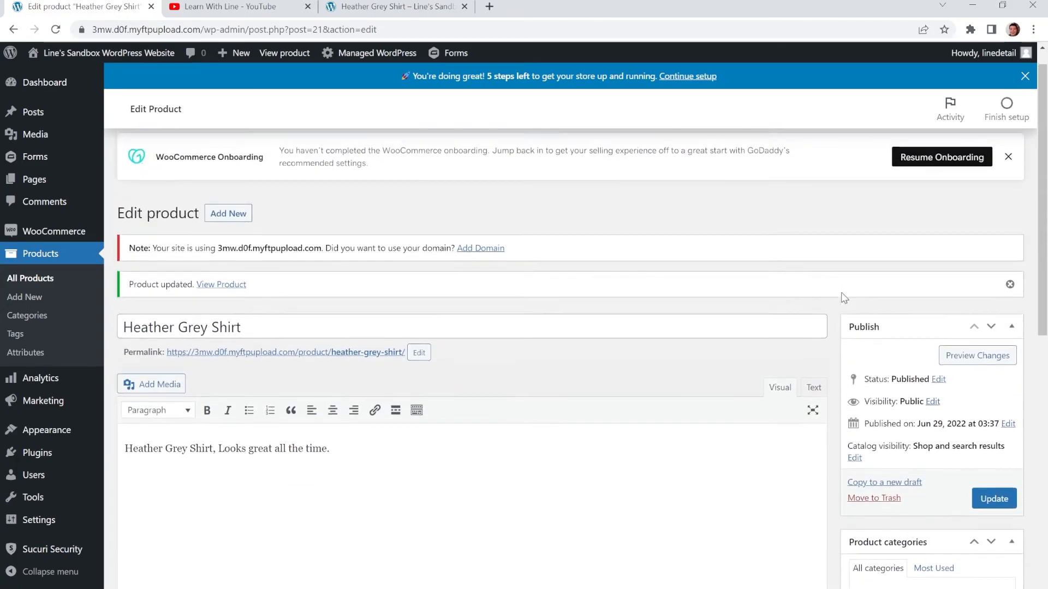
click(994, 498)
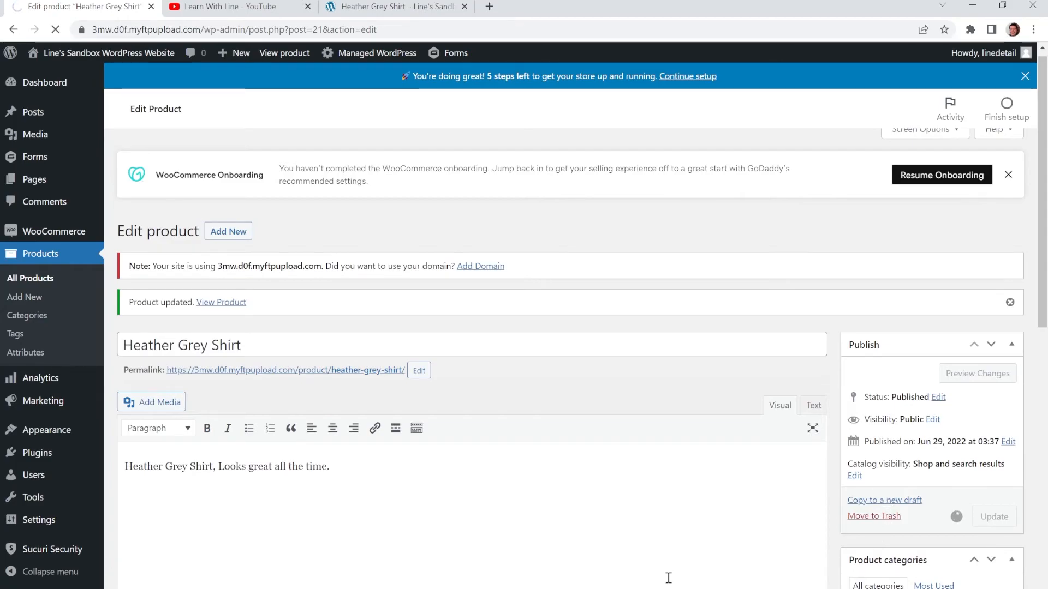
mouse_move(953, 514)
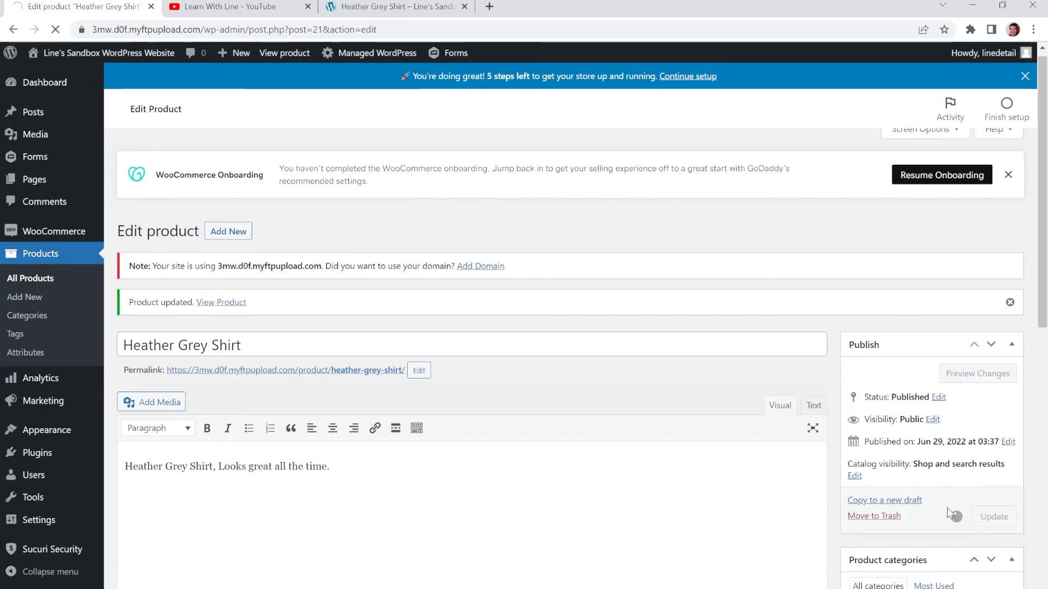
mouse_move(894, 473)
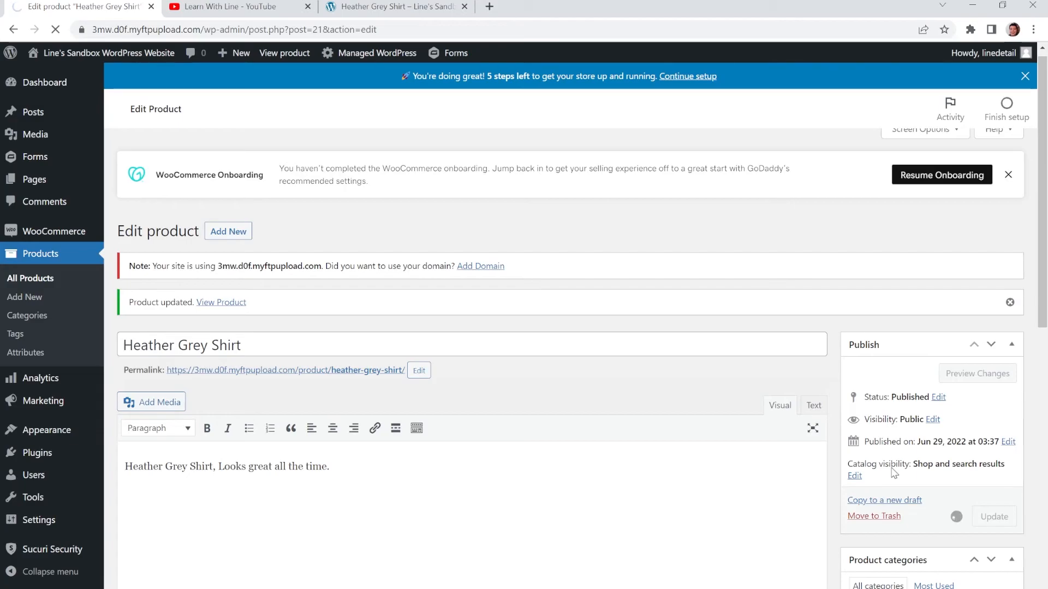
mouse_move(599, 254)
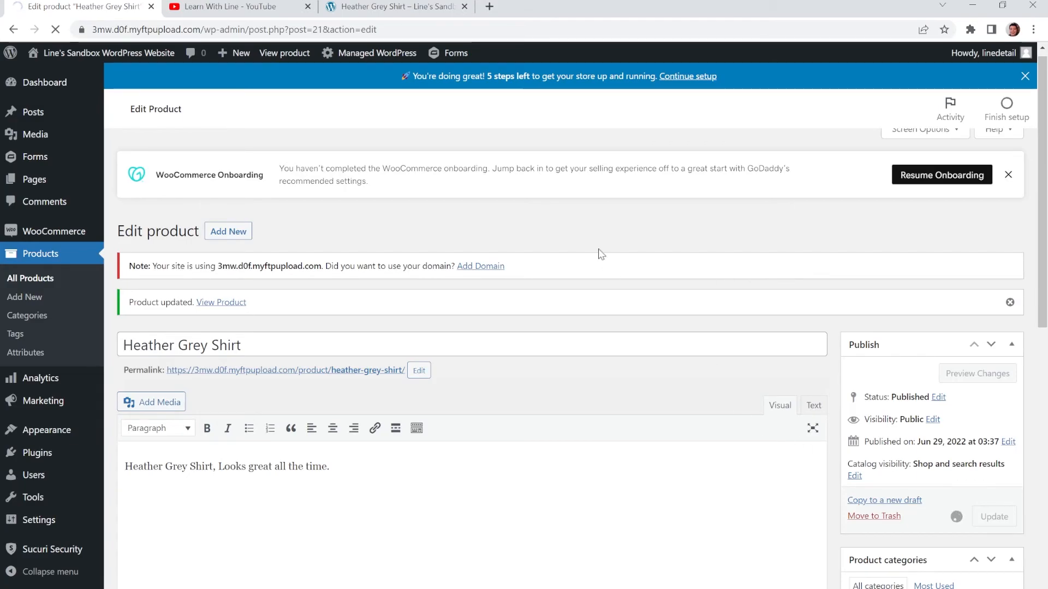
mouse_move(496, 247)
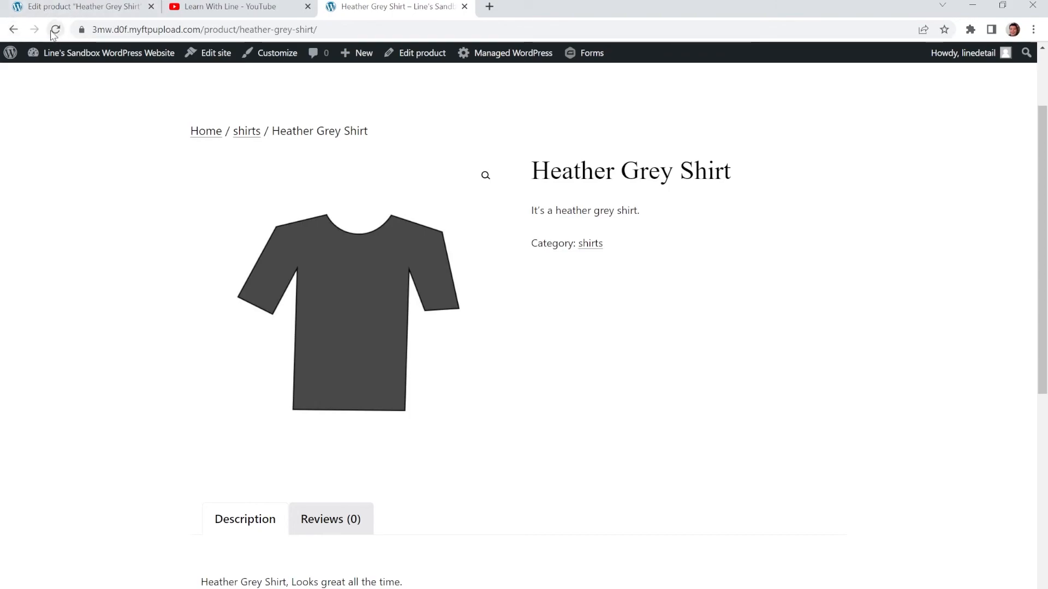
Step: Reload the live shirt page and try Small, Medium, Large and Extra Large sizes ($10.00–$13.00)
click(56, 29)
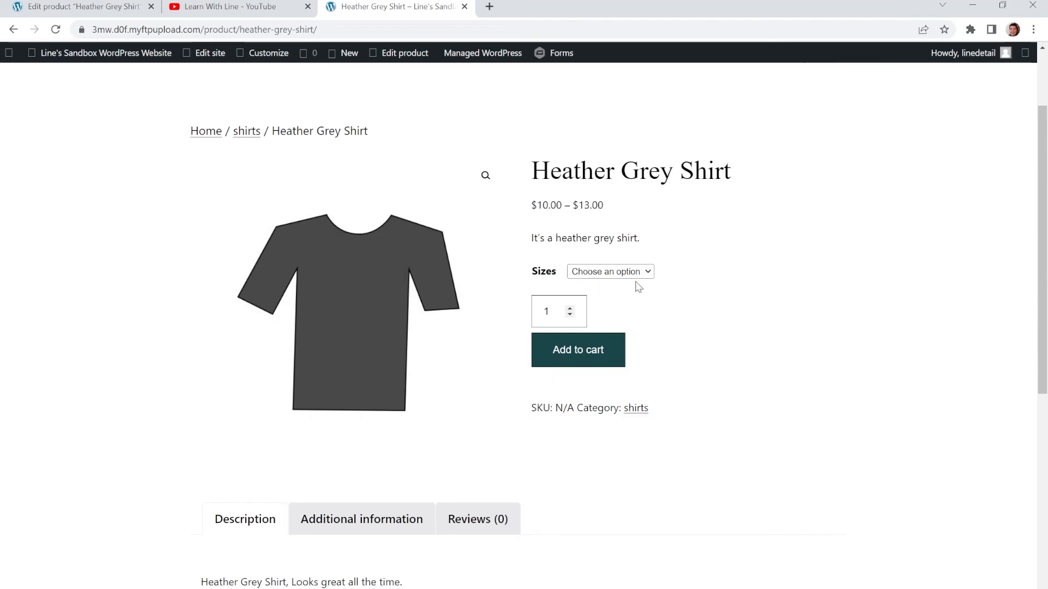
mouse_move(621, 277)
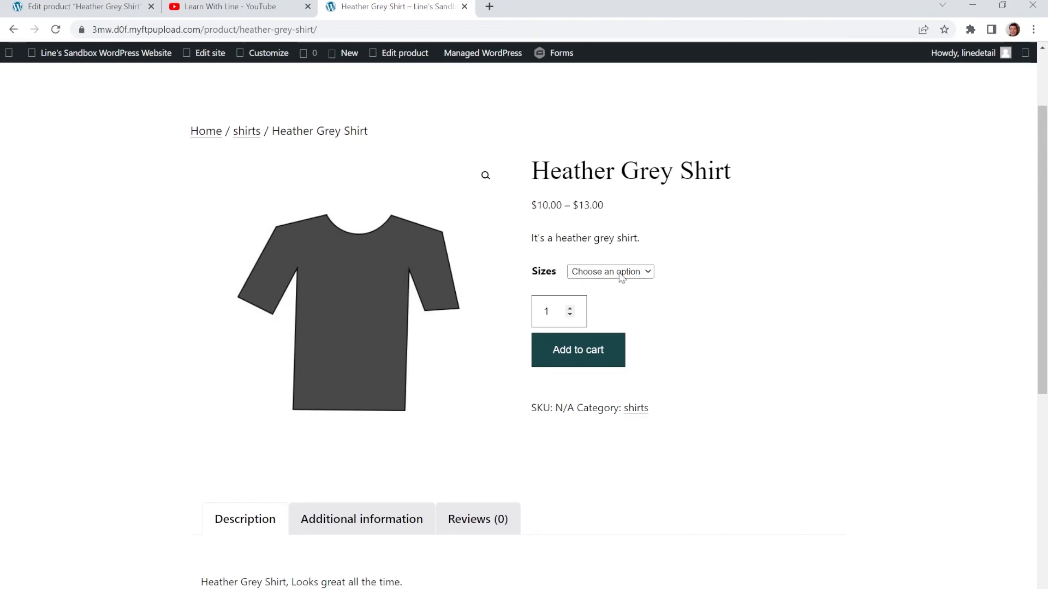
click(608, 271)
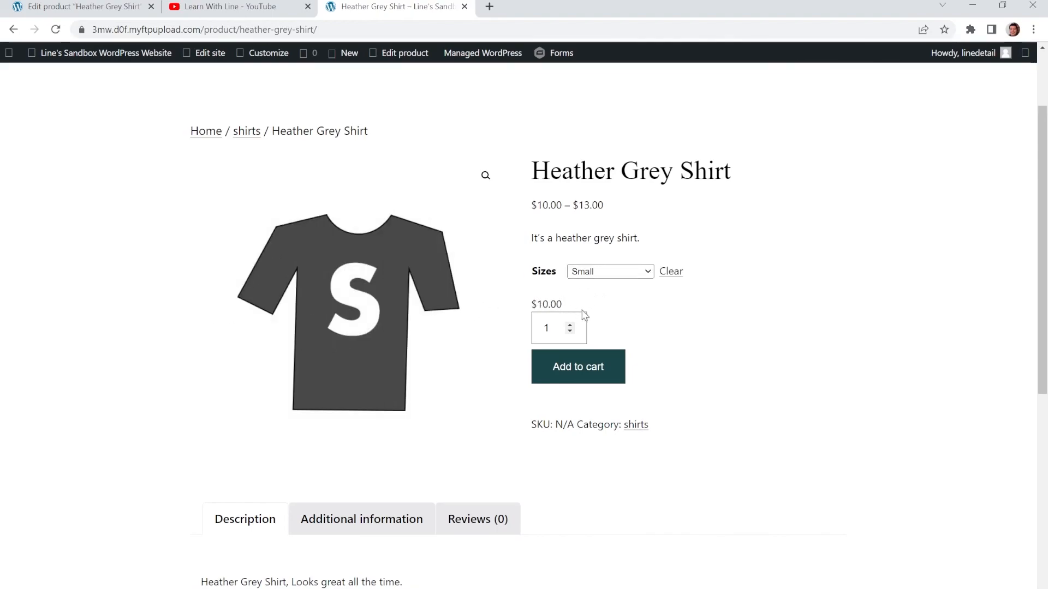
click(609, 271)
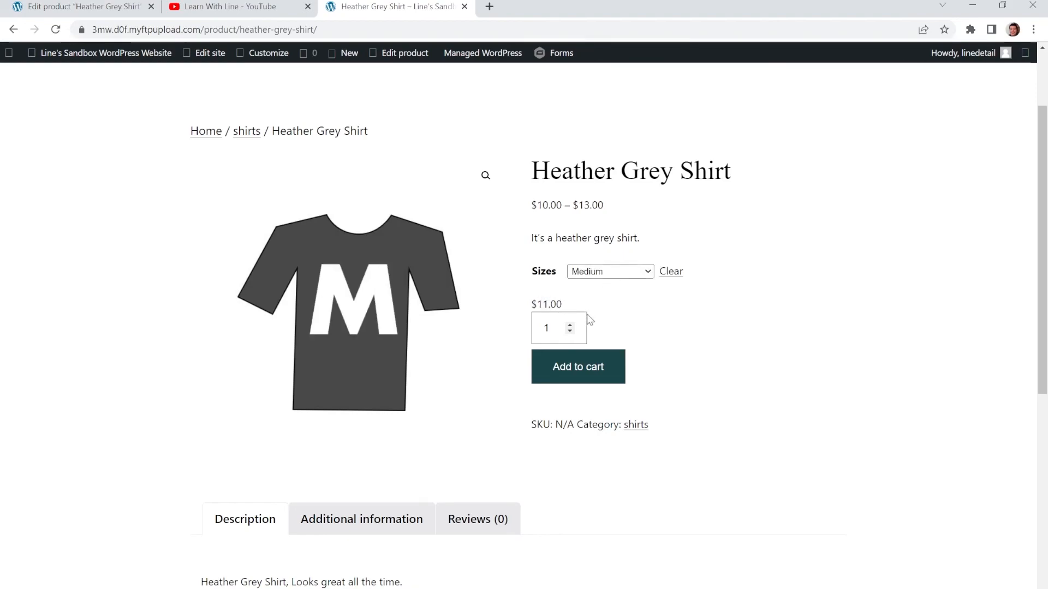
click(609, 271)
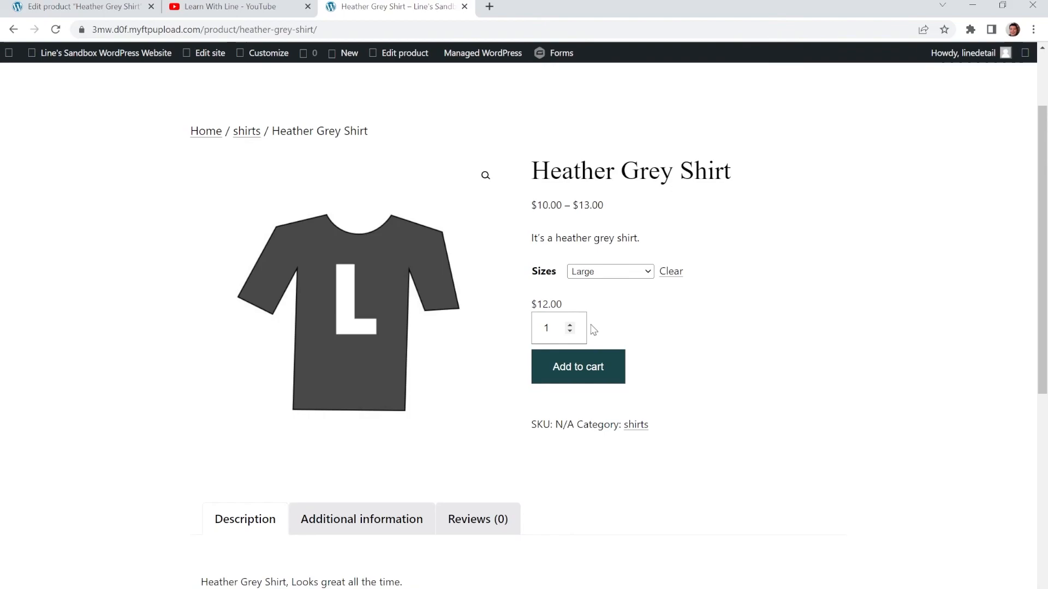
click(609, 271)
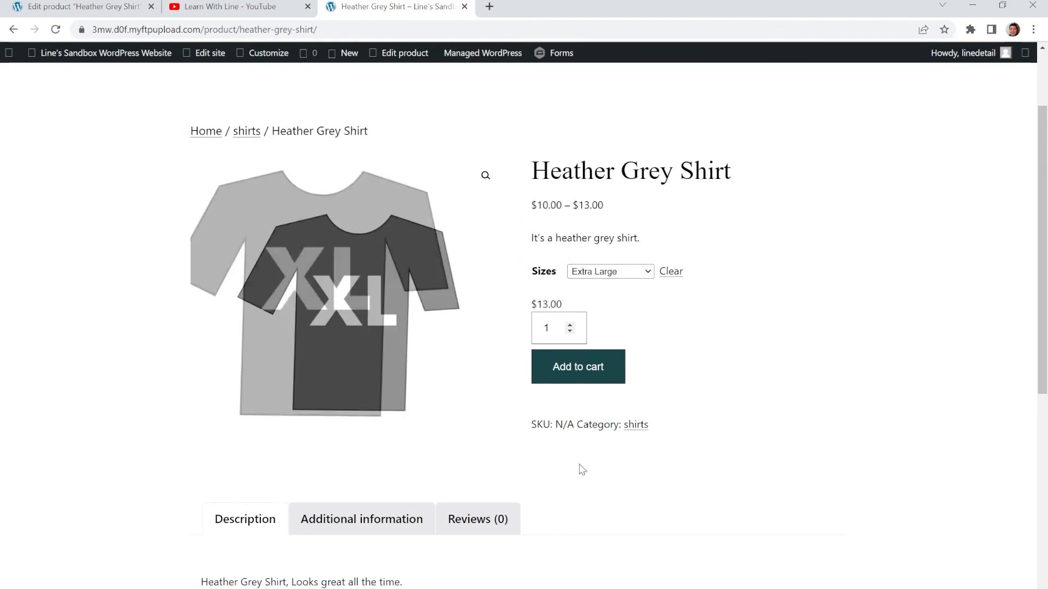
scroll(down, 3)
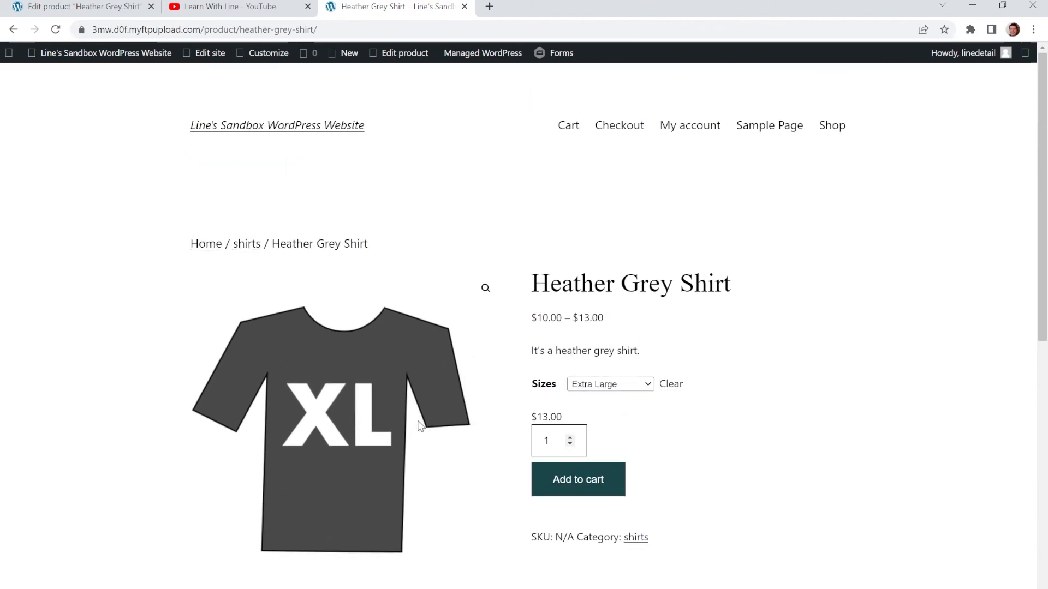
scroll(down, 3)
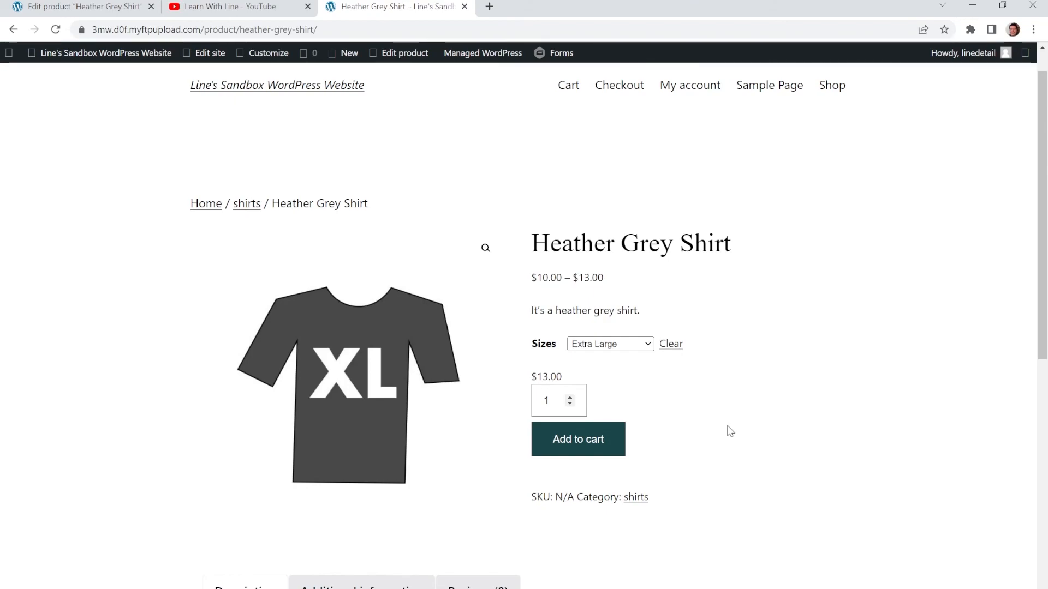
mouse_move(604, 435)
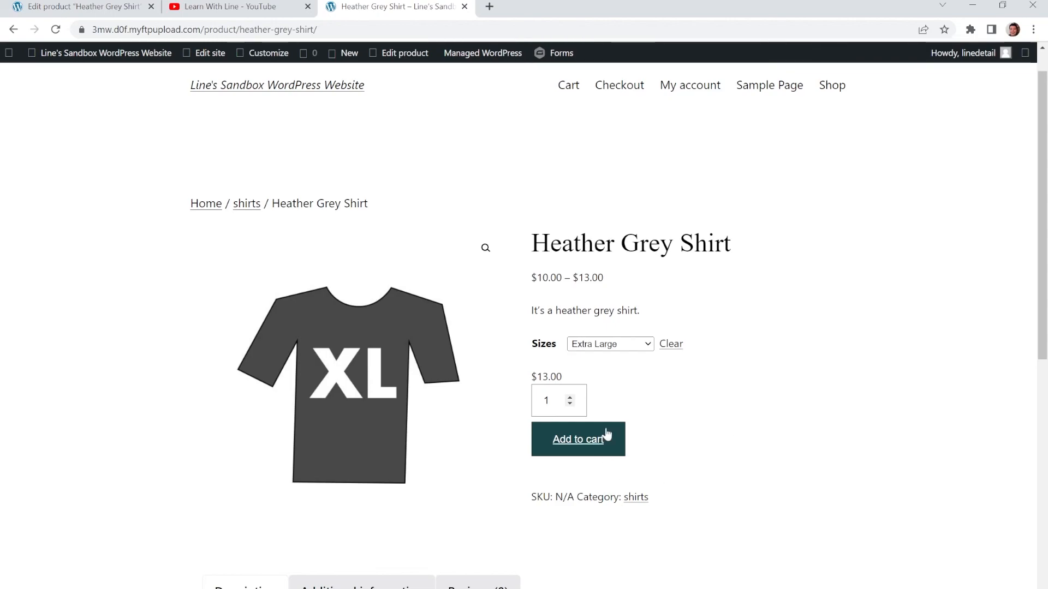
mouse_move(750, 395)
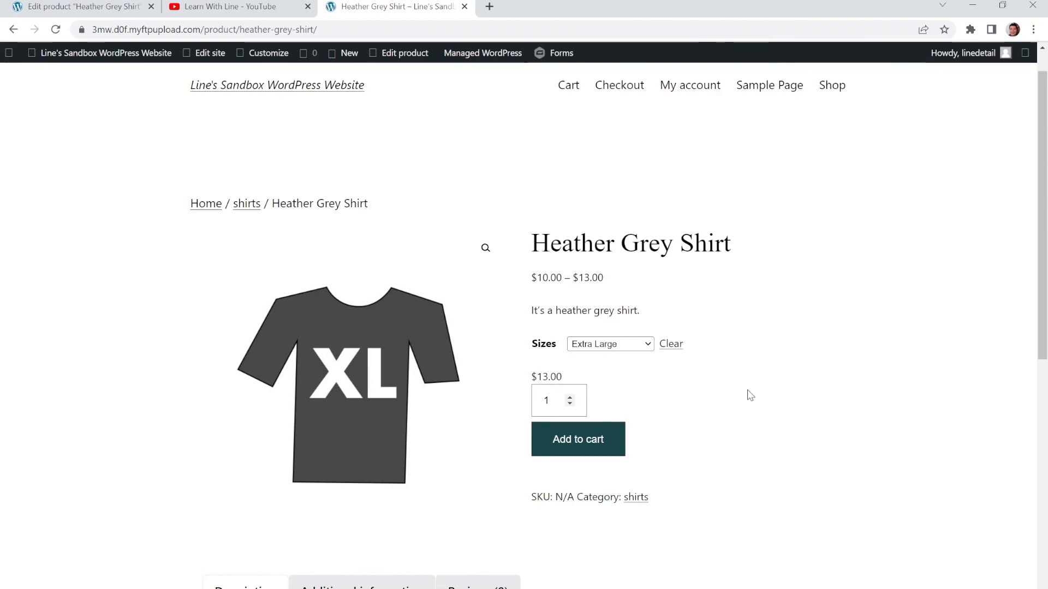
mouse_move(727, 394)
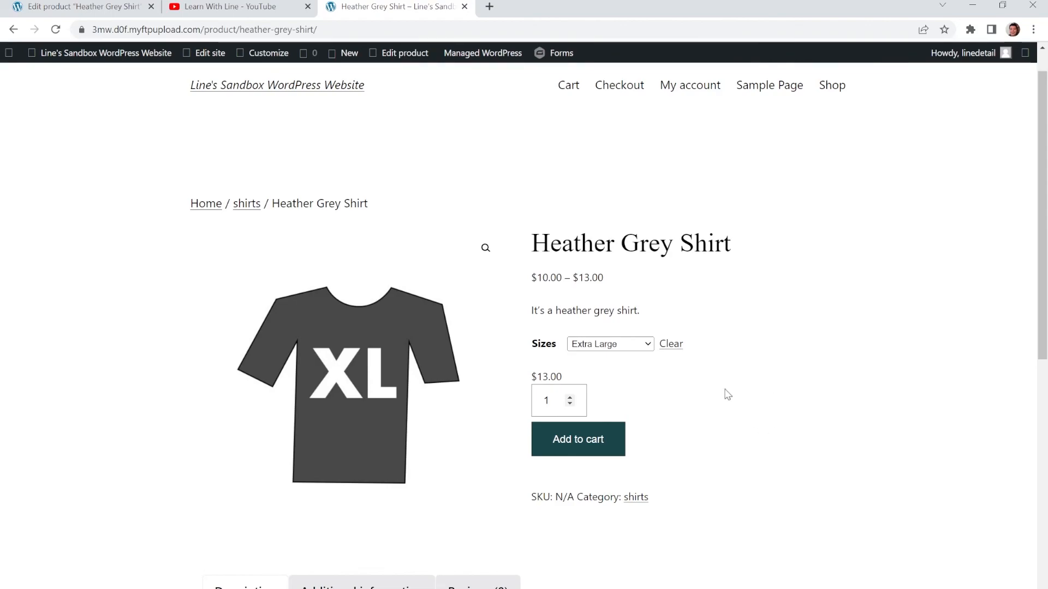
mouse_move(699, 408)
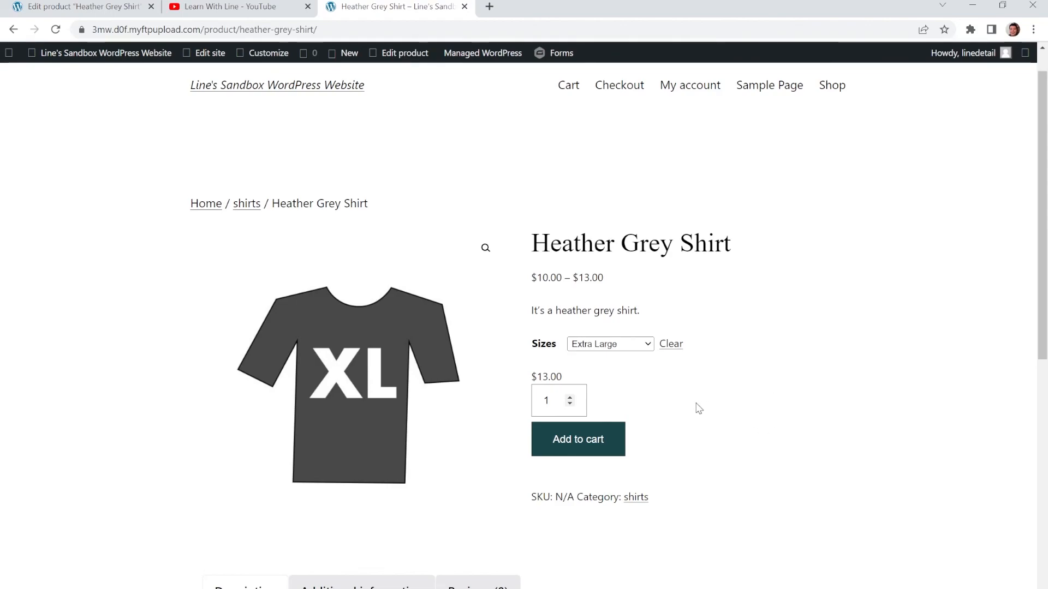